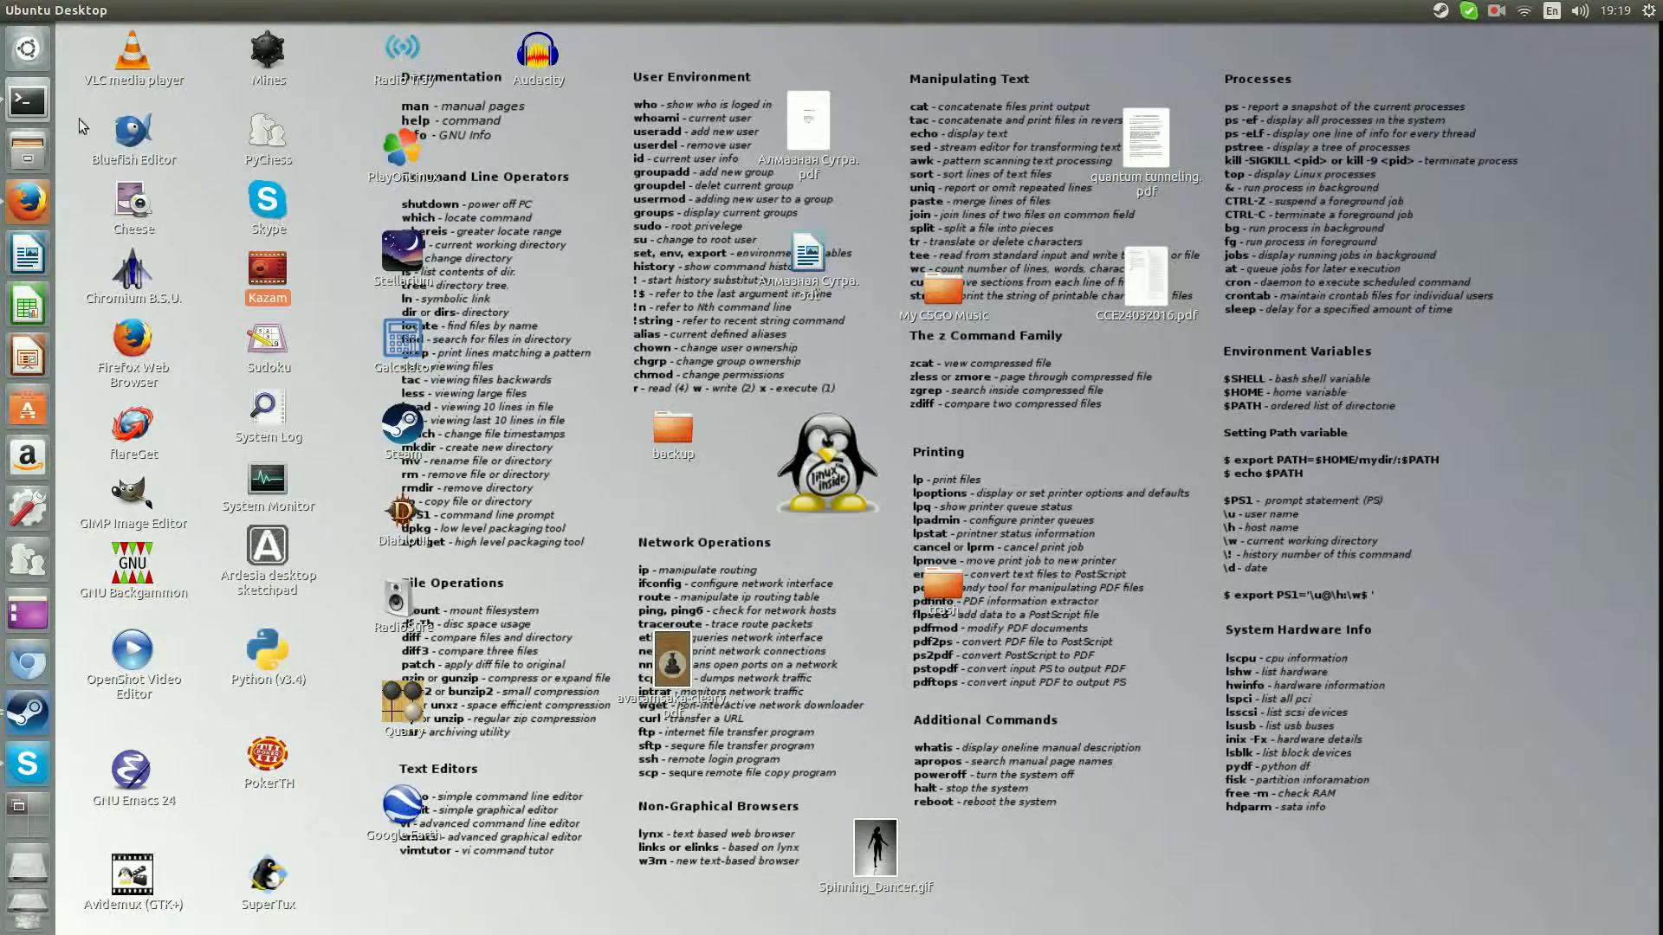
Launch a maximized Terminal and run clear to leave an empty prompt
click(26, 102)
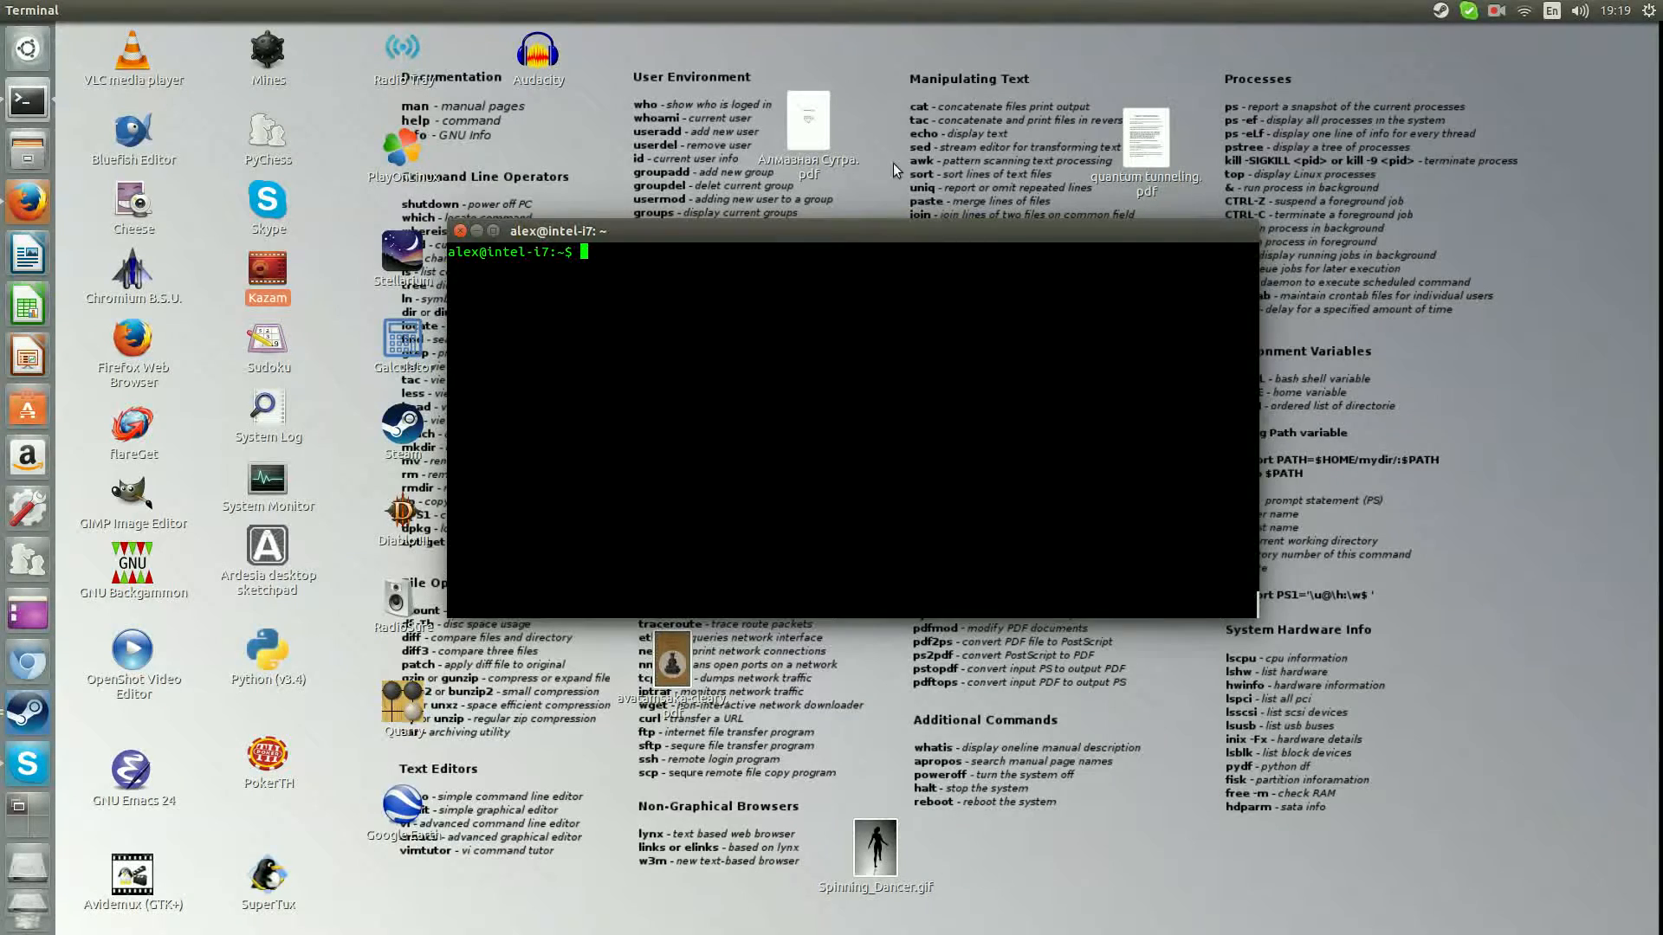
mouse_move(954, 165)
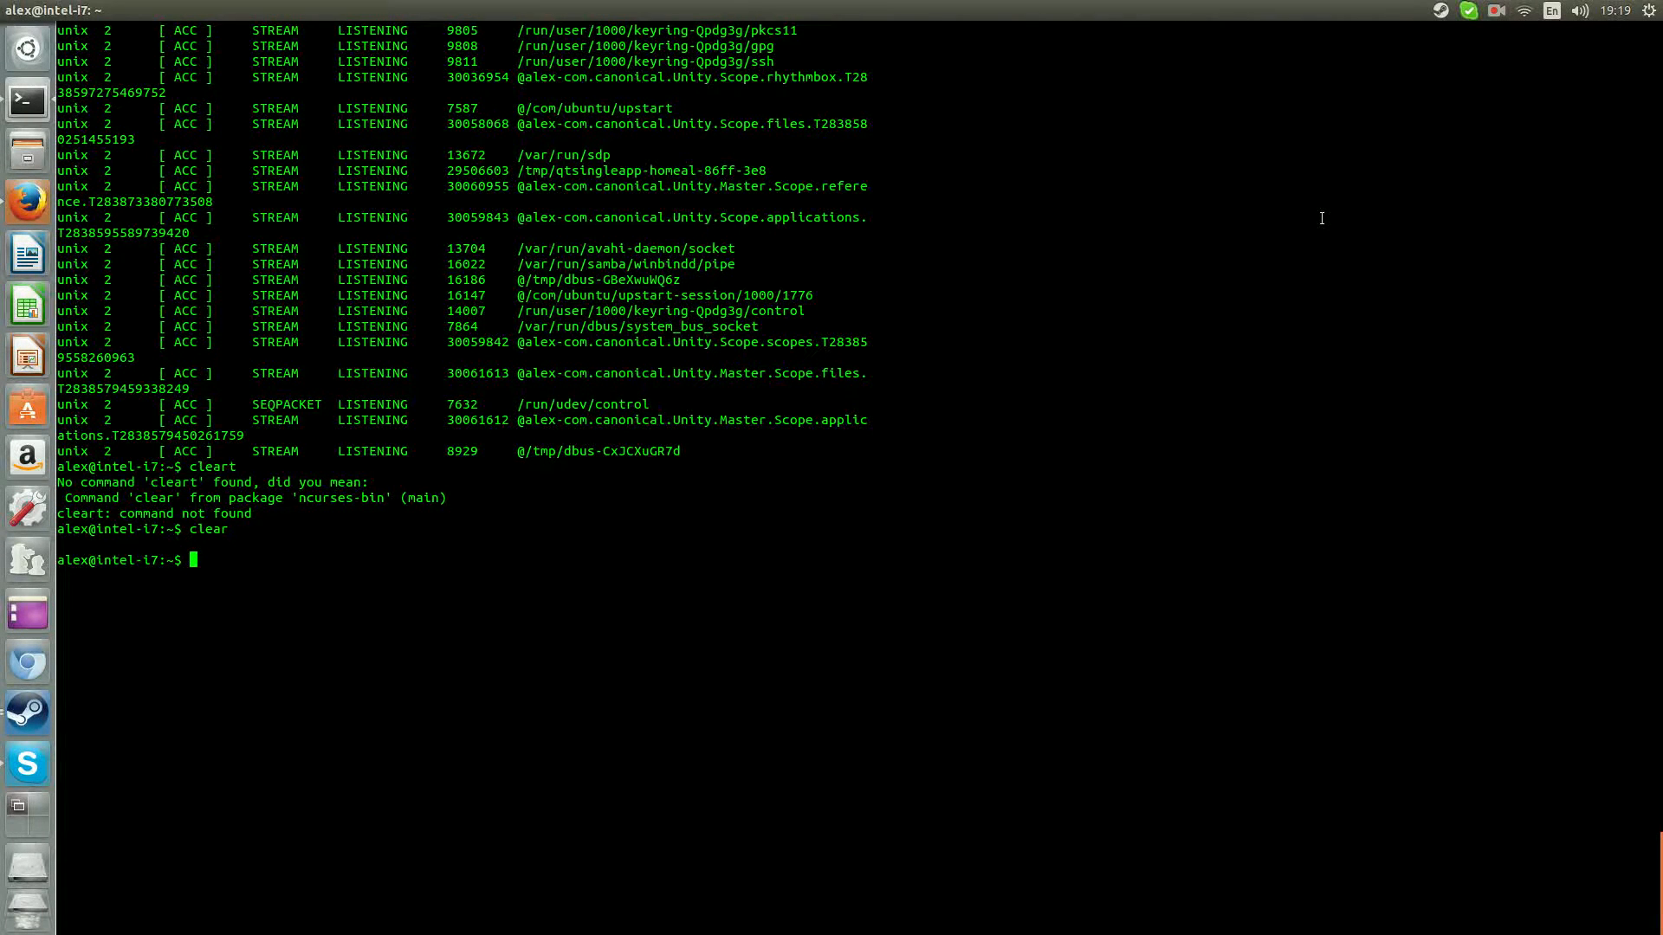
text(clear)
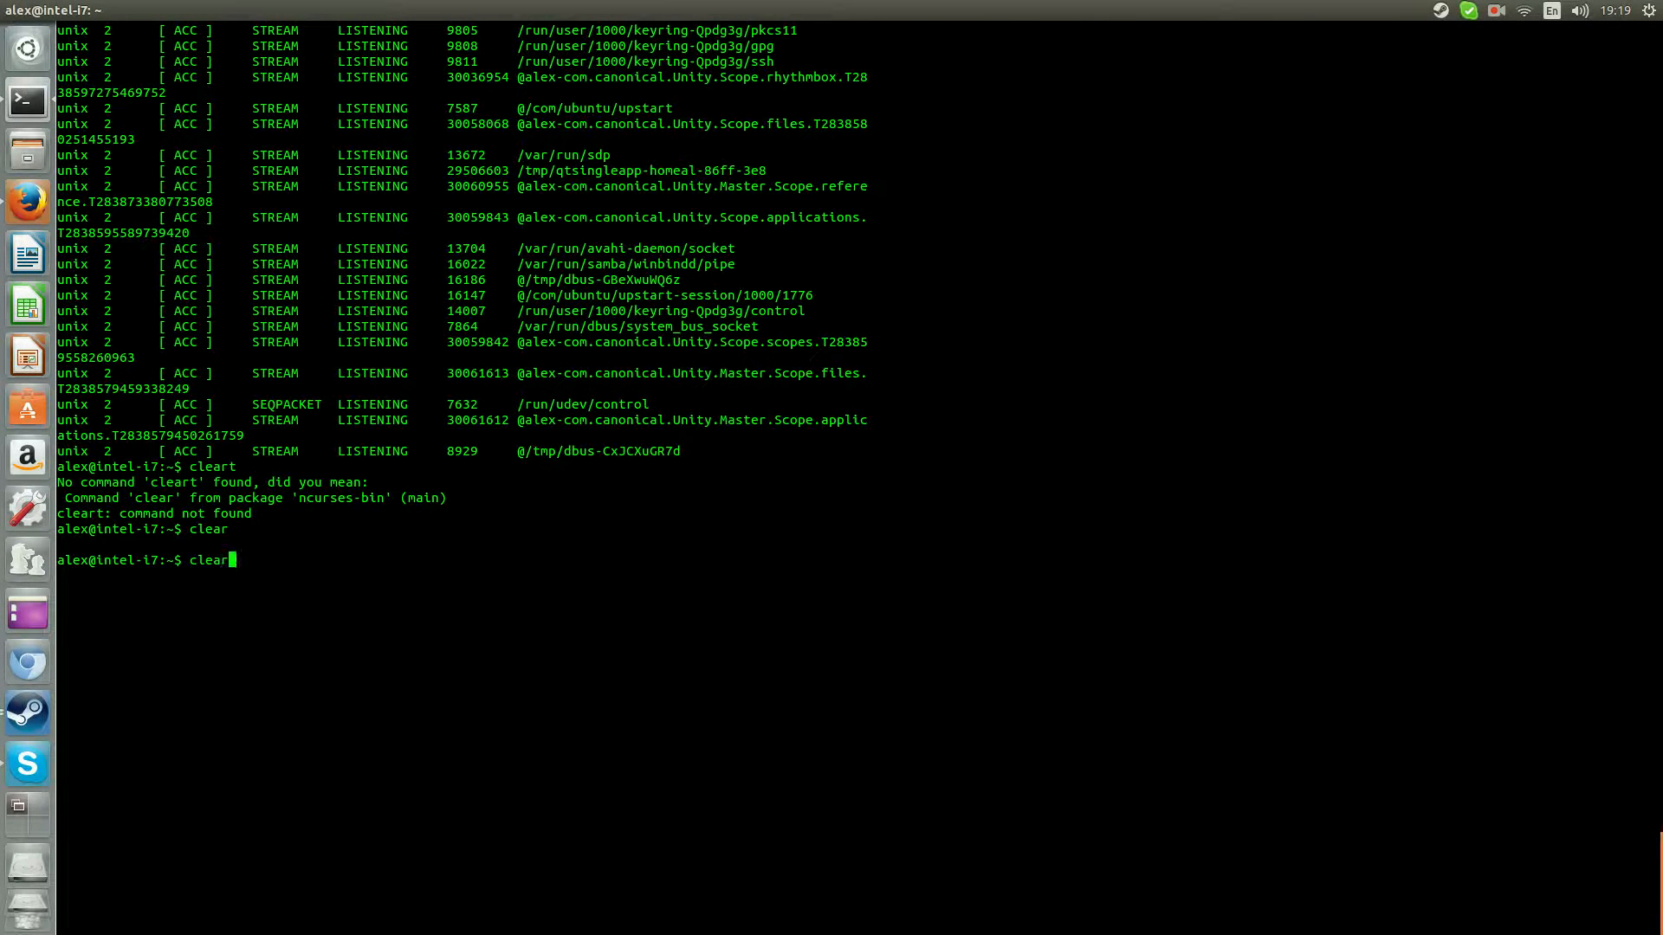
key(Return)
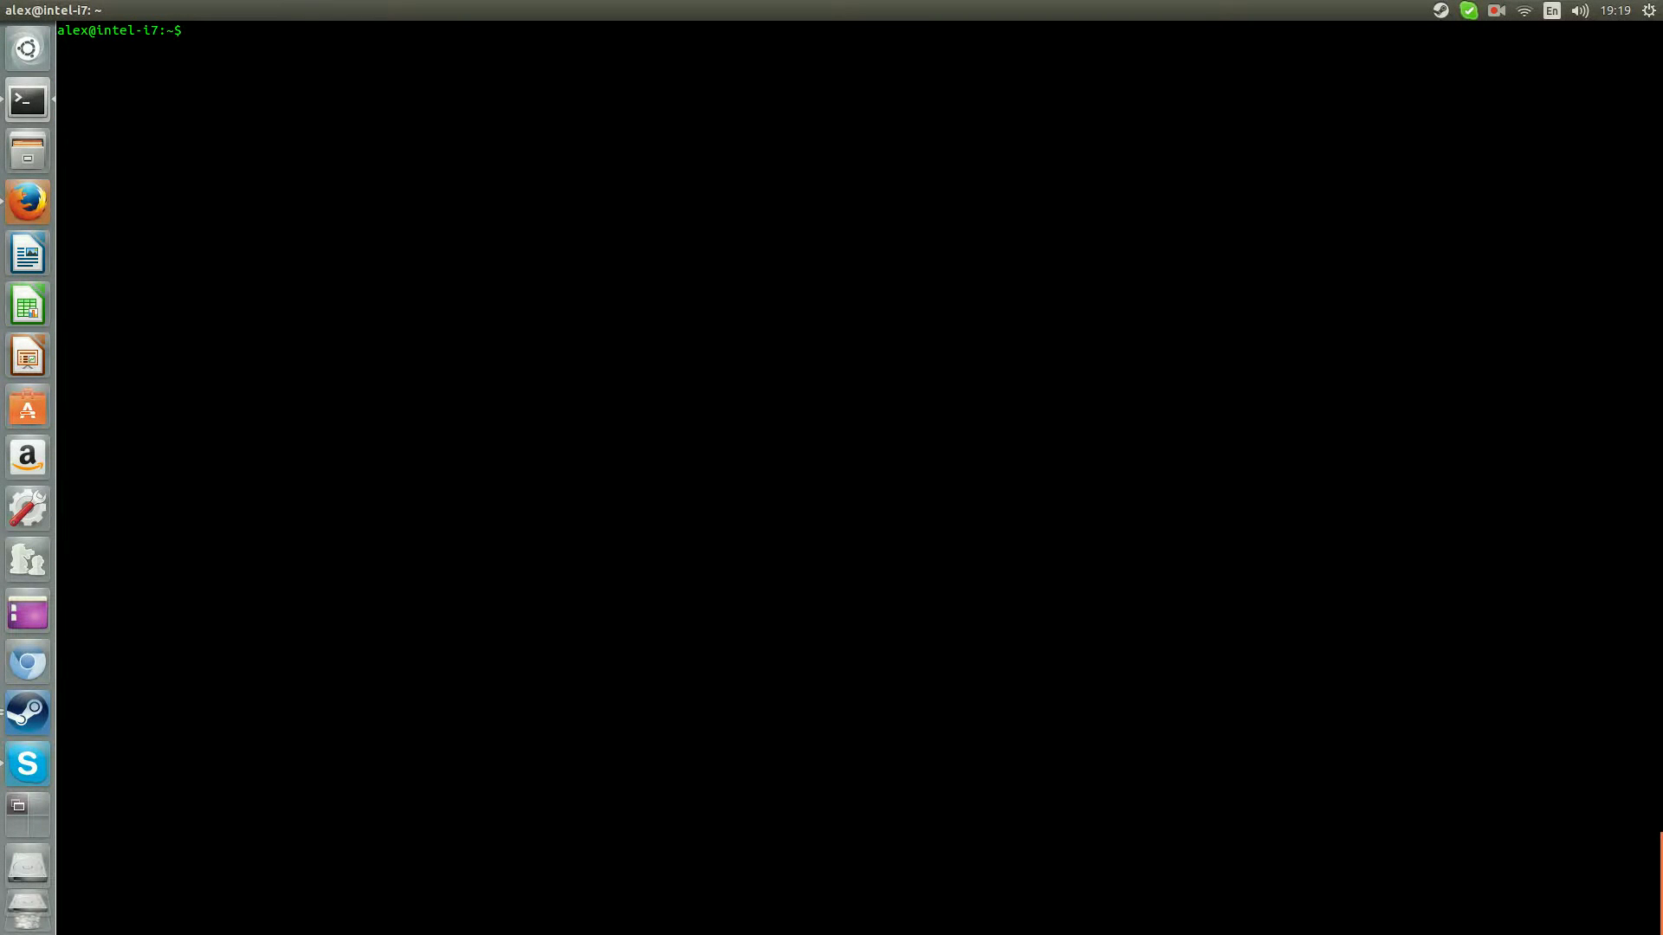
Run netstat to list the connected Unix stream sockets and scroll through them
text(netstat)
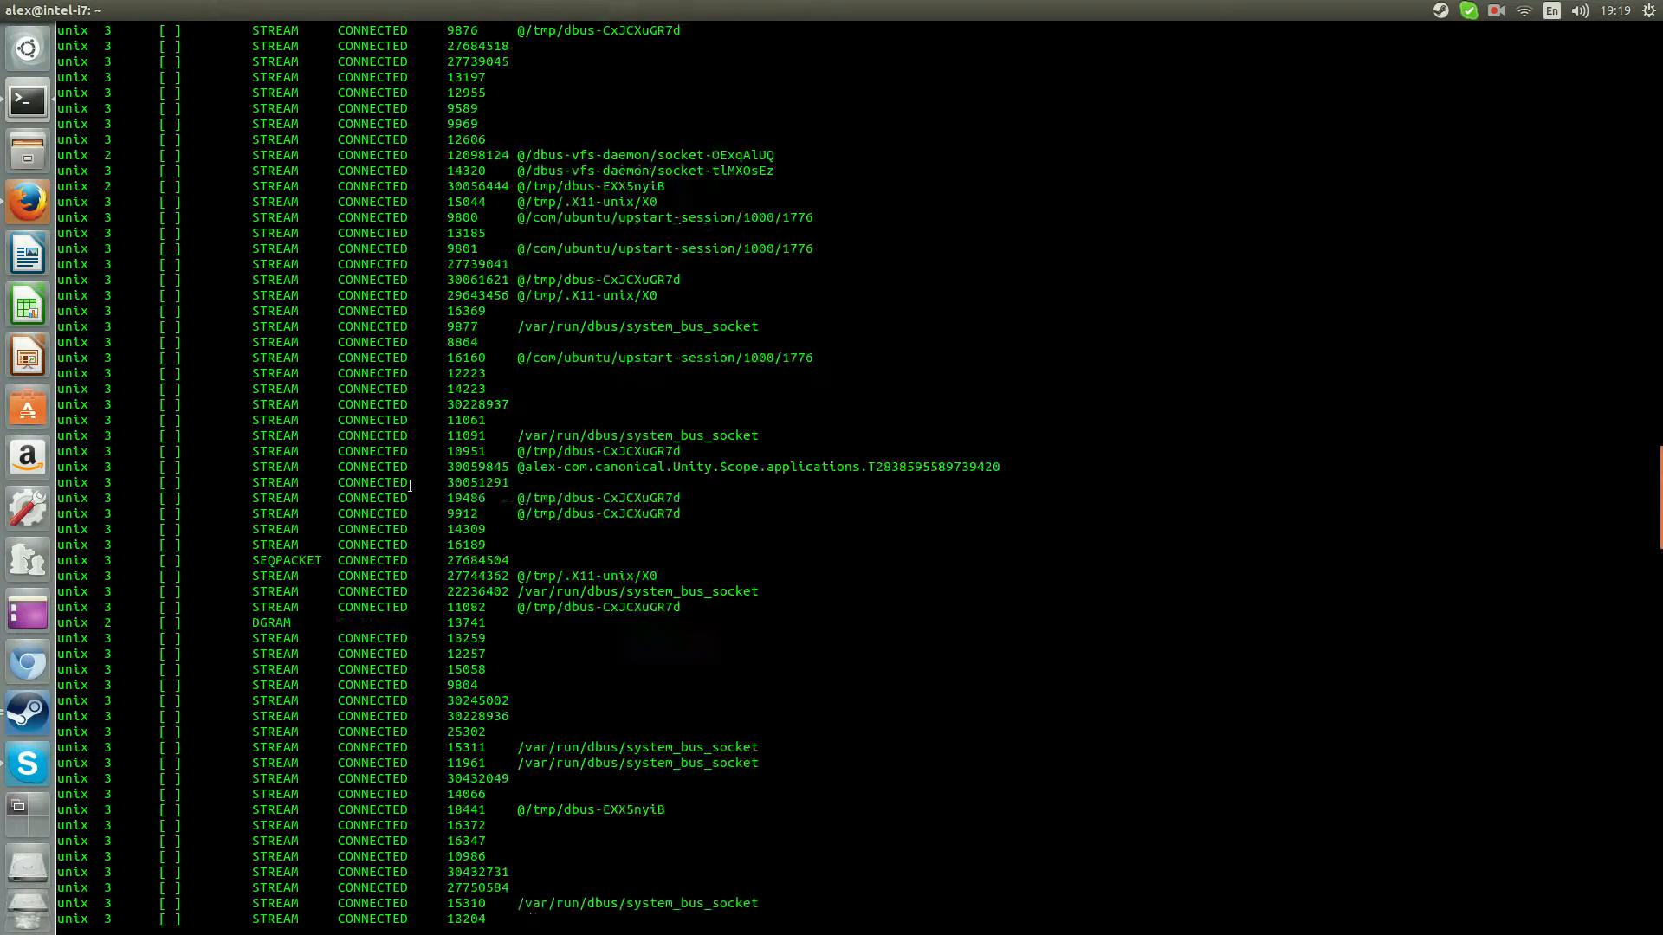
scroll(down, 3)
text(n)
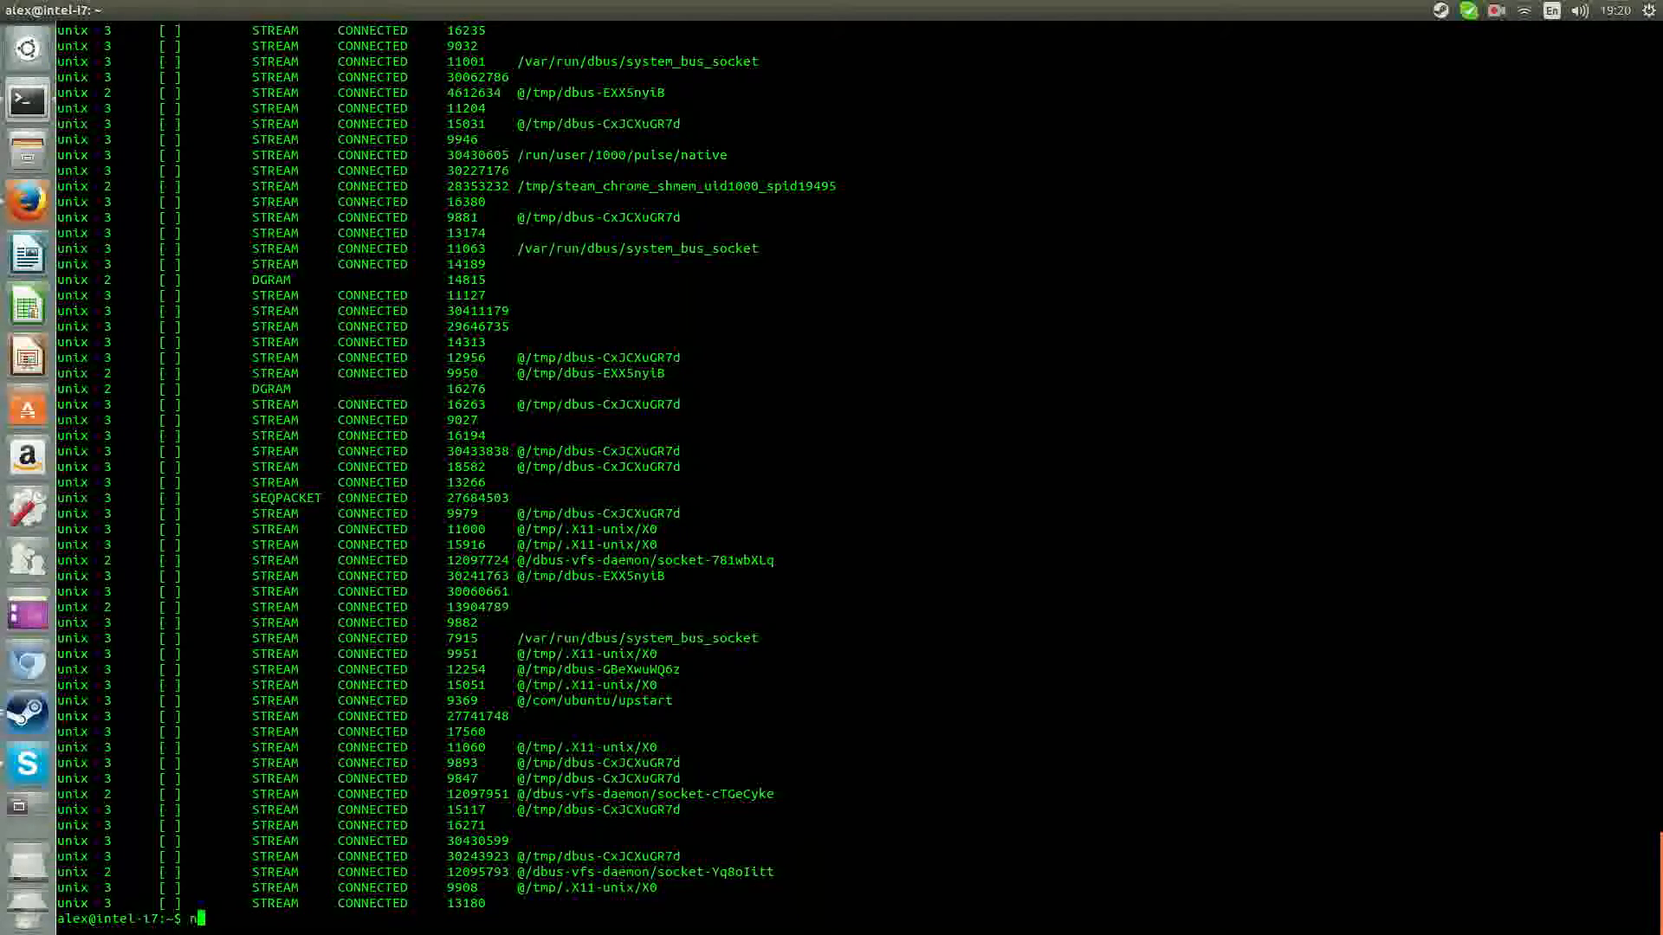
Run netstat -a | more and page through the full socket listing back to the prompt
text(etstat -a)
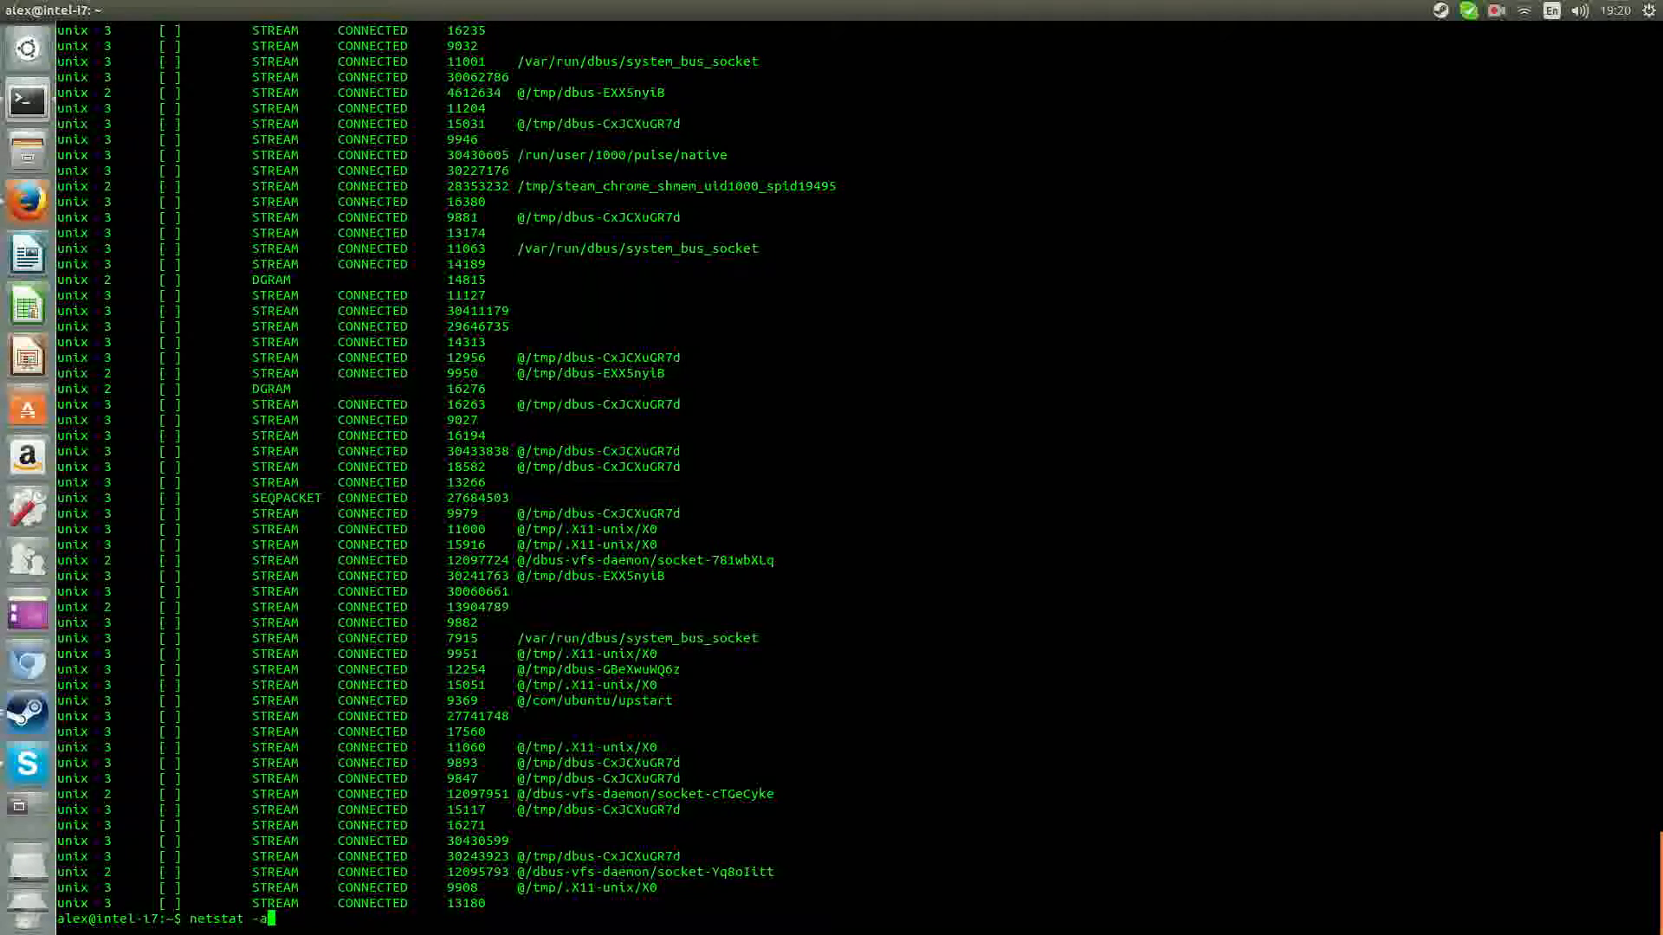
text(| more)
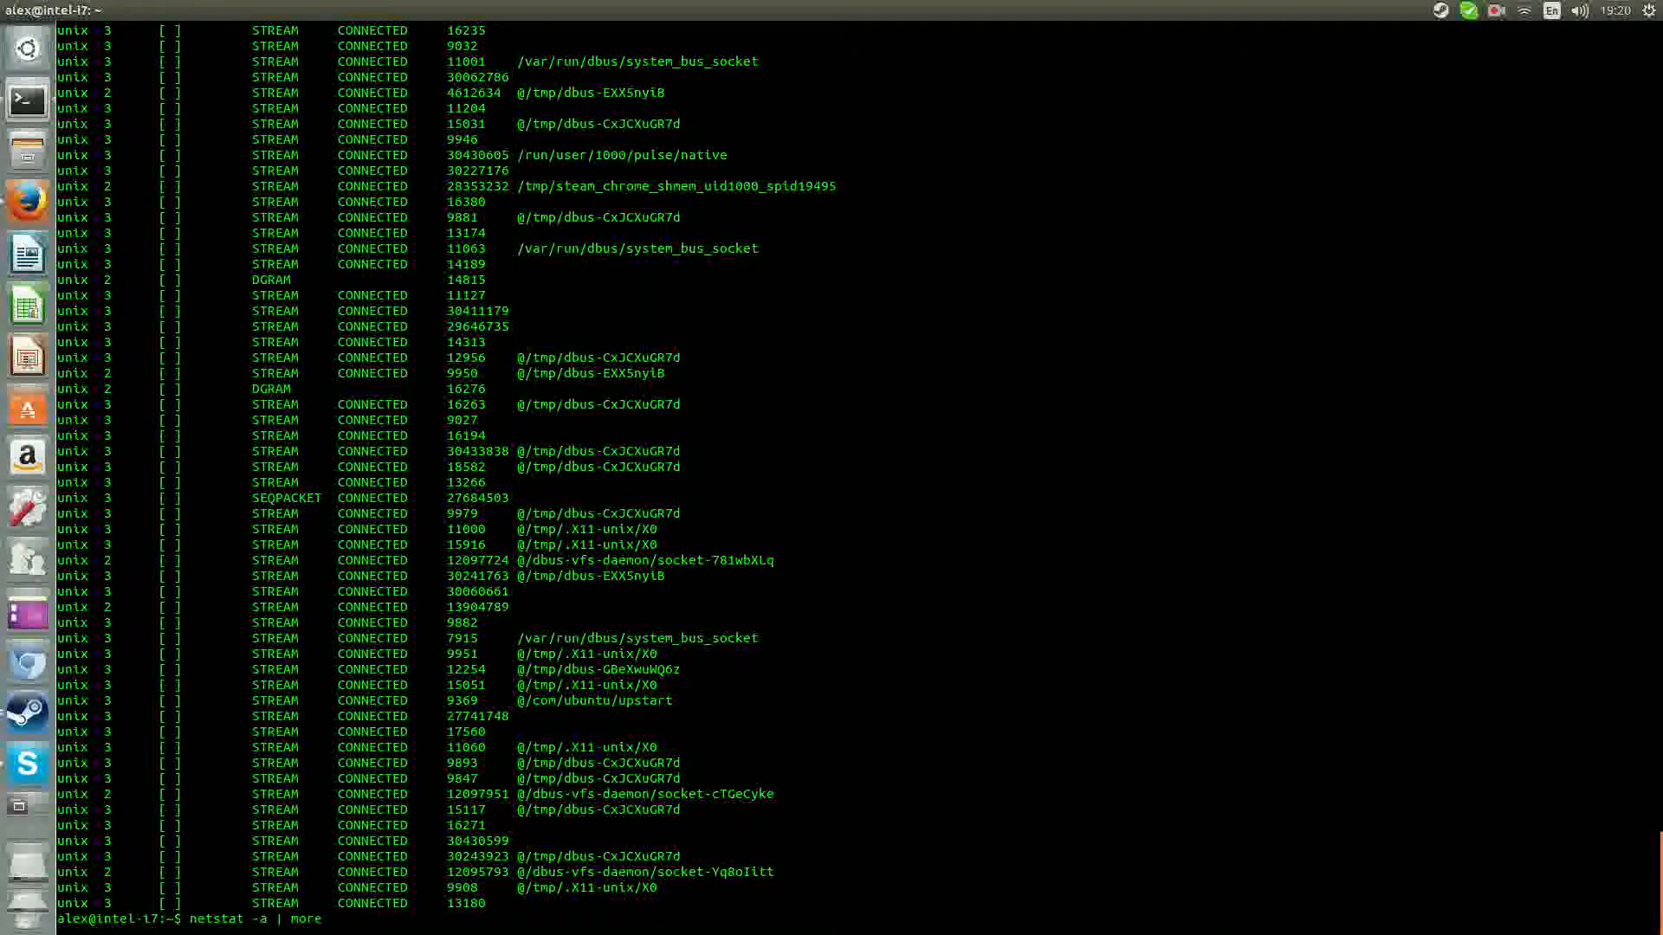
scroll(down, 3)
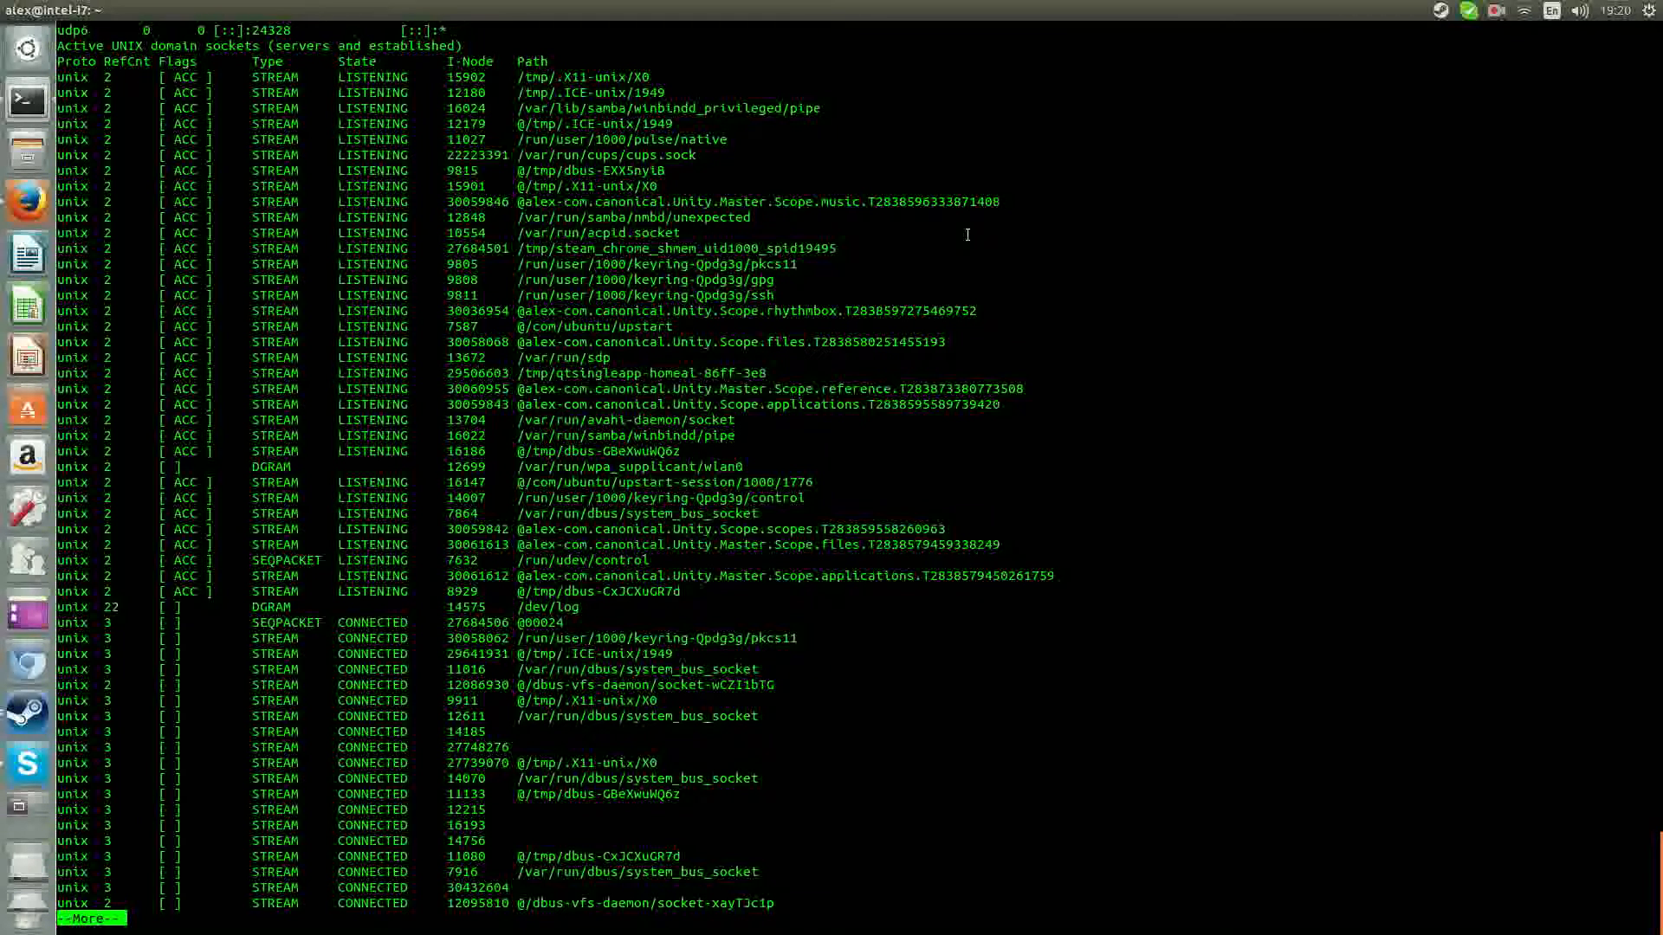
scroll(down, 3)
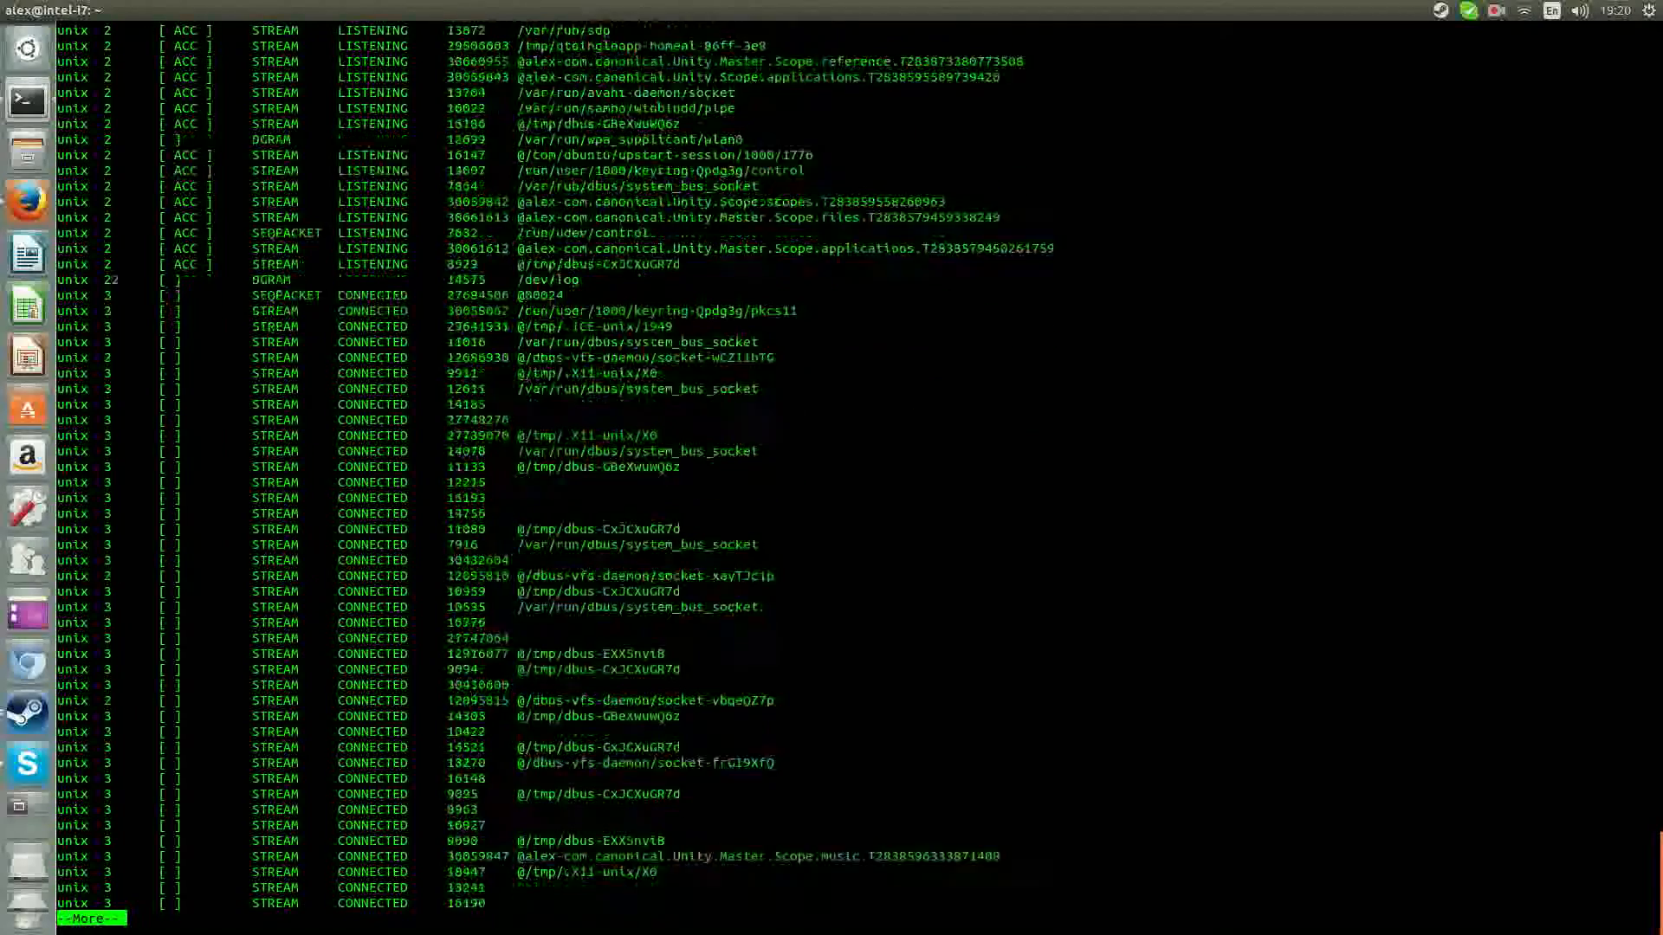
key(space)
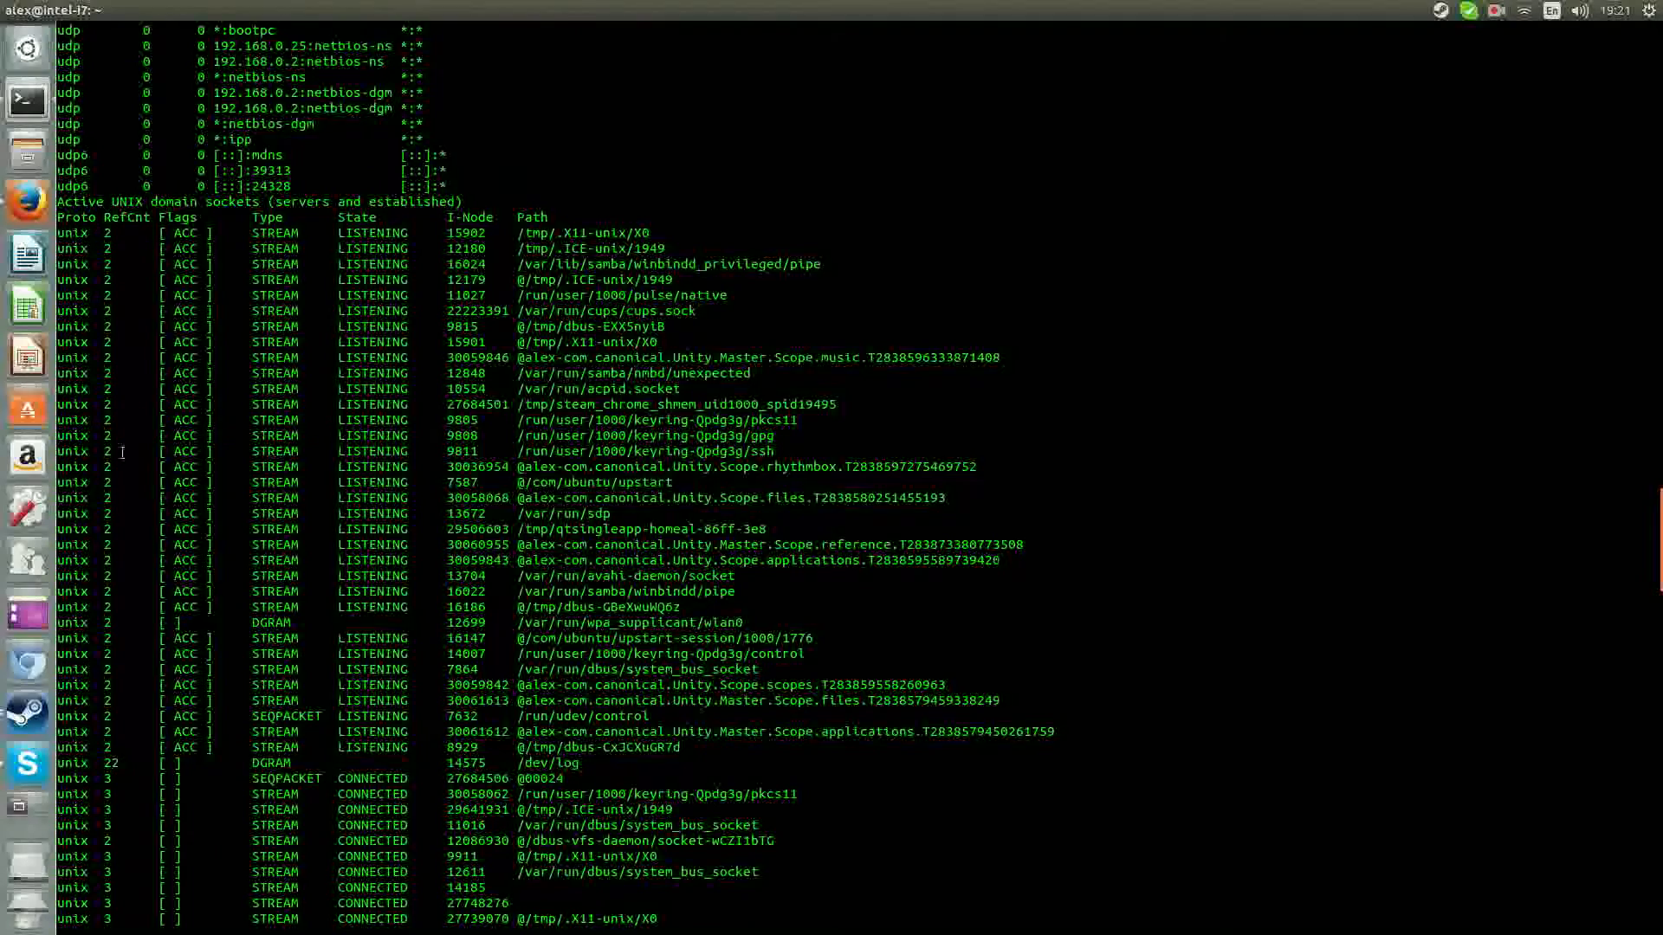
scroll(down, 3)
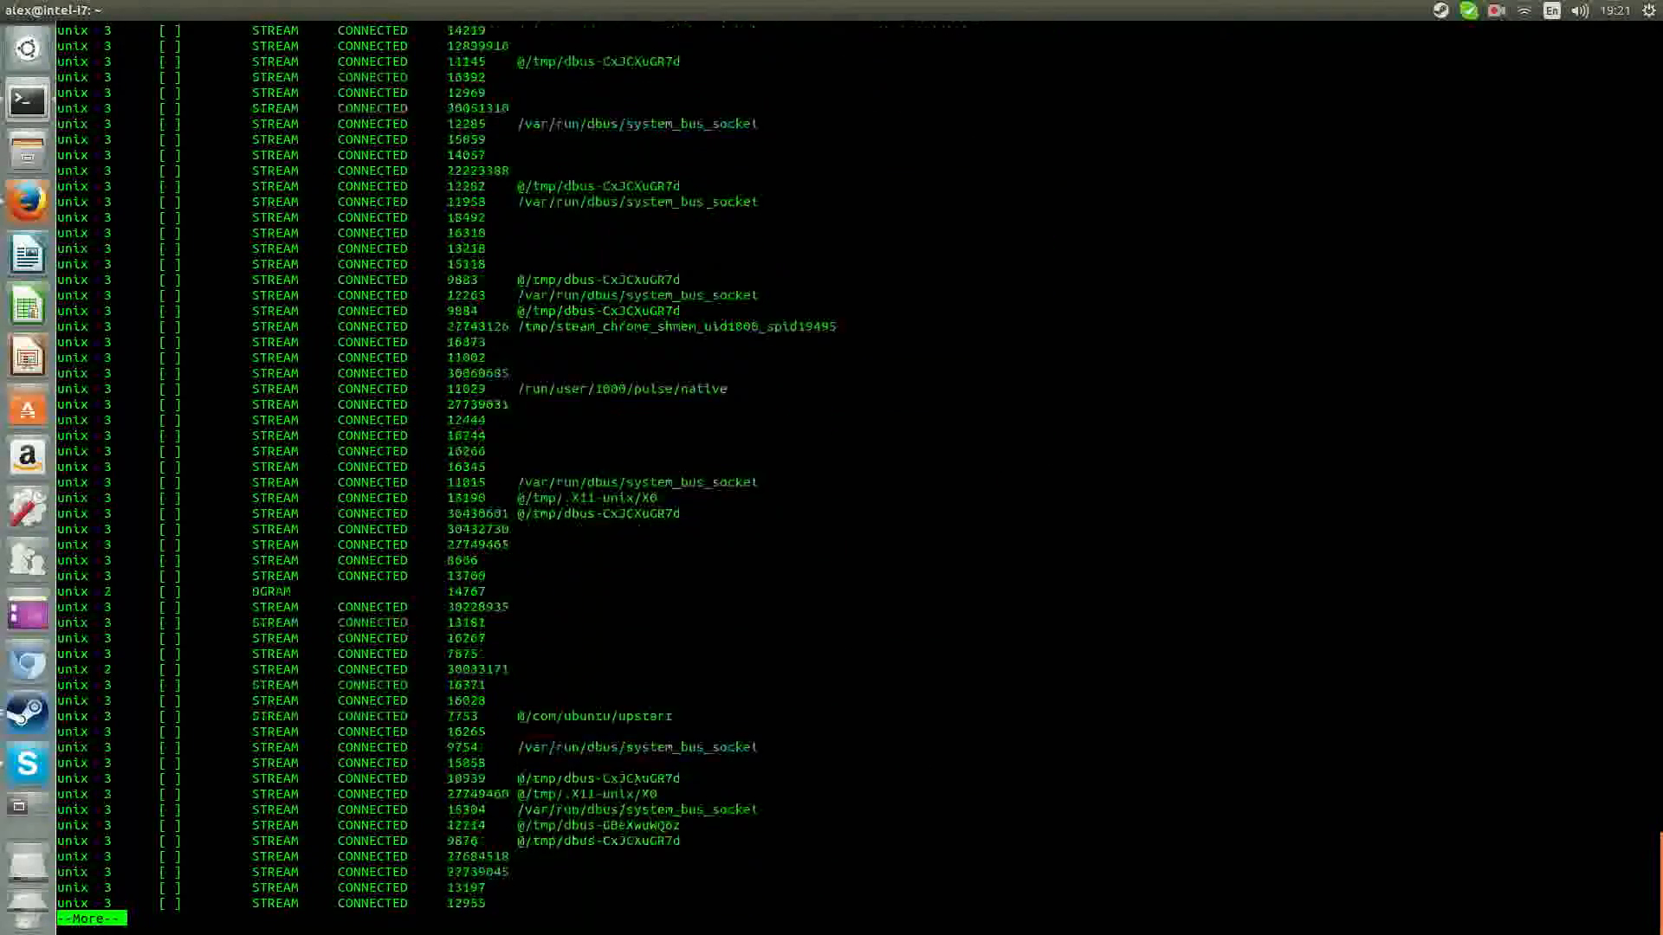
key(space)
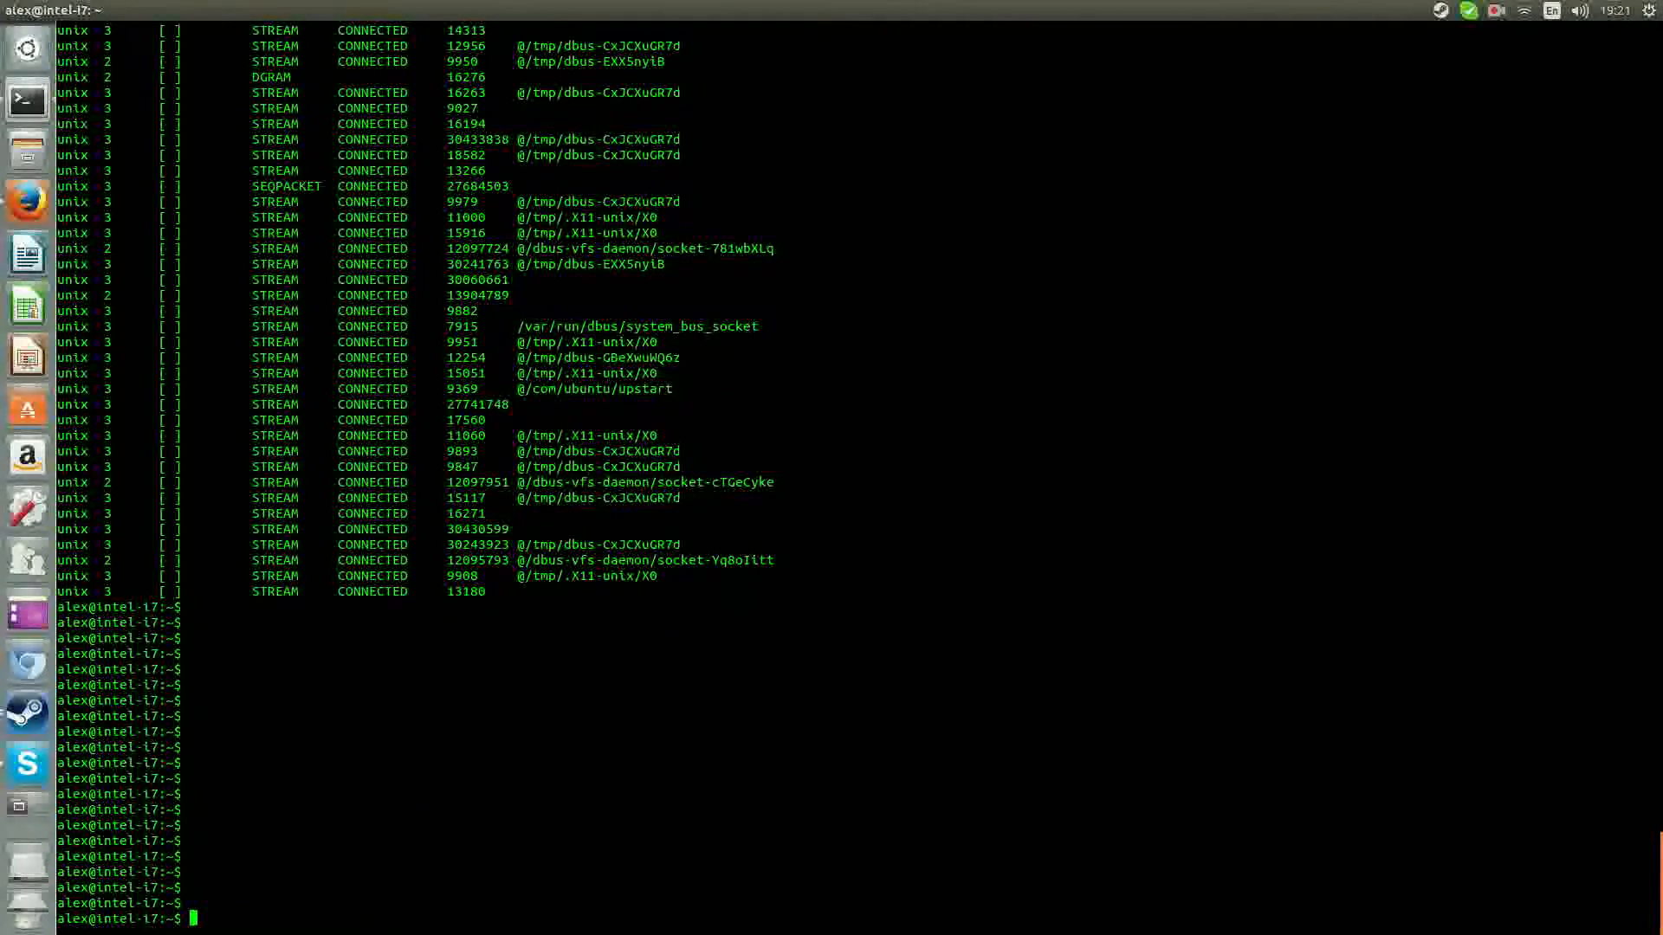
Clear the screen and compose netstat -ap | at the fresh prompt, fixing a mistyped attempt
text(clear)
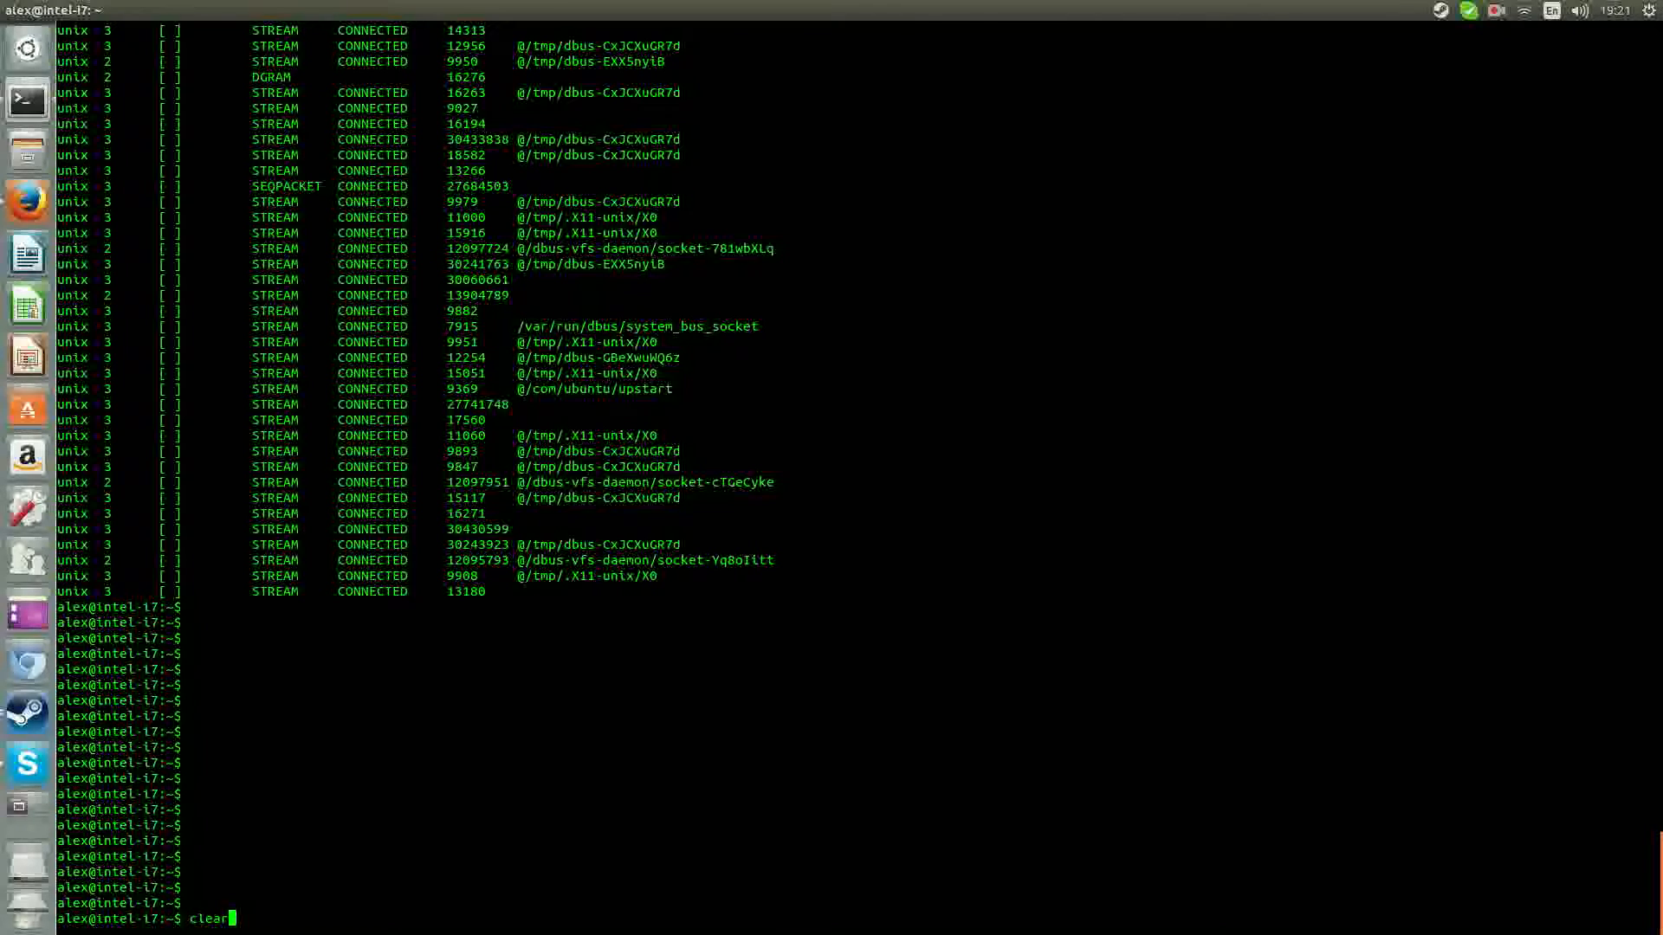
key(Return)
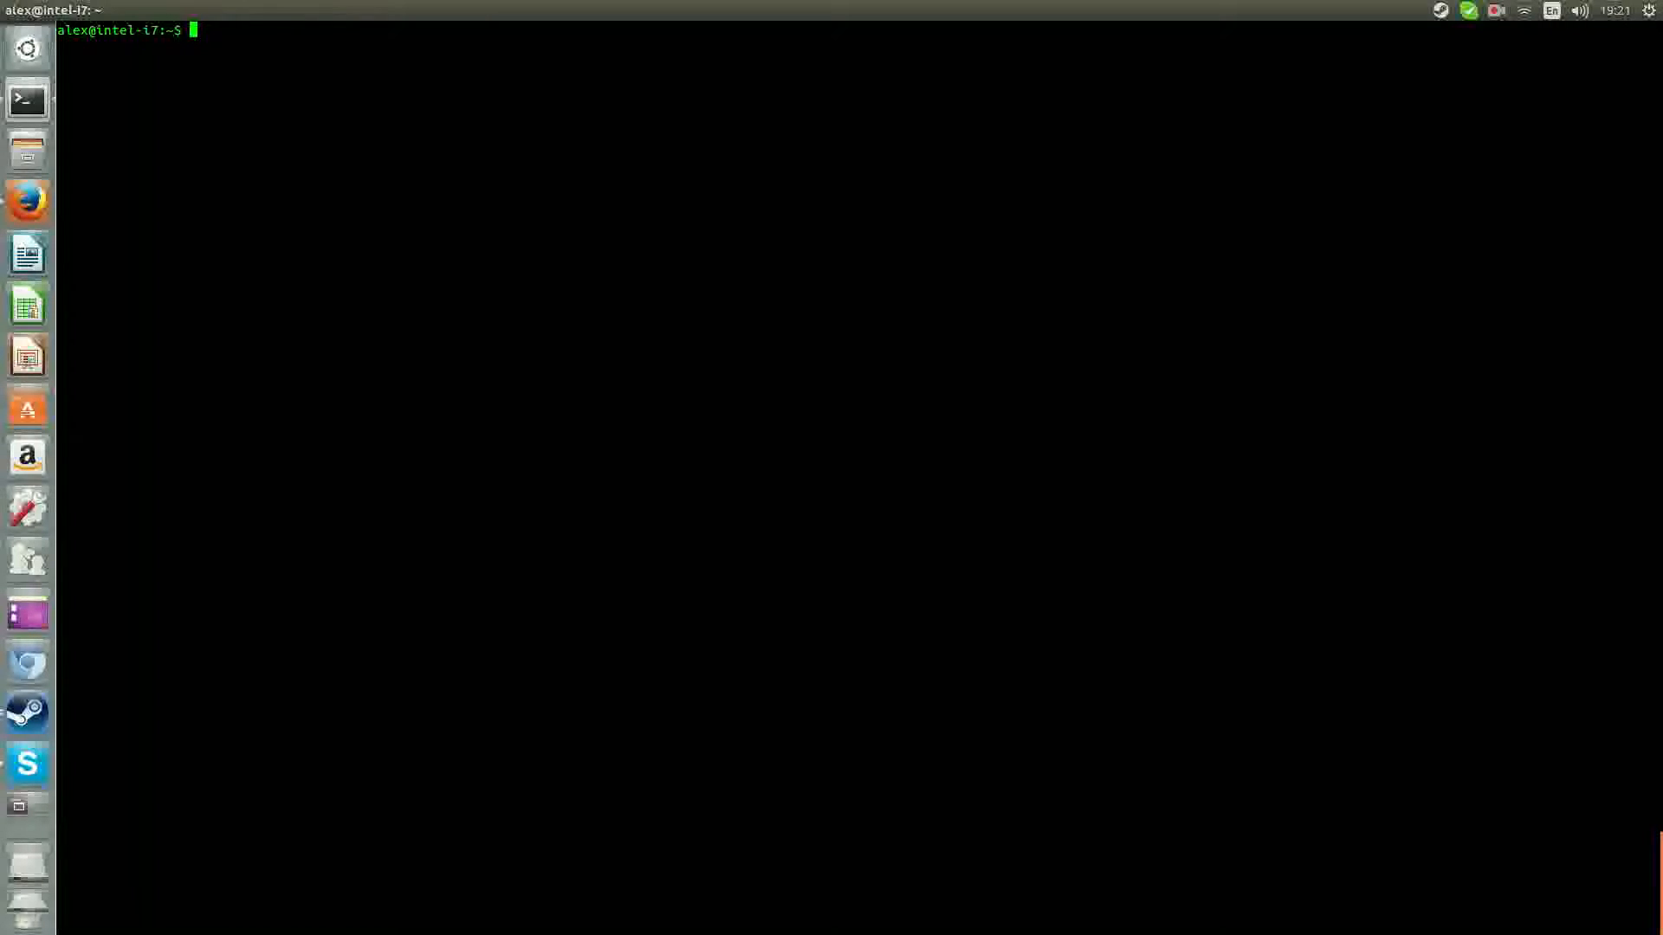
text(netstat)
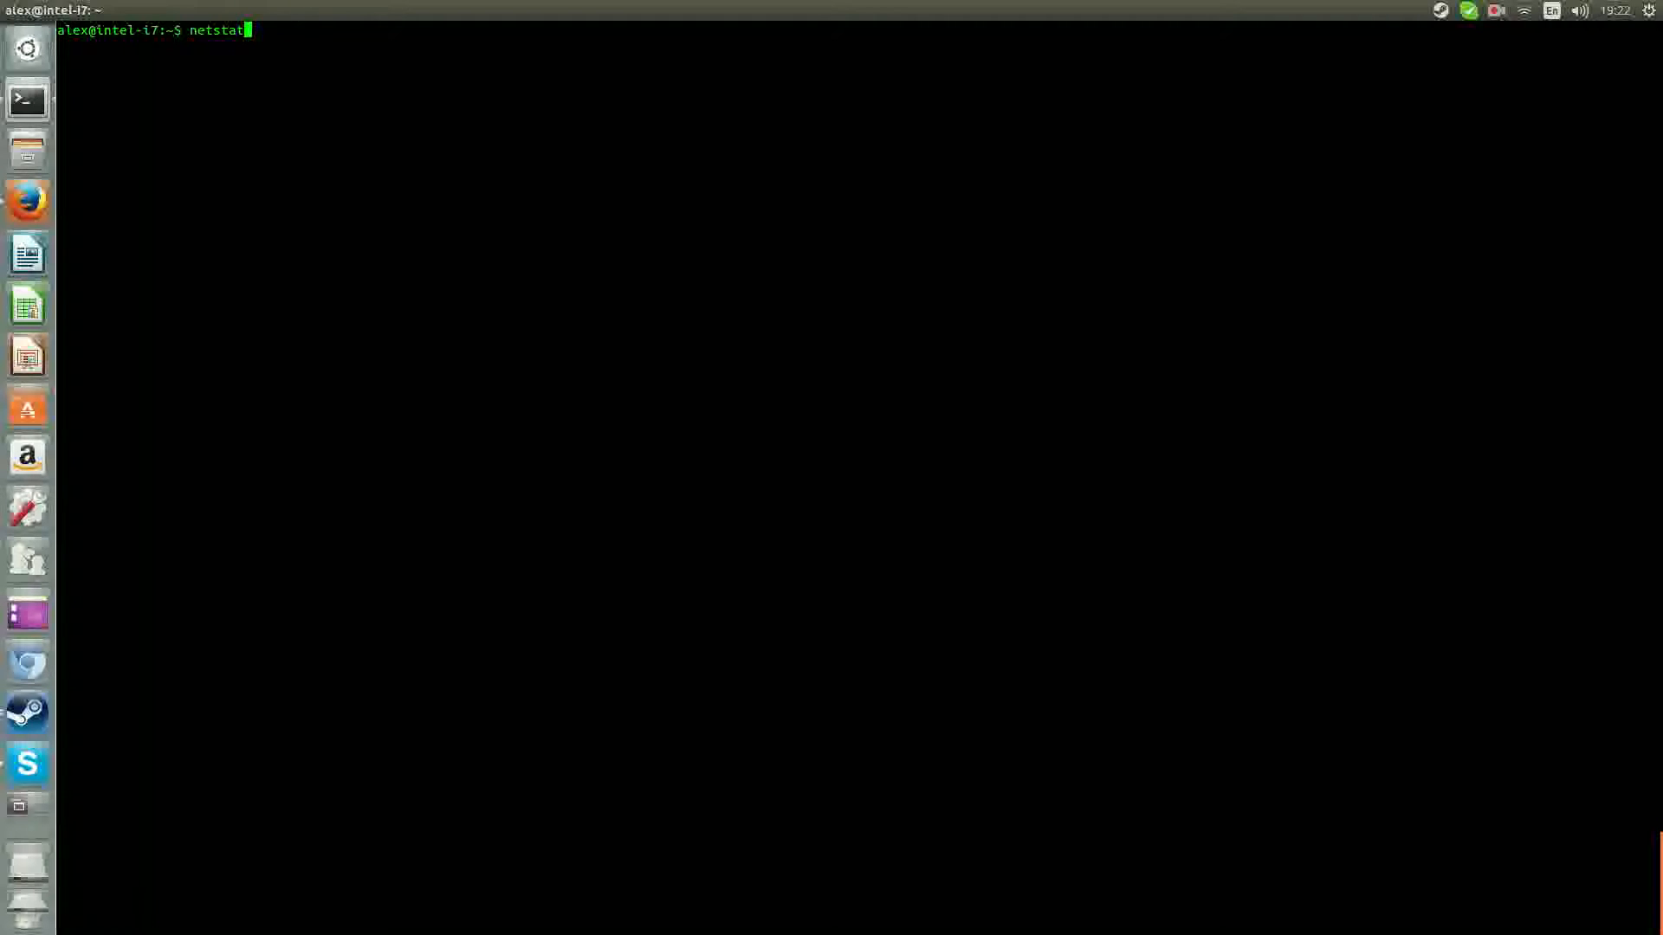
text(-)
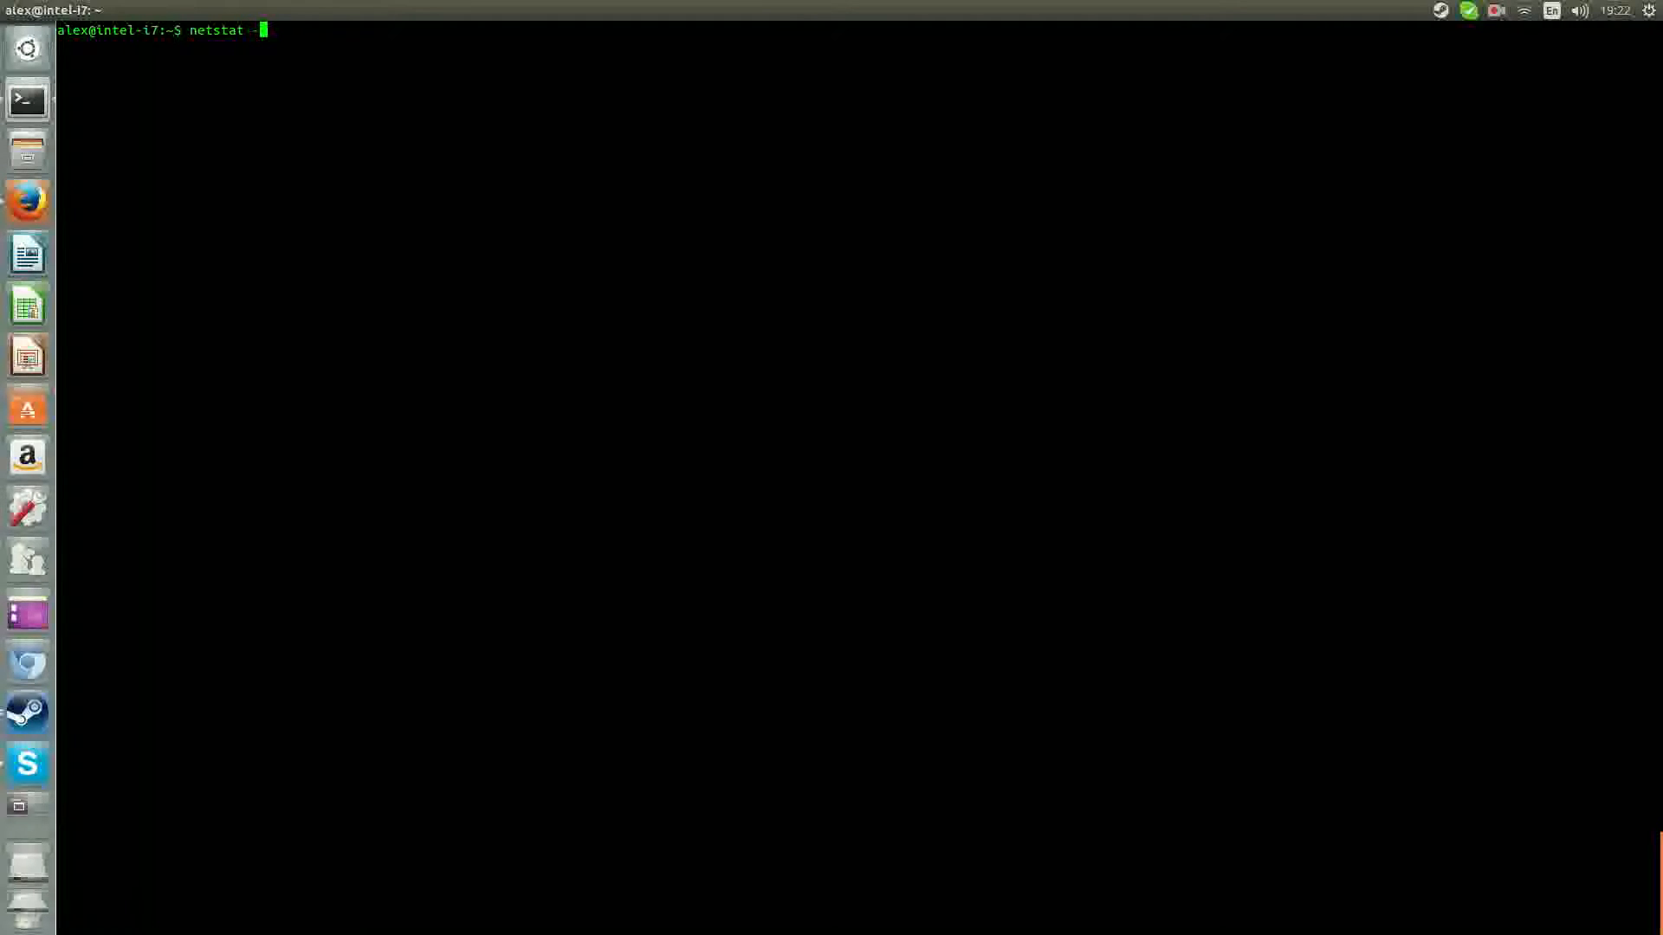
text(app)
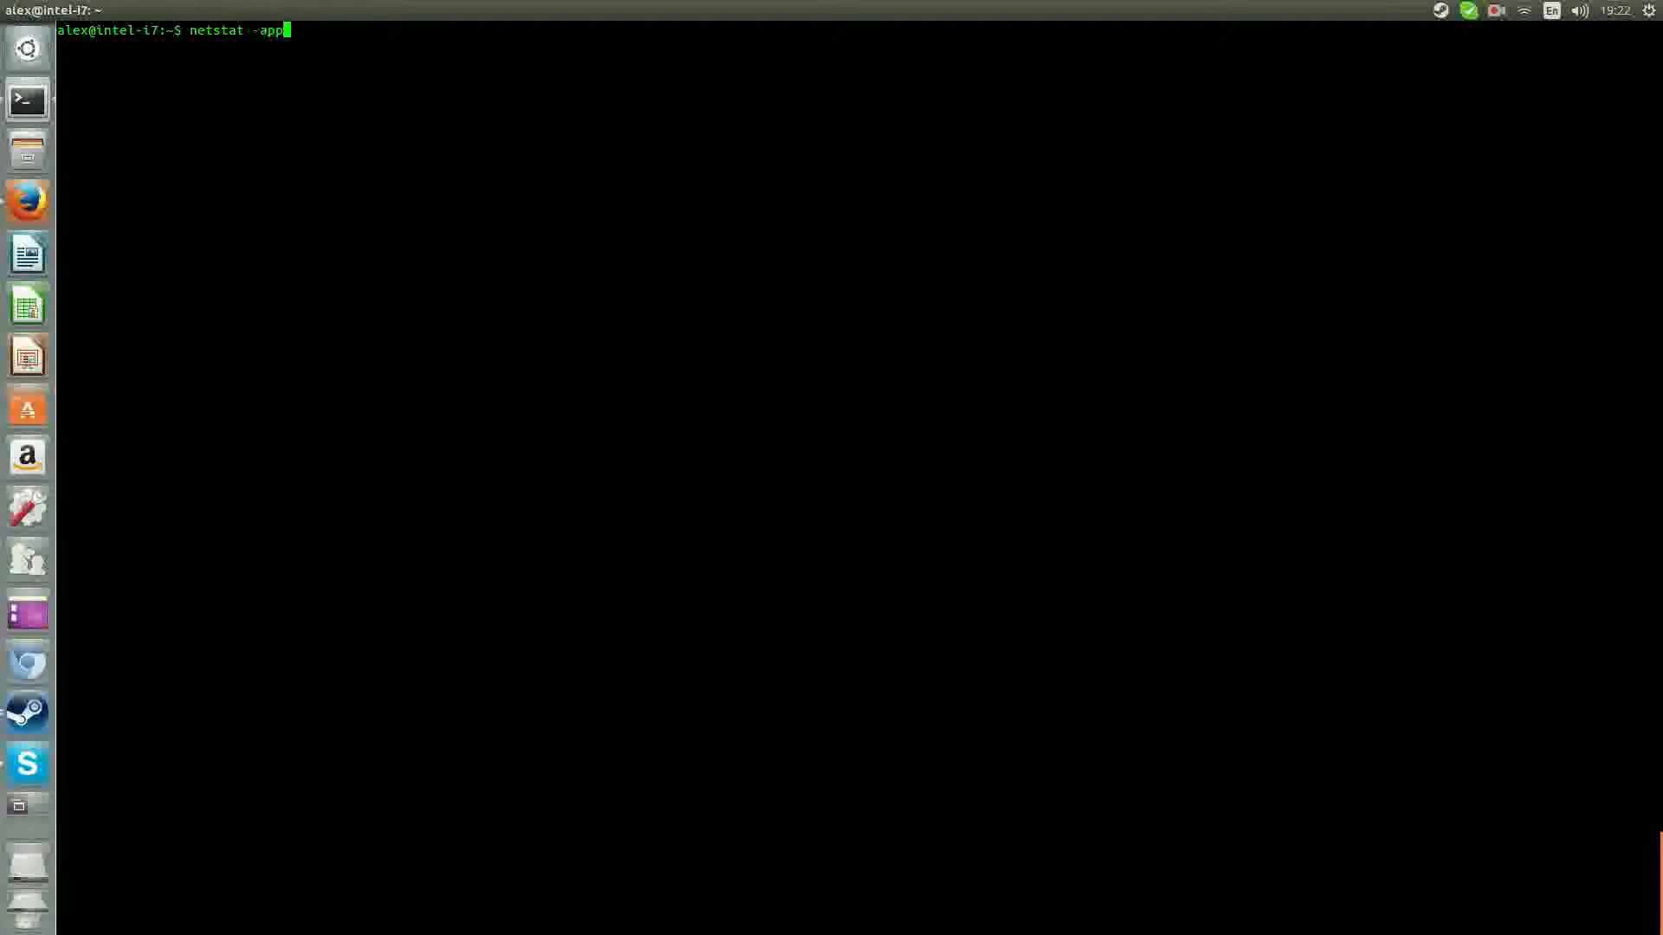
key(BackSpace)
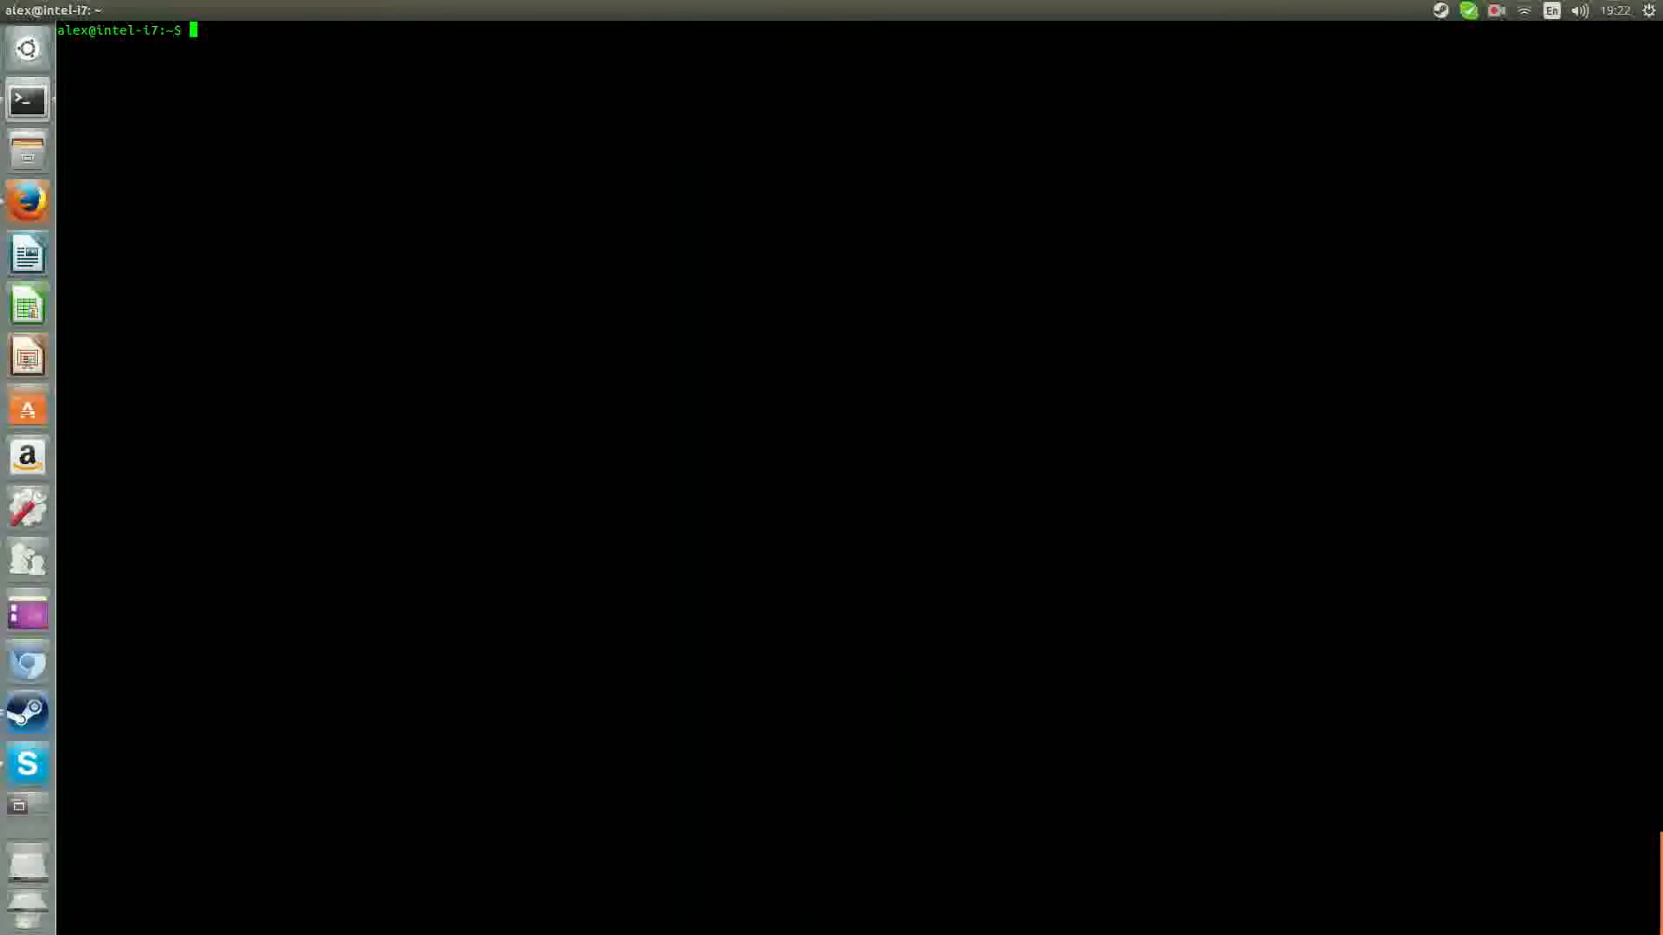
text(netstat -a)
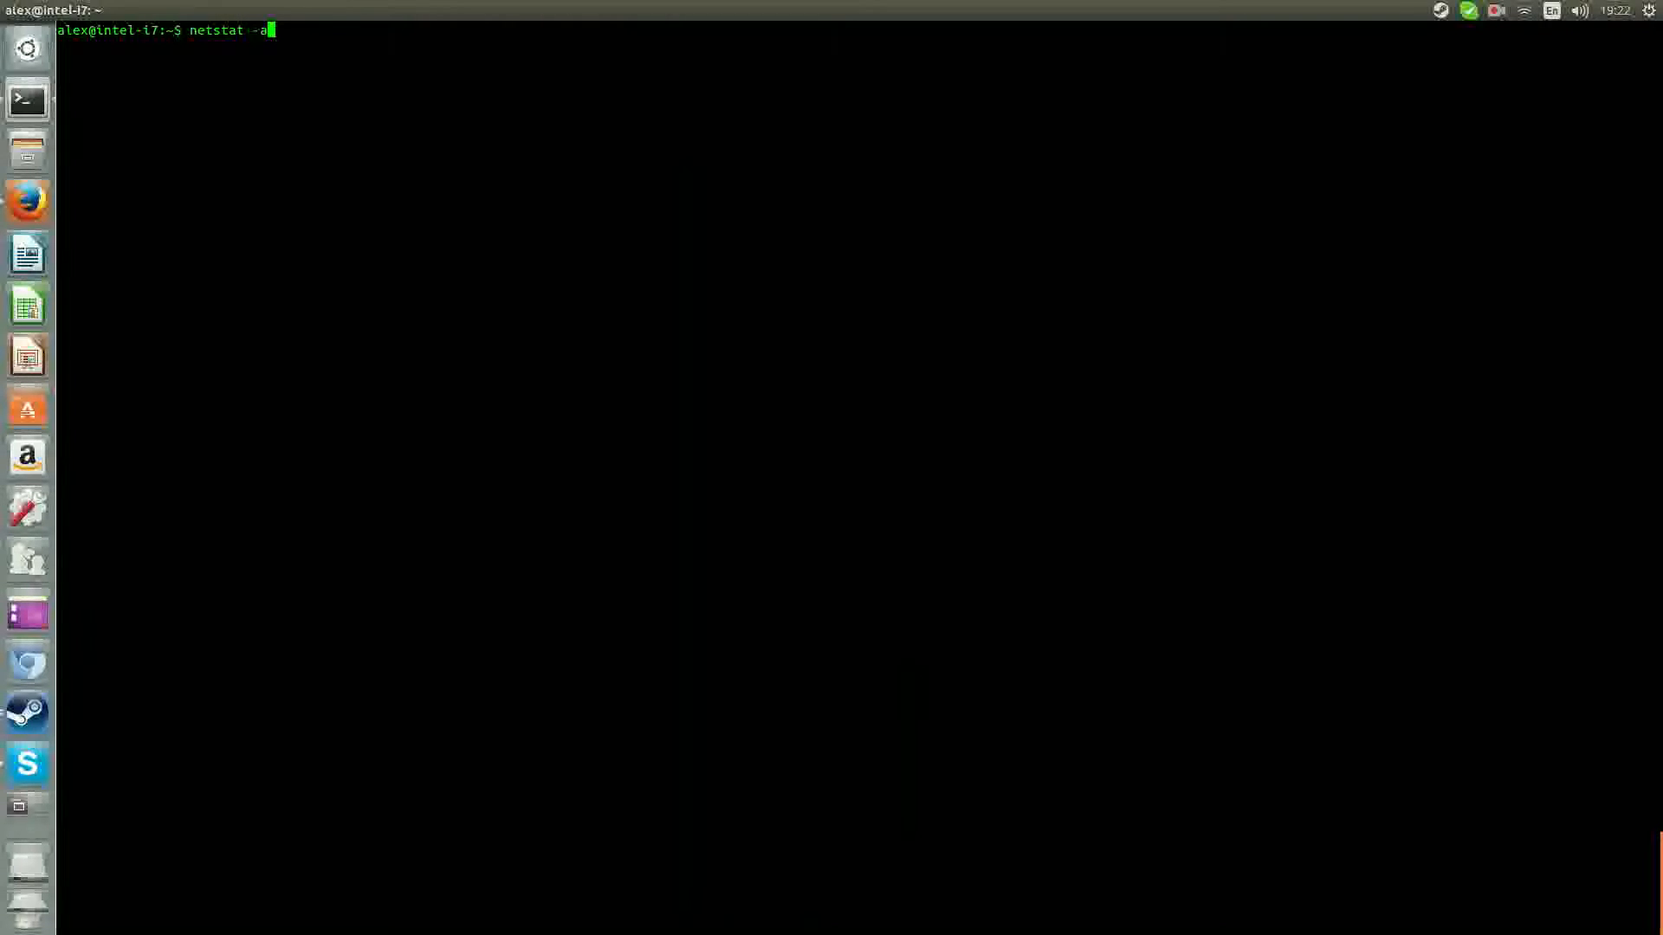
text(p |)
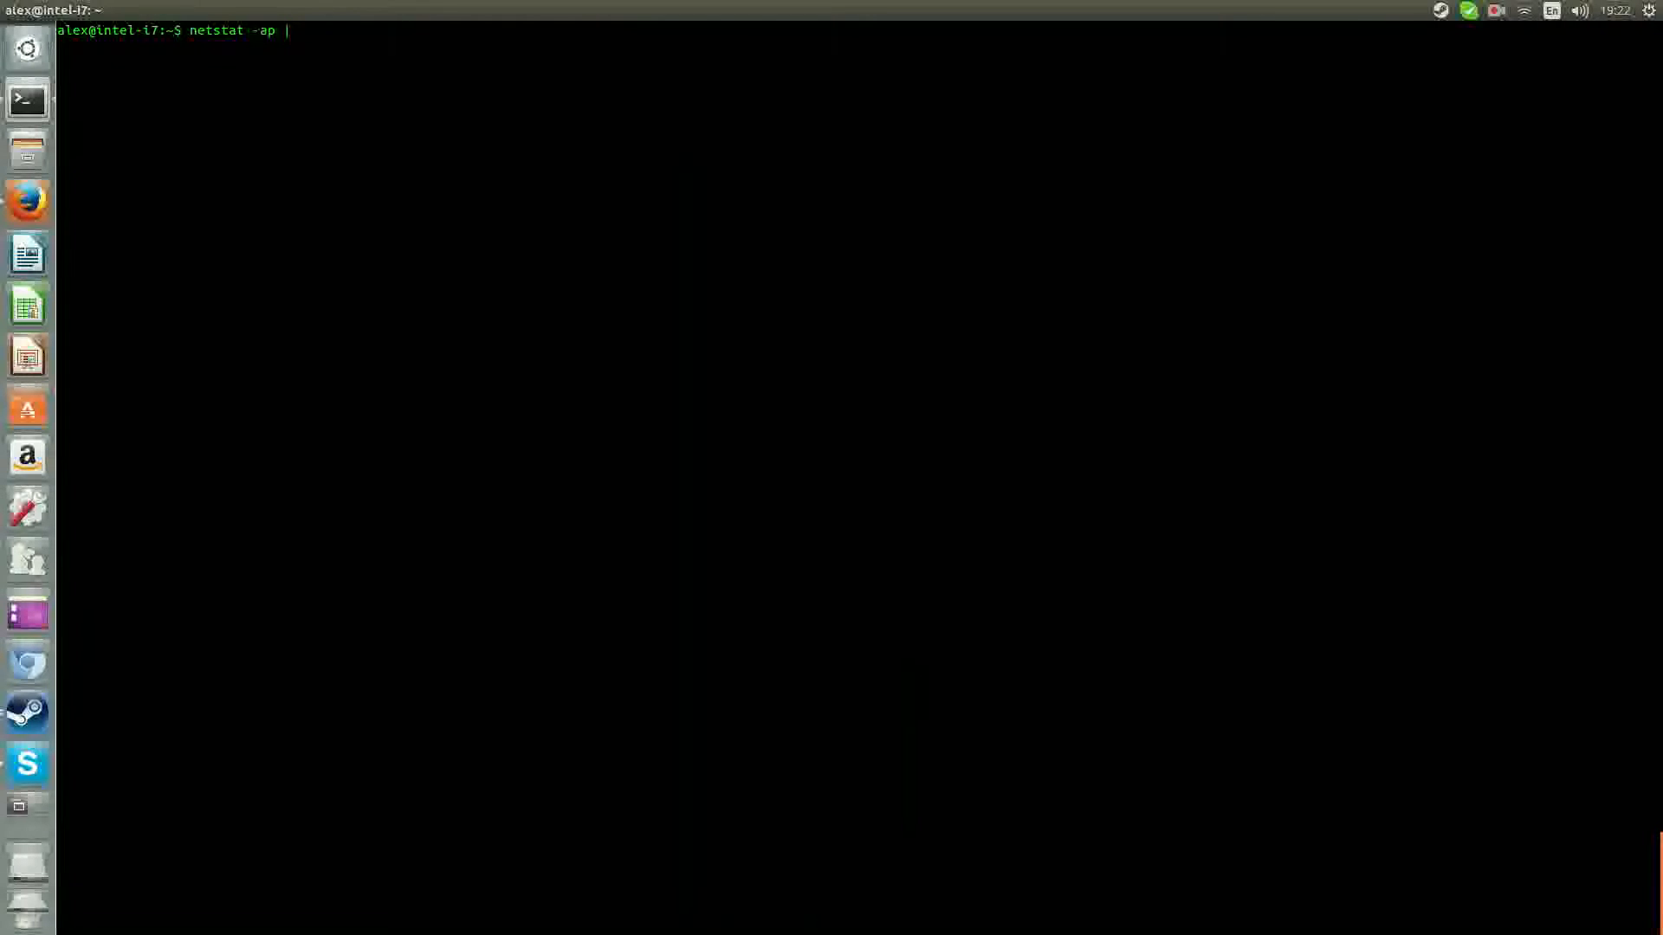
Pipe netstat -ap through more and page the connections with PIDs to the end
text(mre)
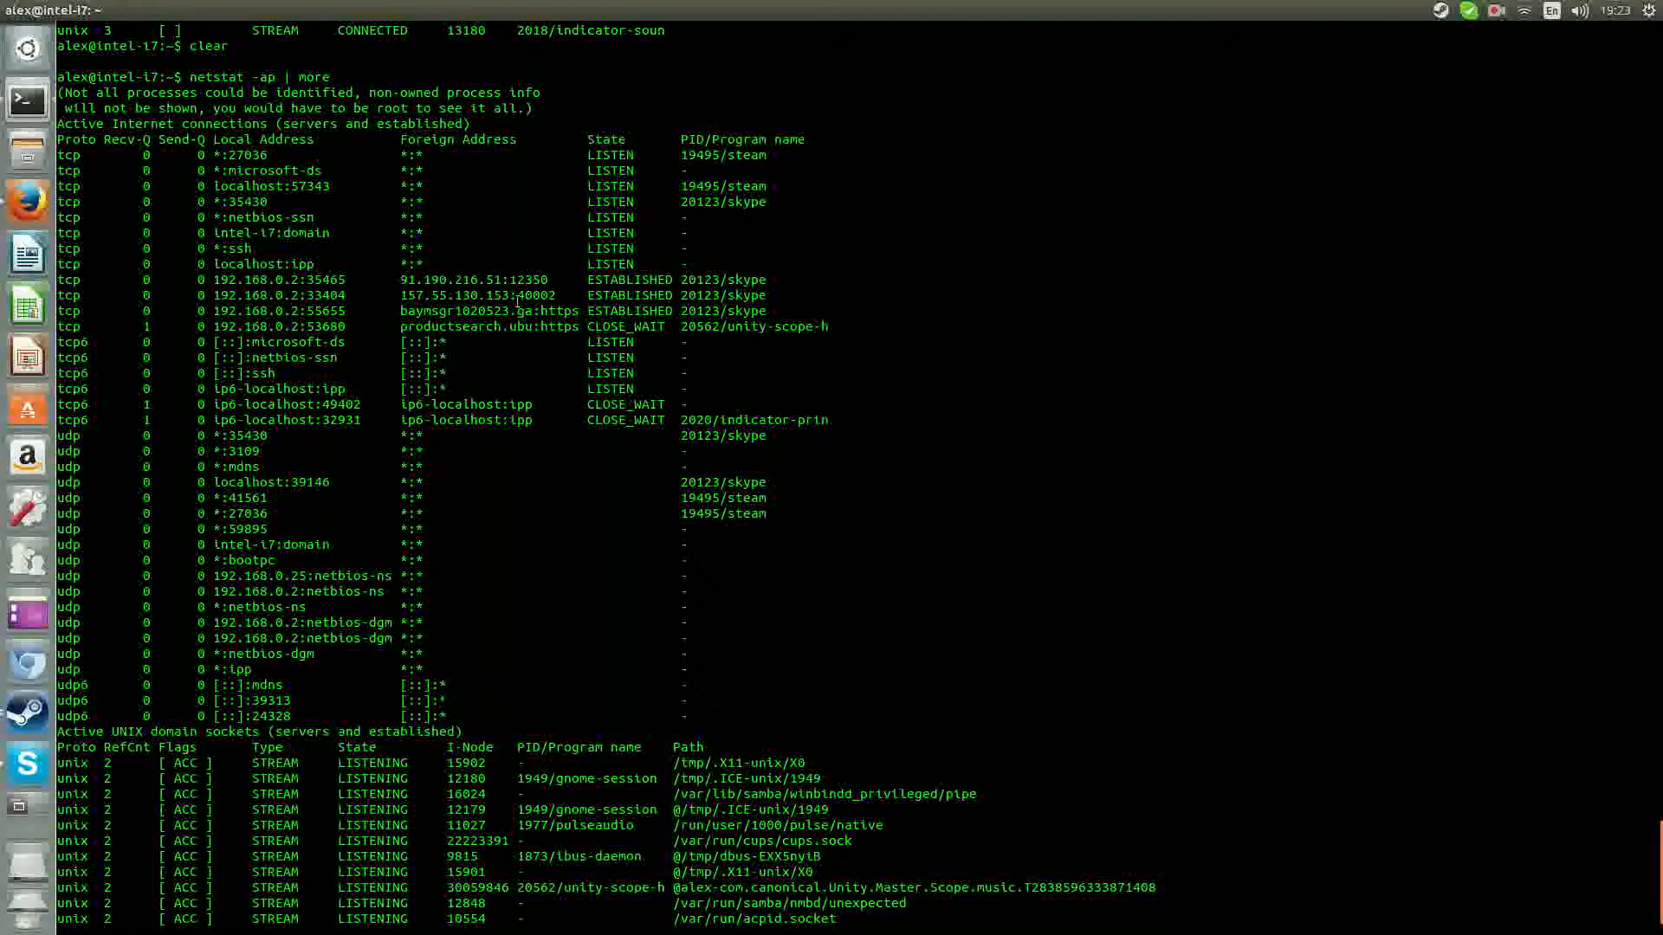
mouse_move(703, 211)
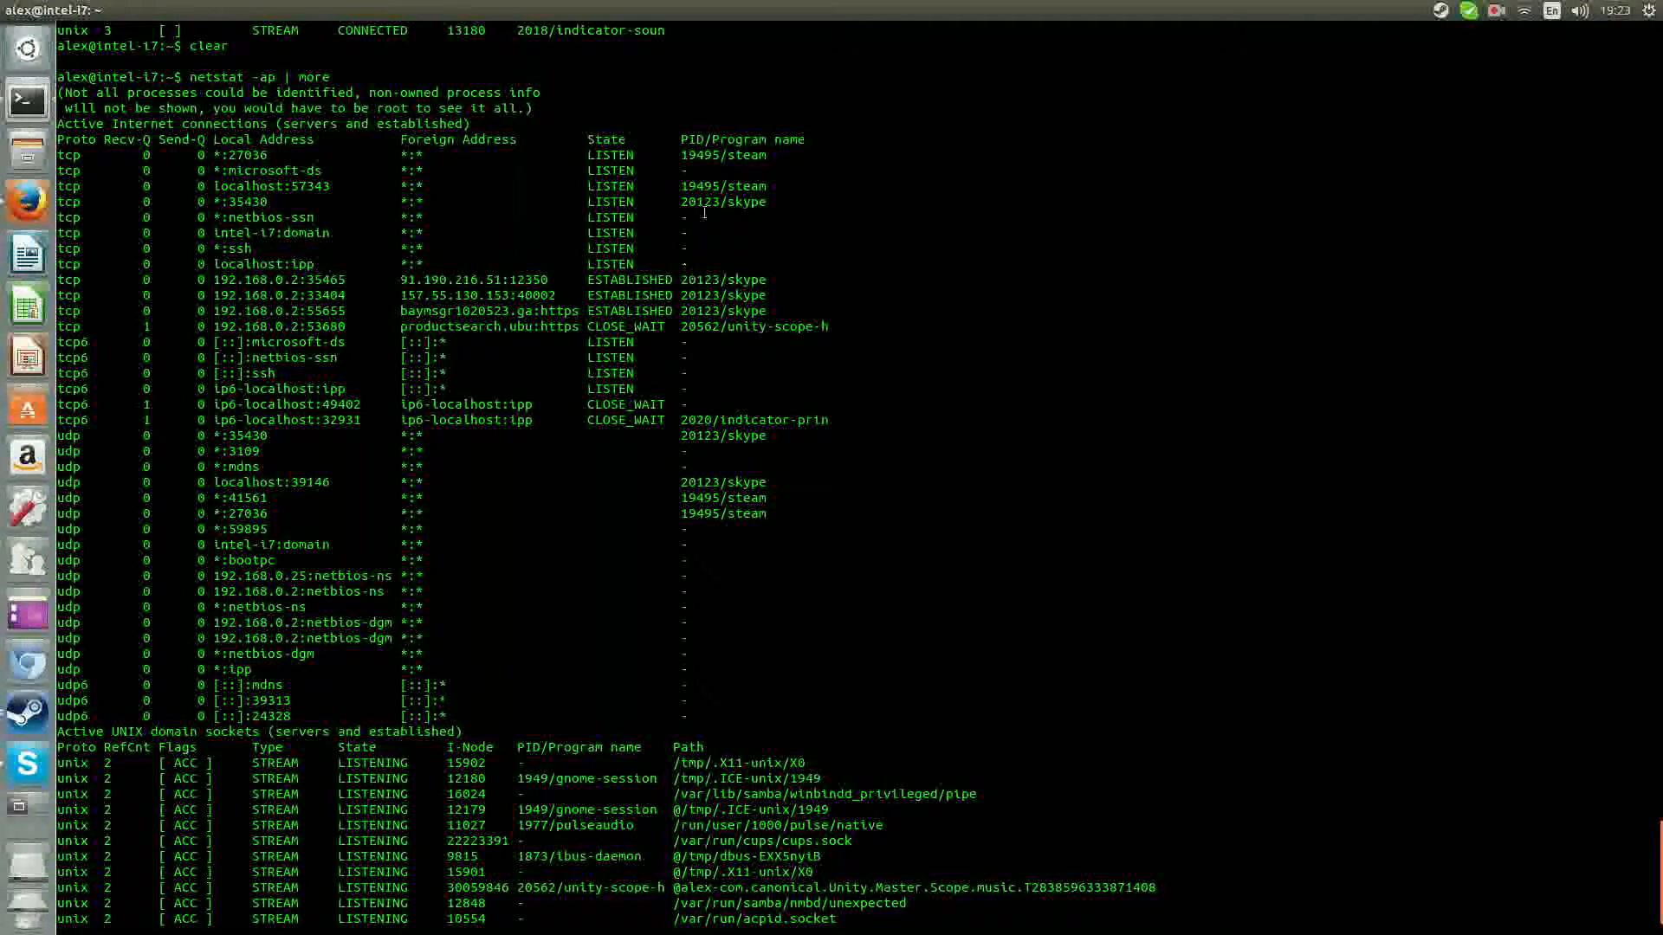
key(space)
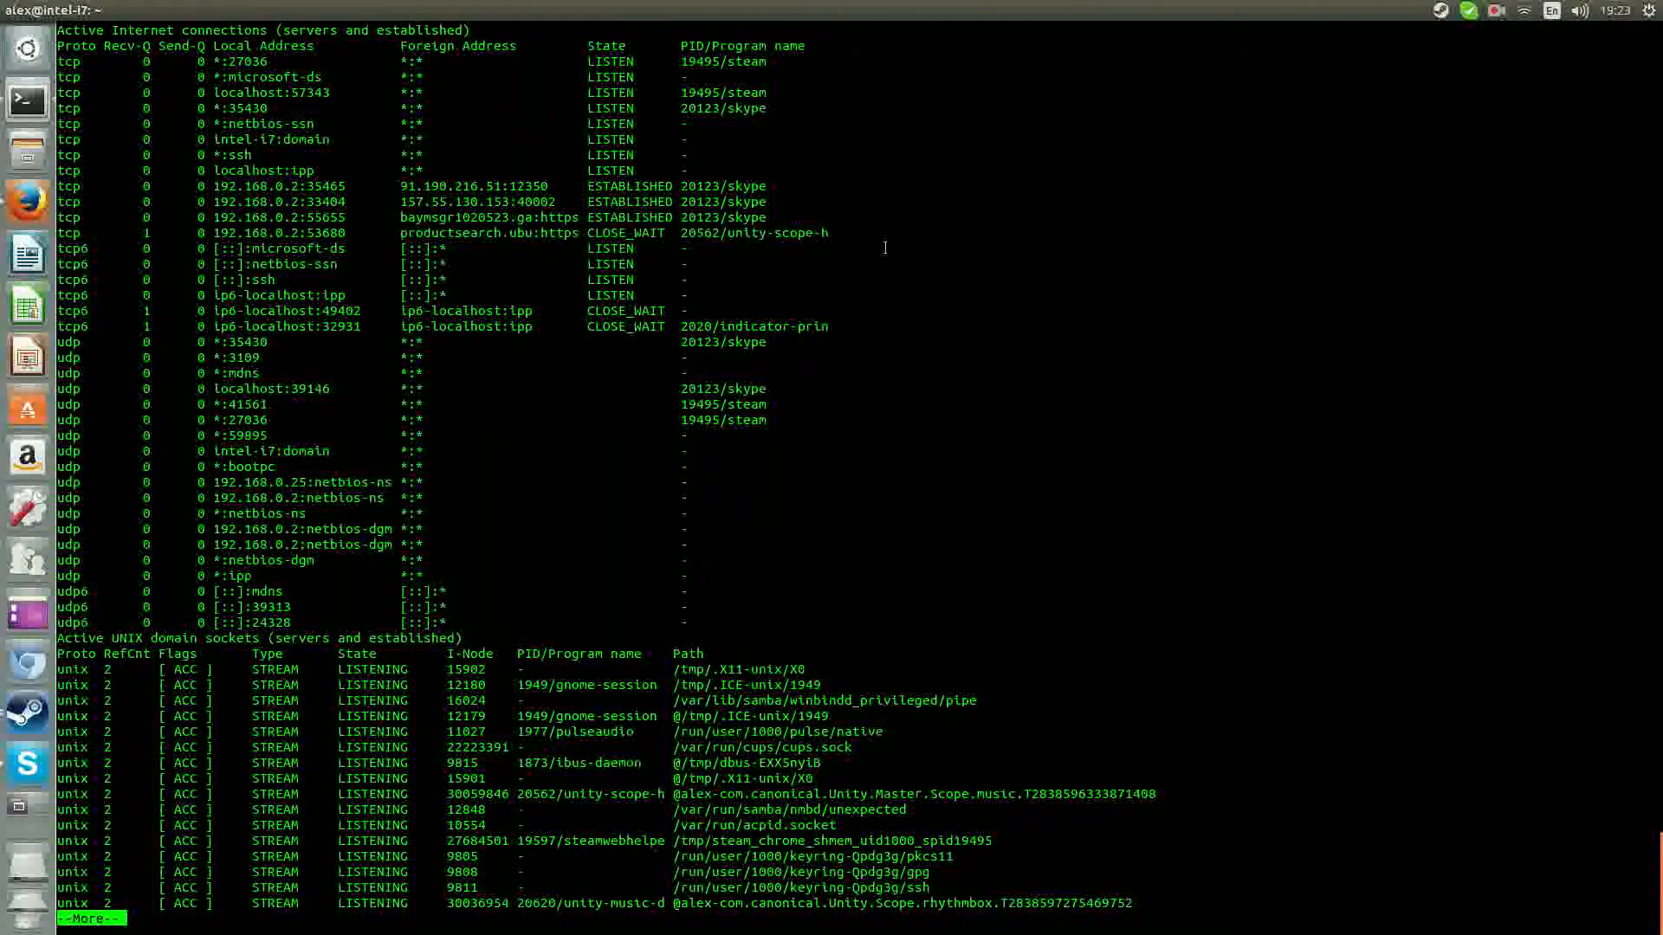
mouse_move(1029, 448)
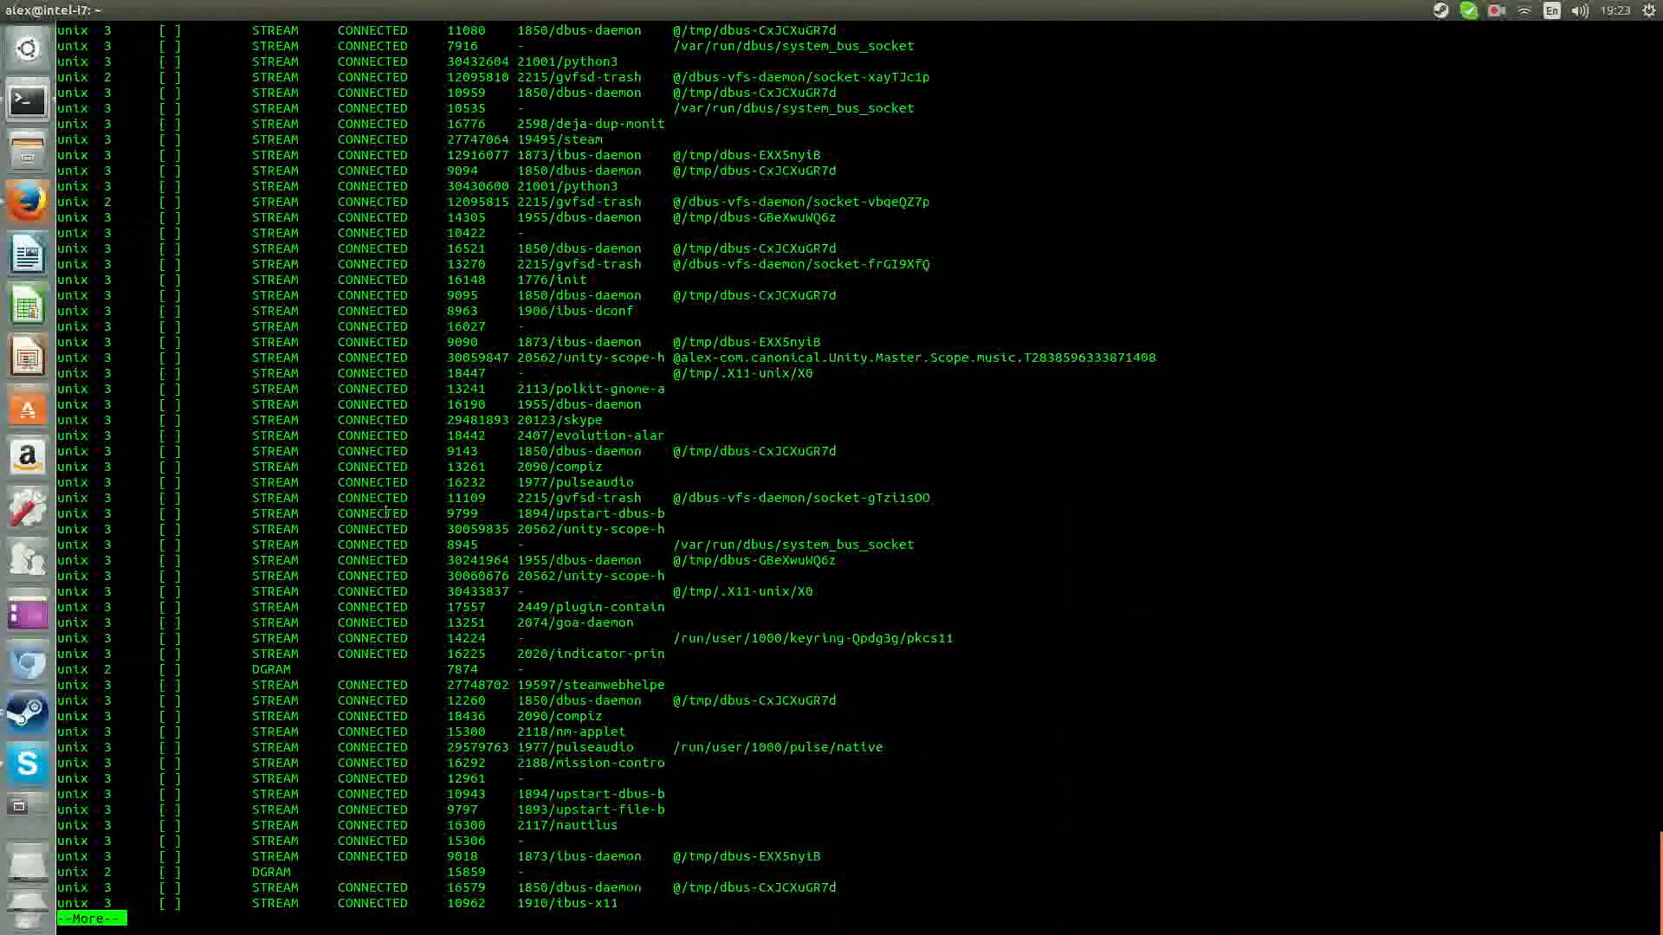
mouse_move(1440, 475)
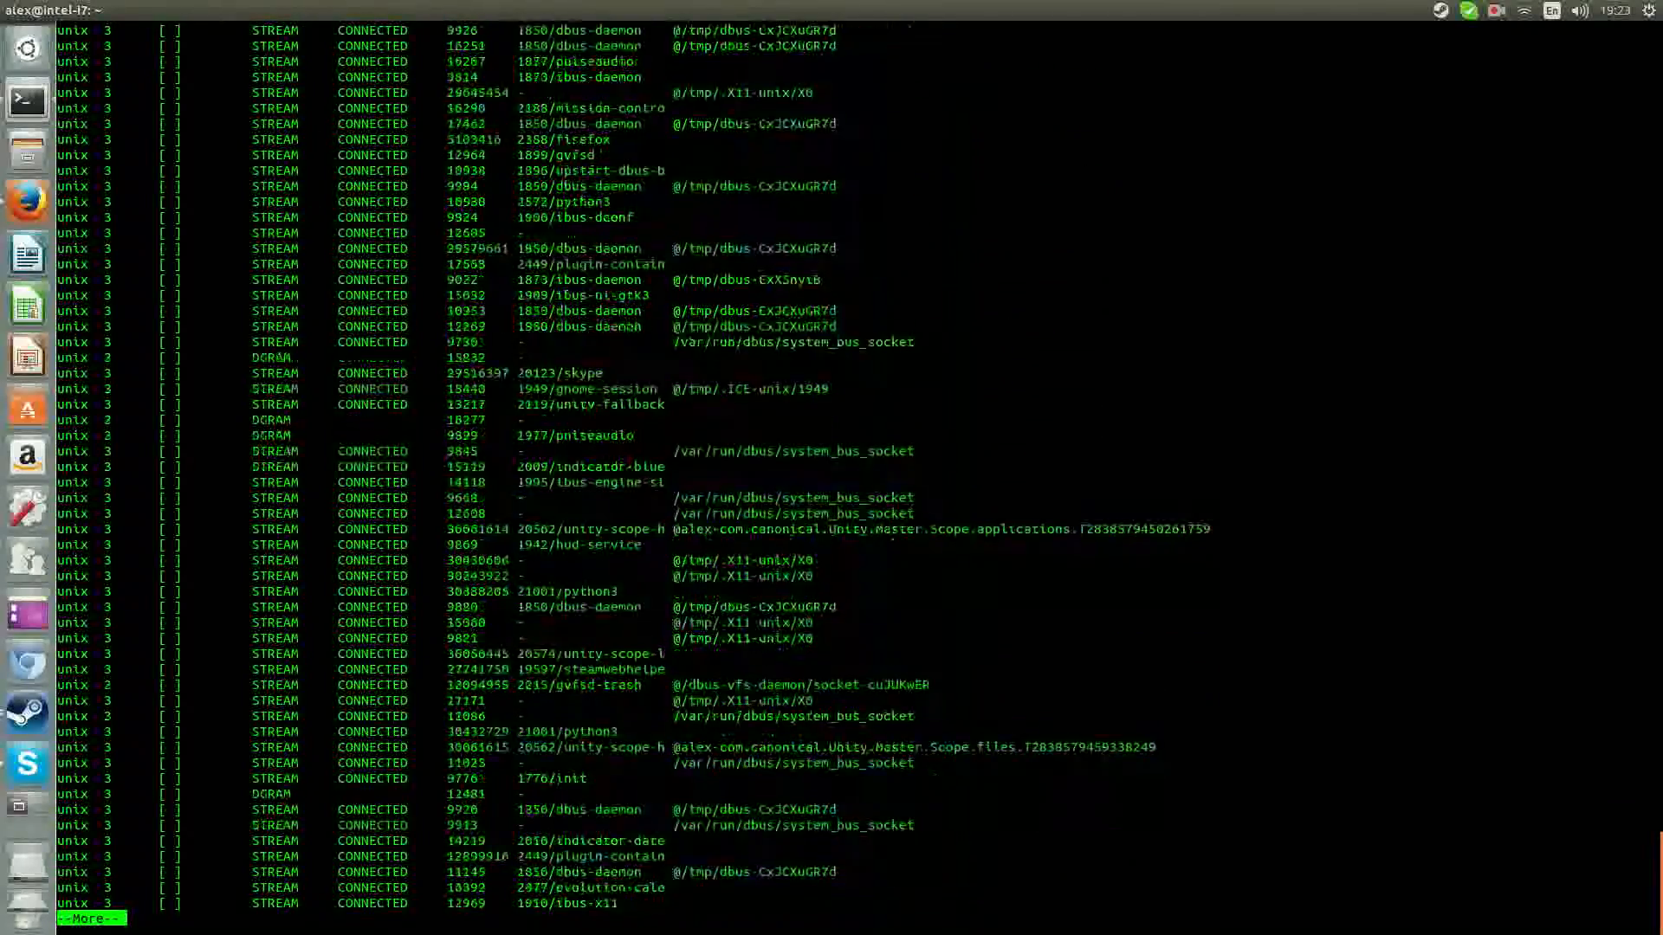
scroll(down, 3)
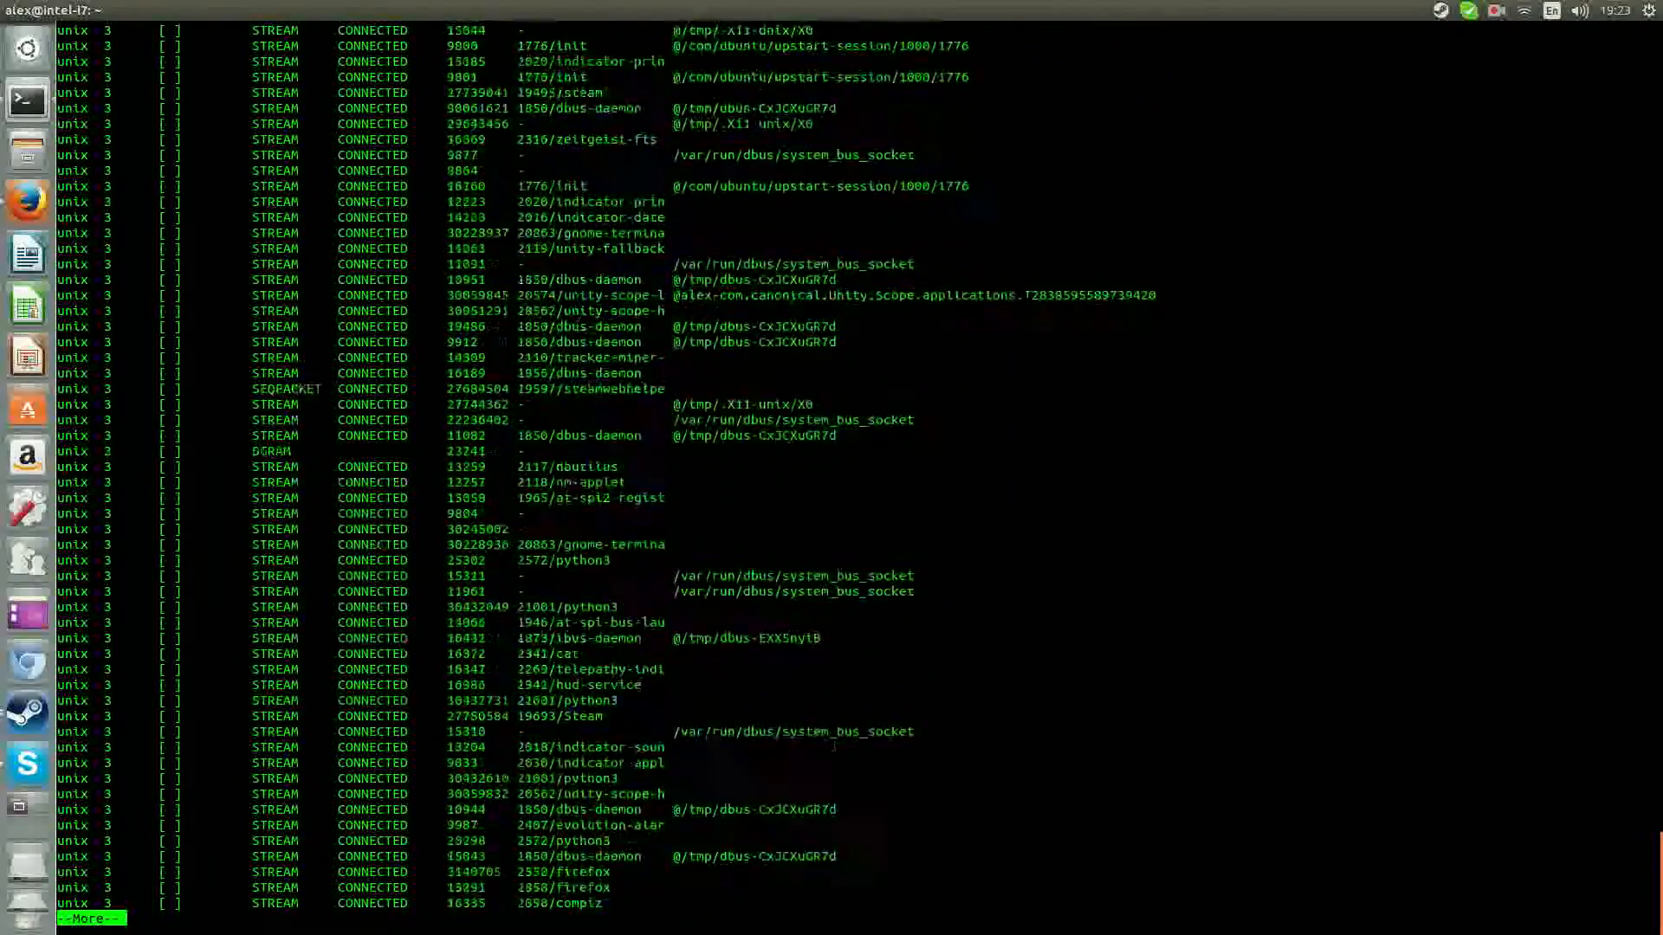
key(space)
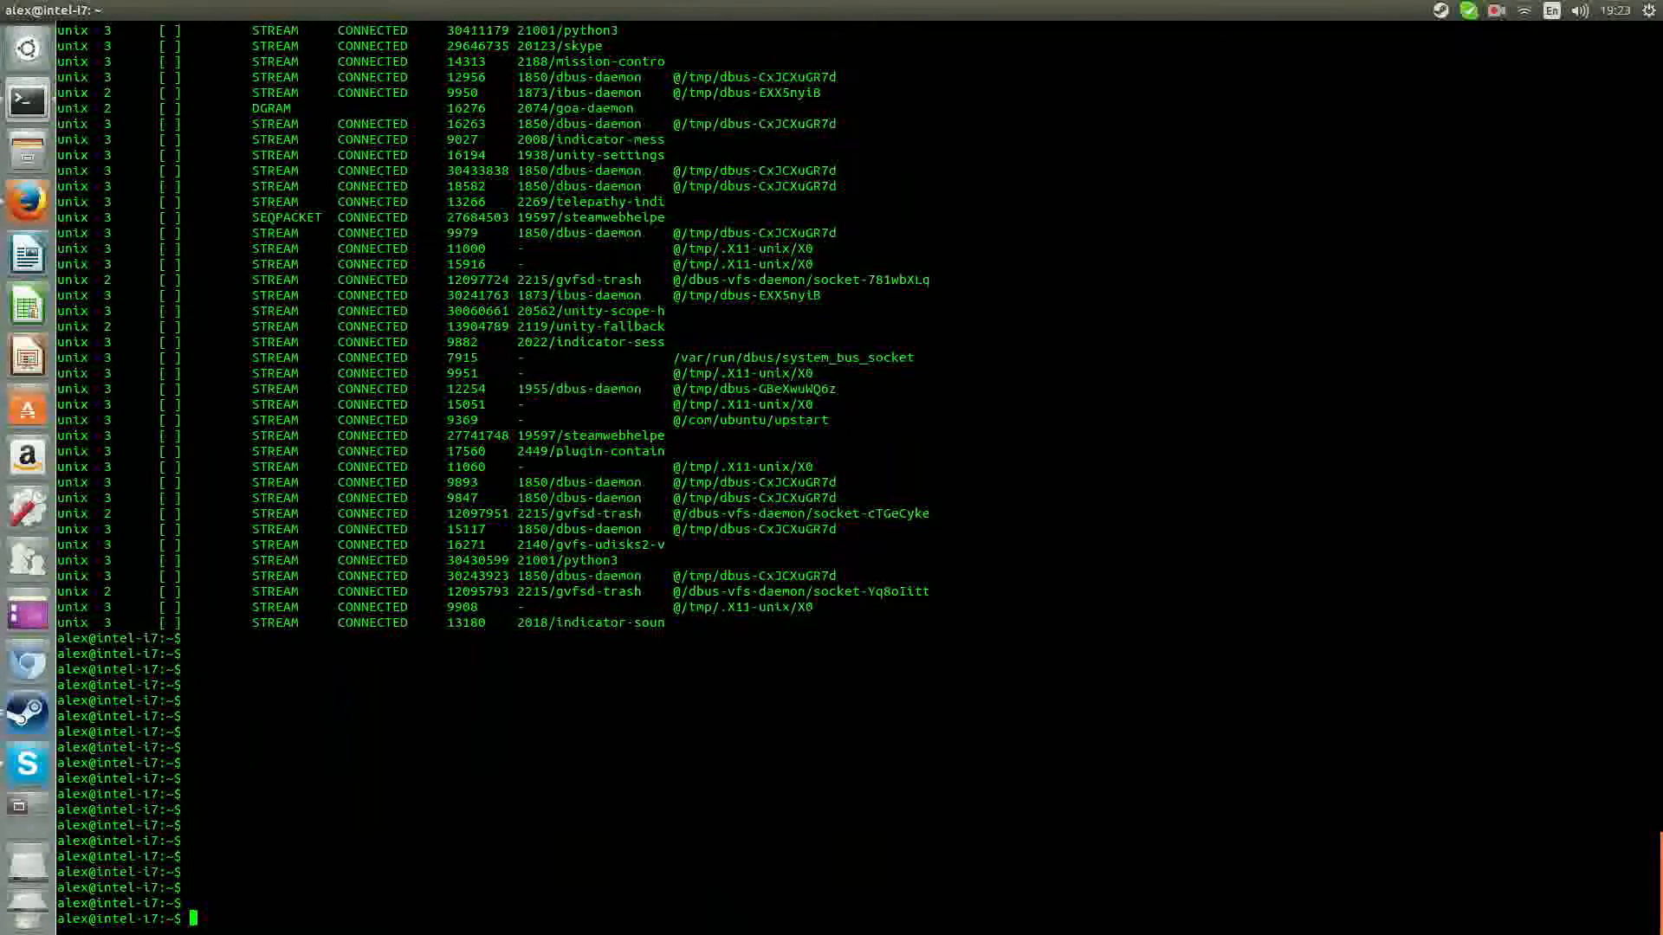
Clear the screen and rerun netstat -ap | more to show the skype and steam entries with PIDs
text(clear)
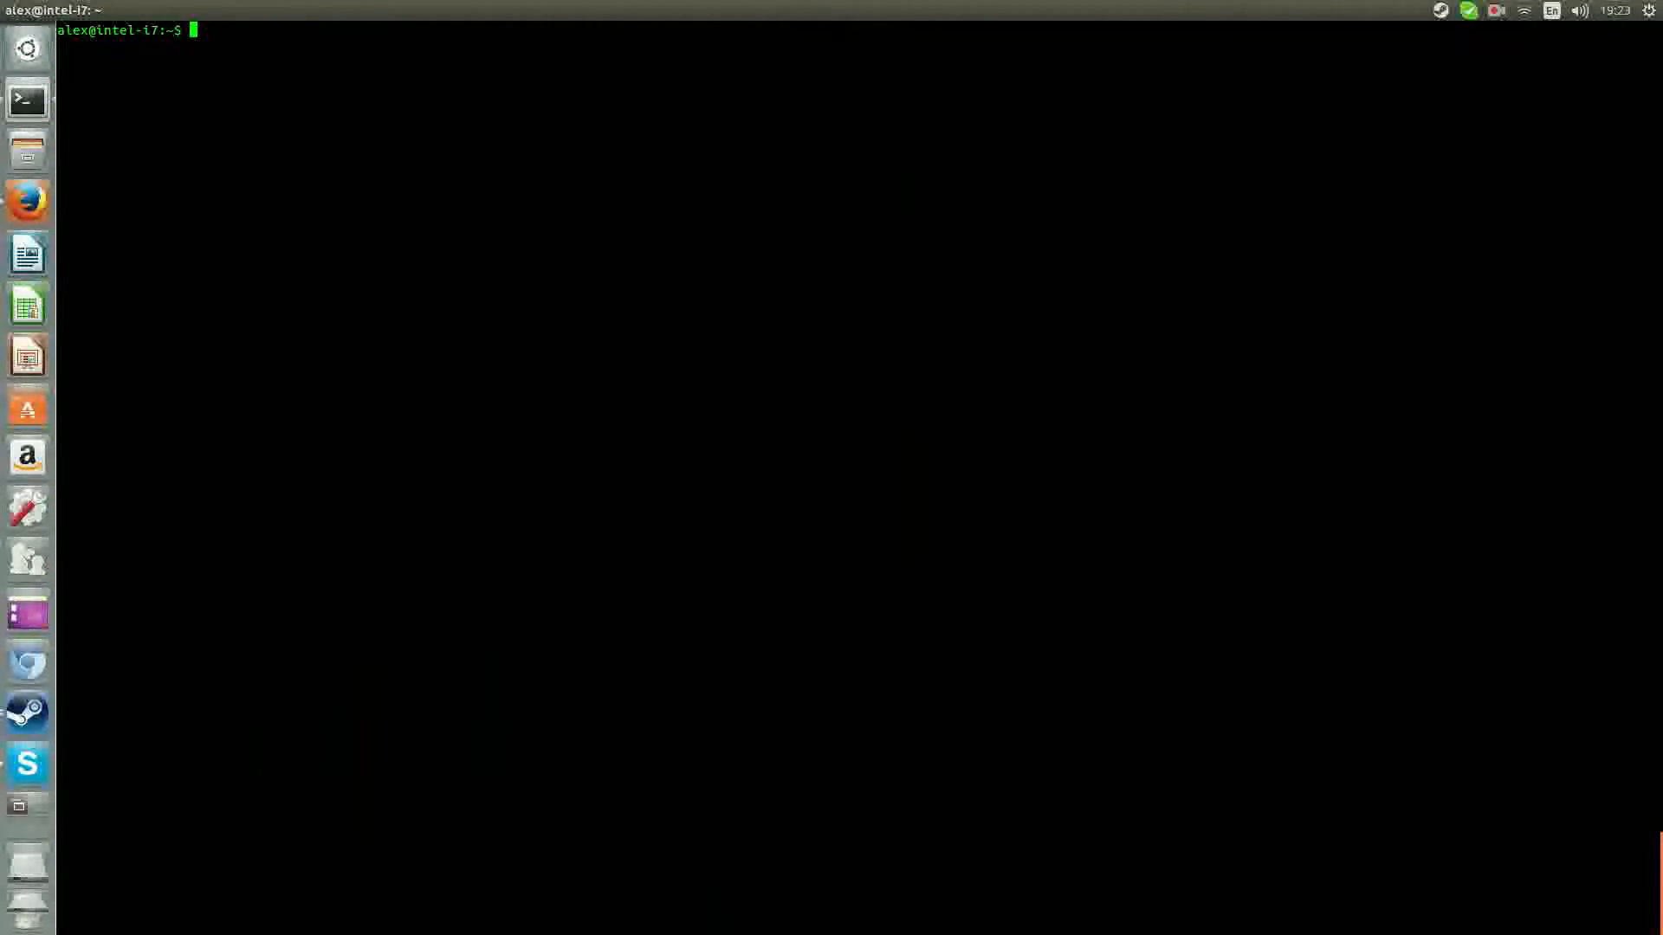
text(net)
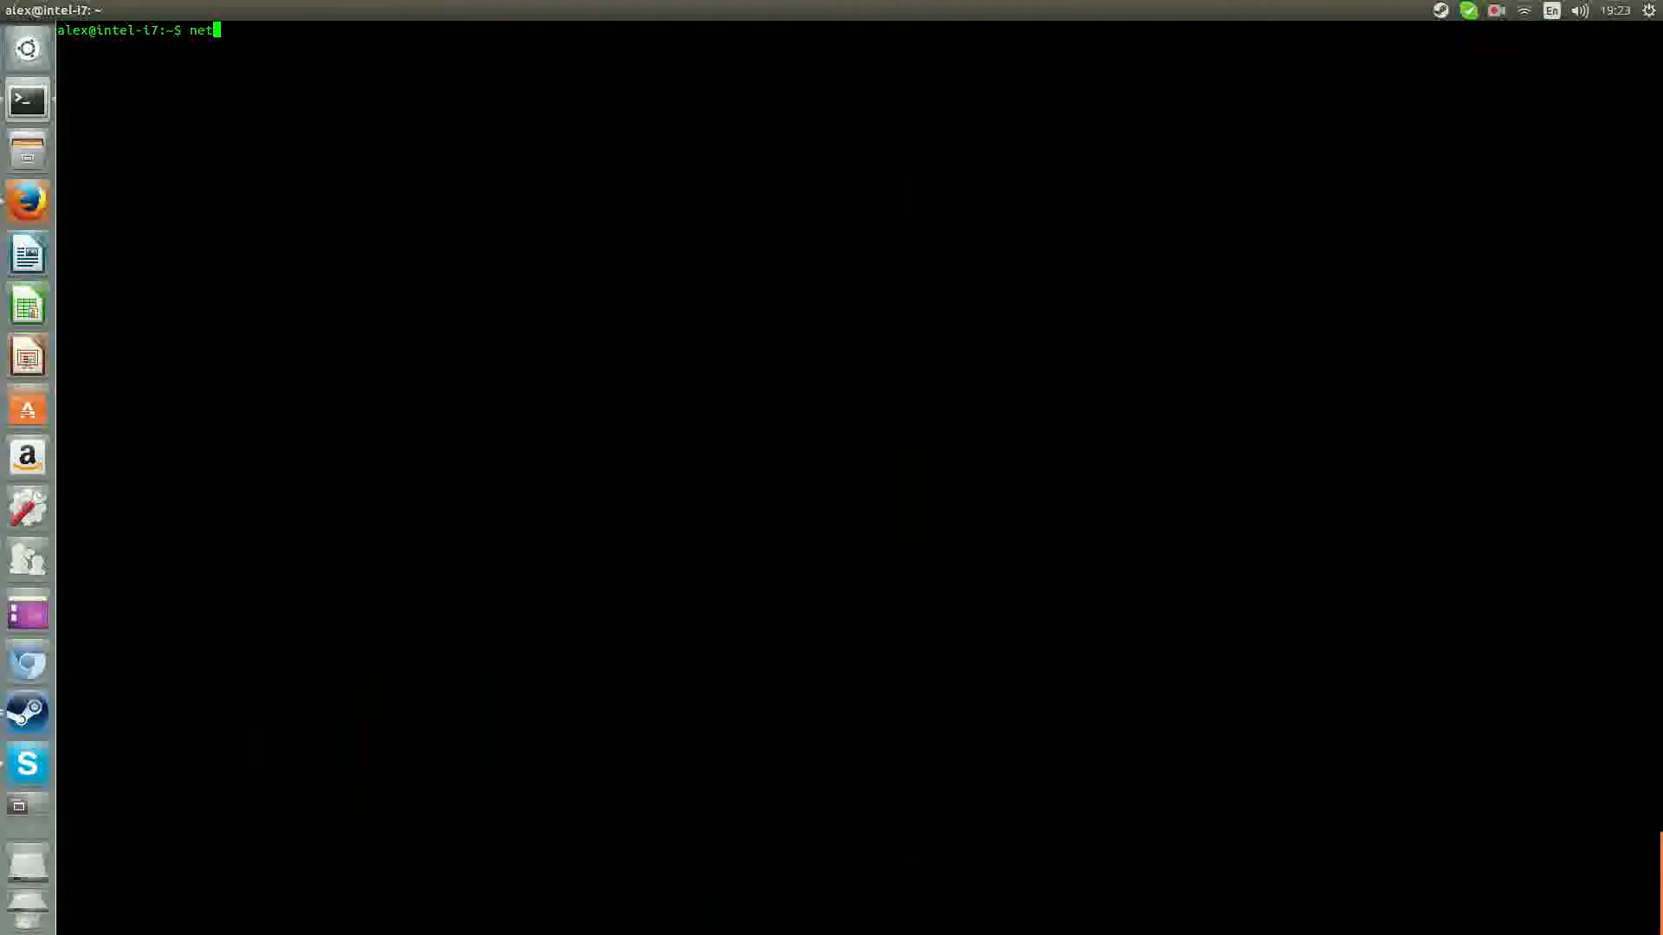
text(stat)
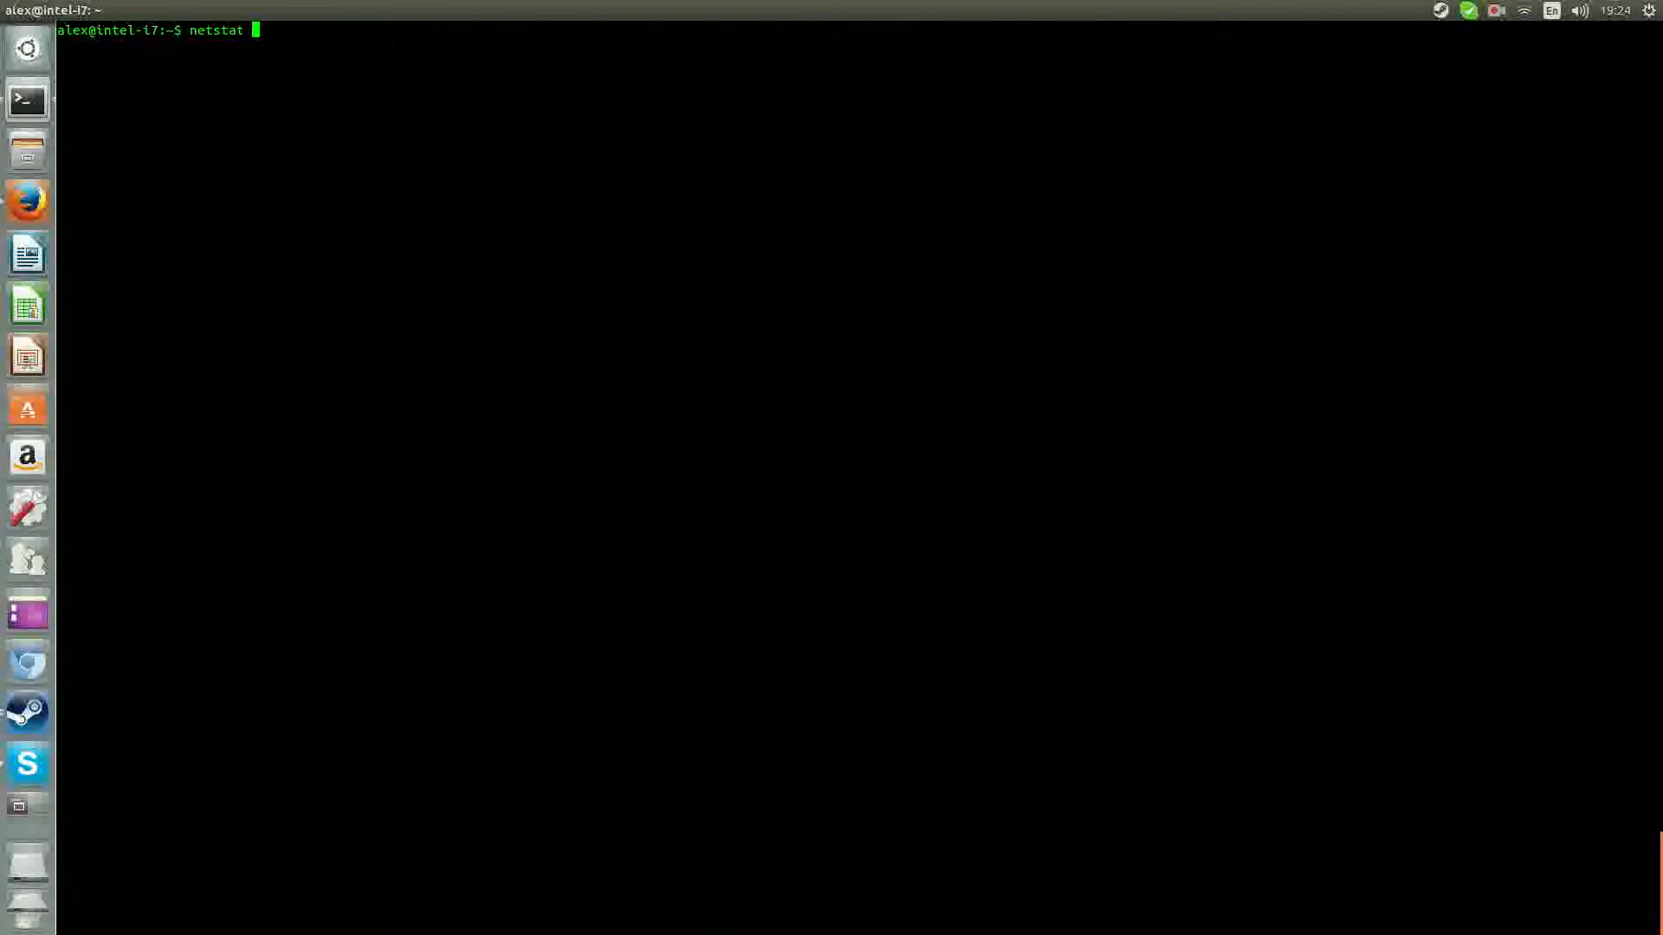
text(-ap)
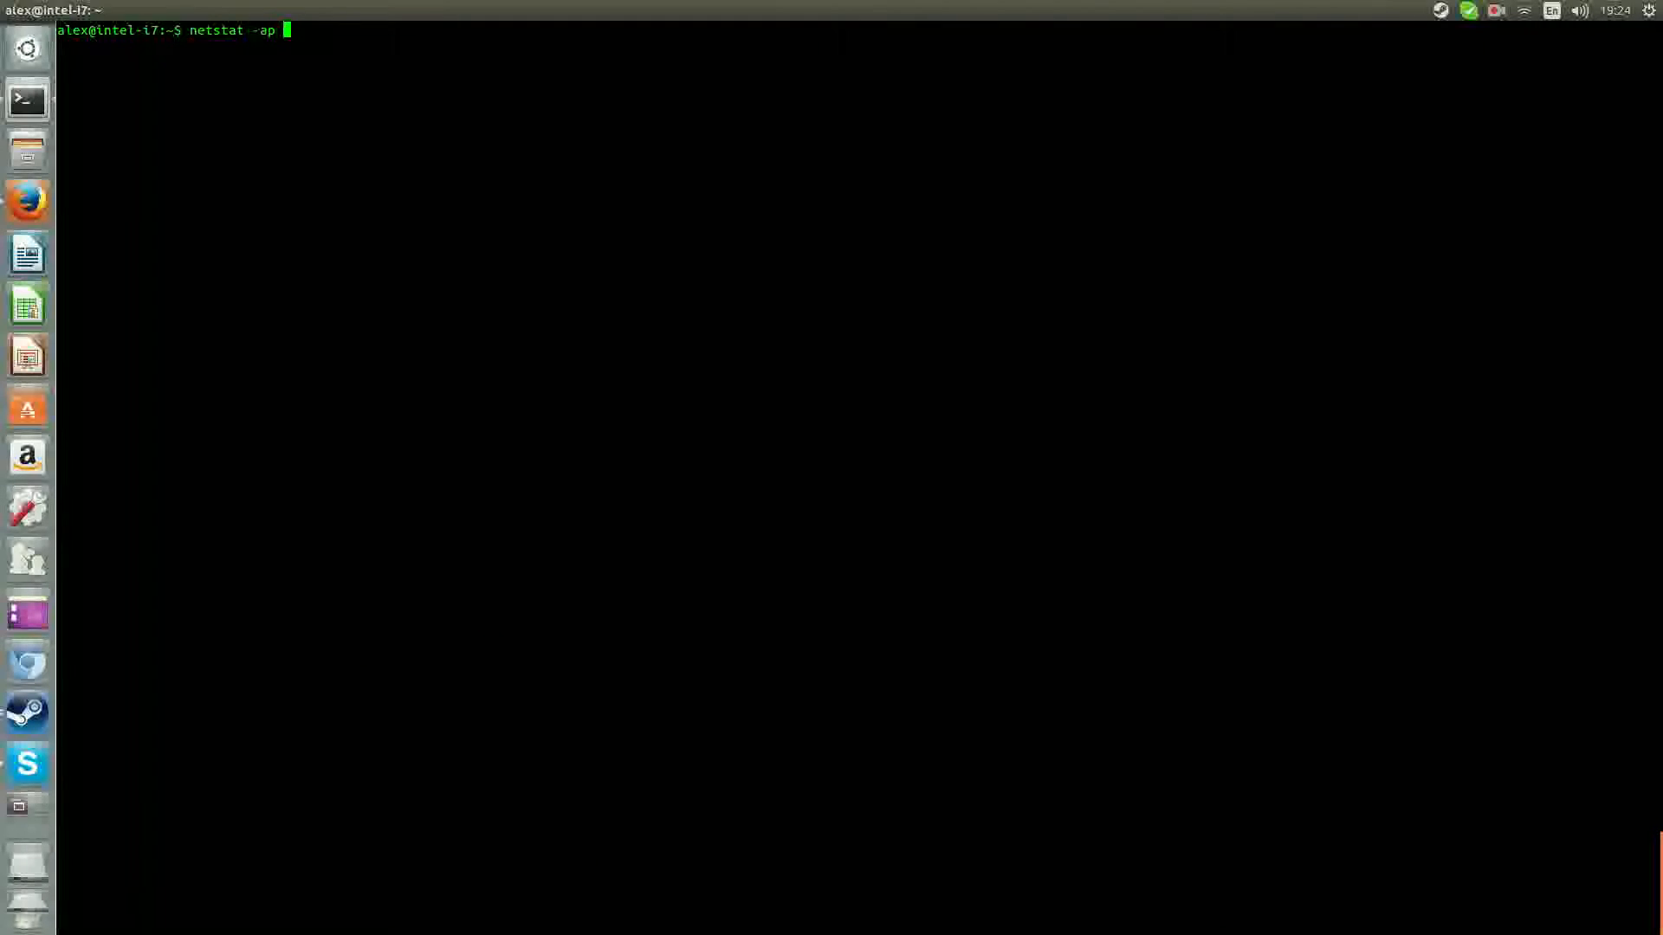
text(|m)
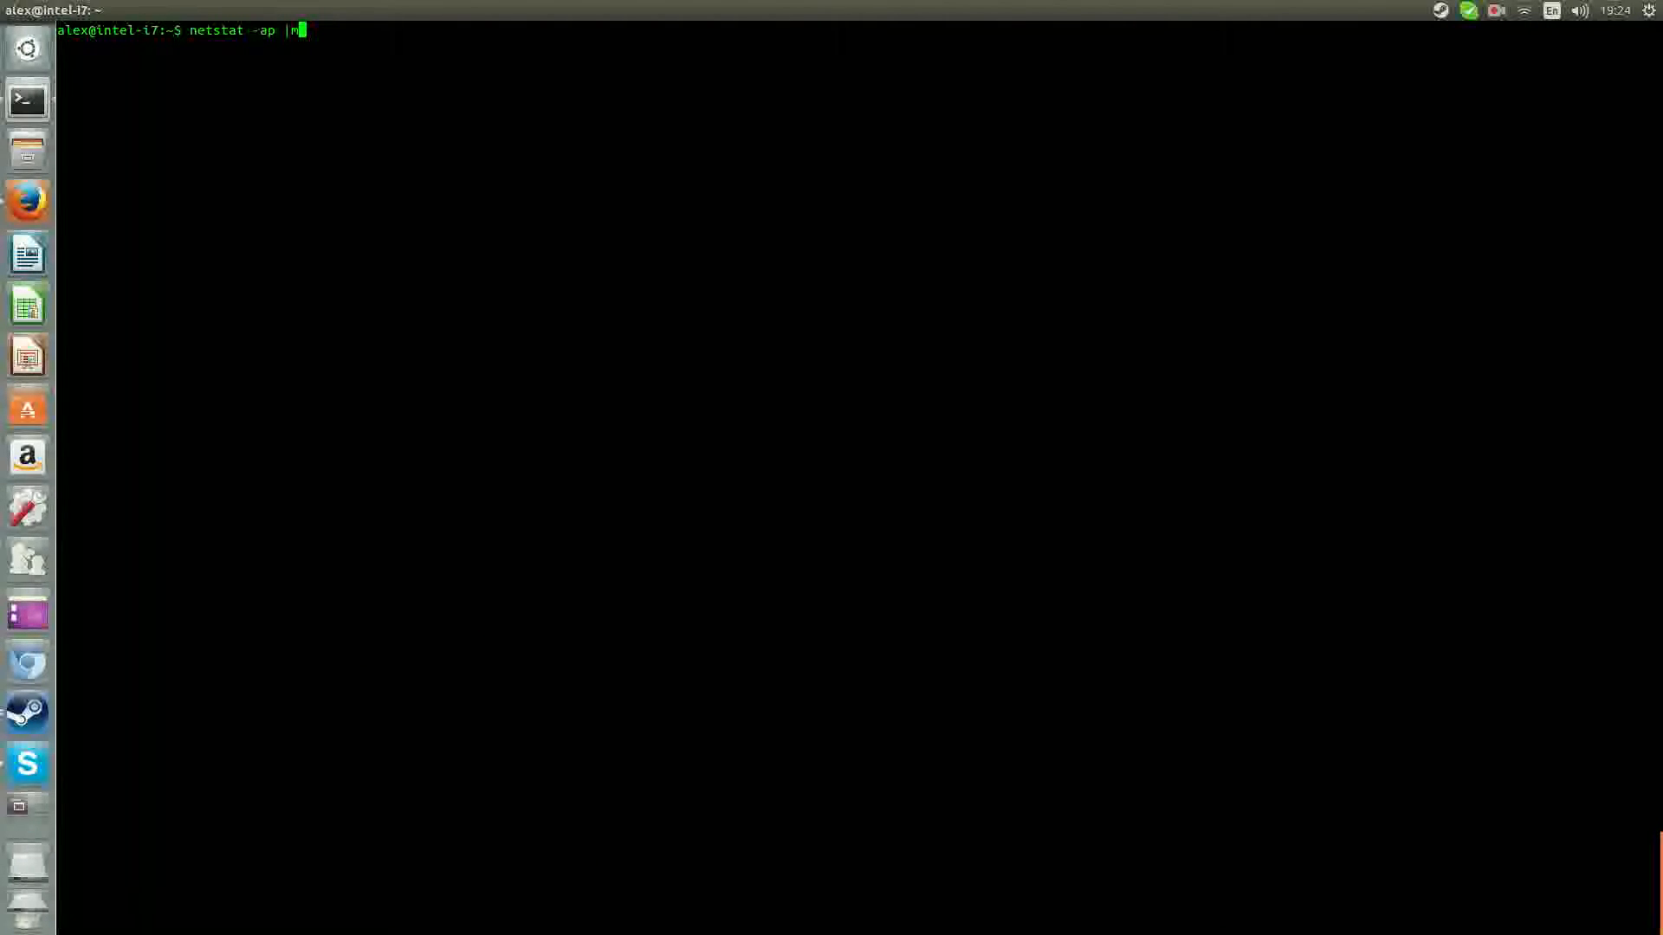
text(ore)
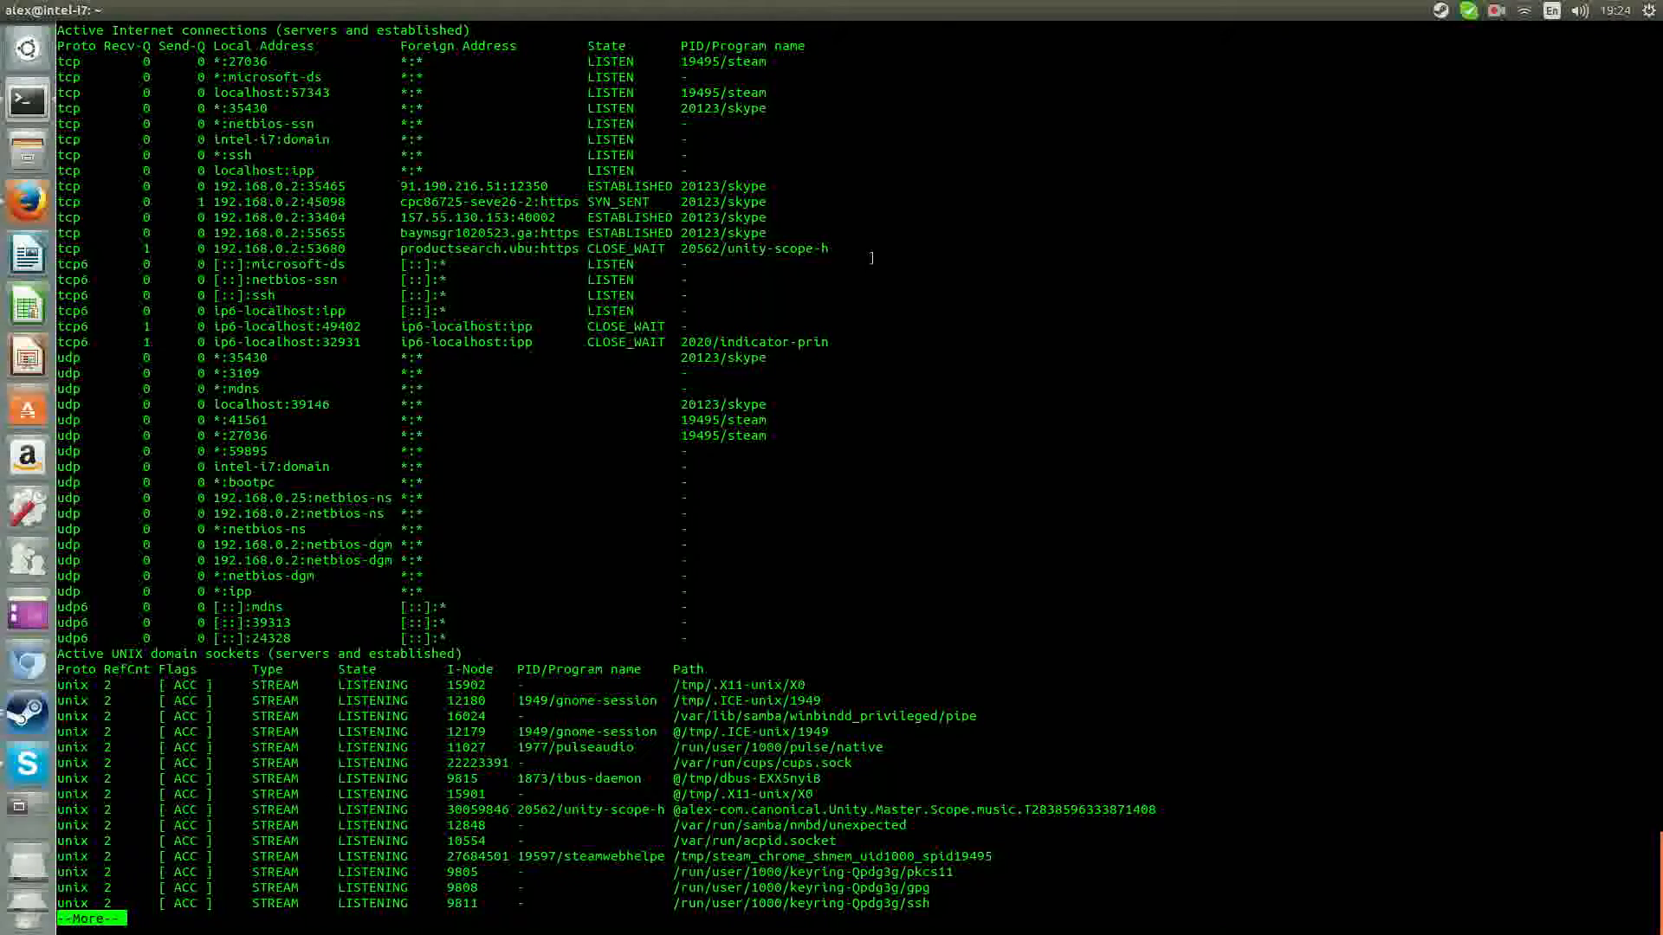
mouse_move(748, 457)
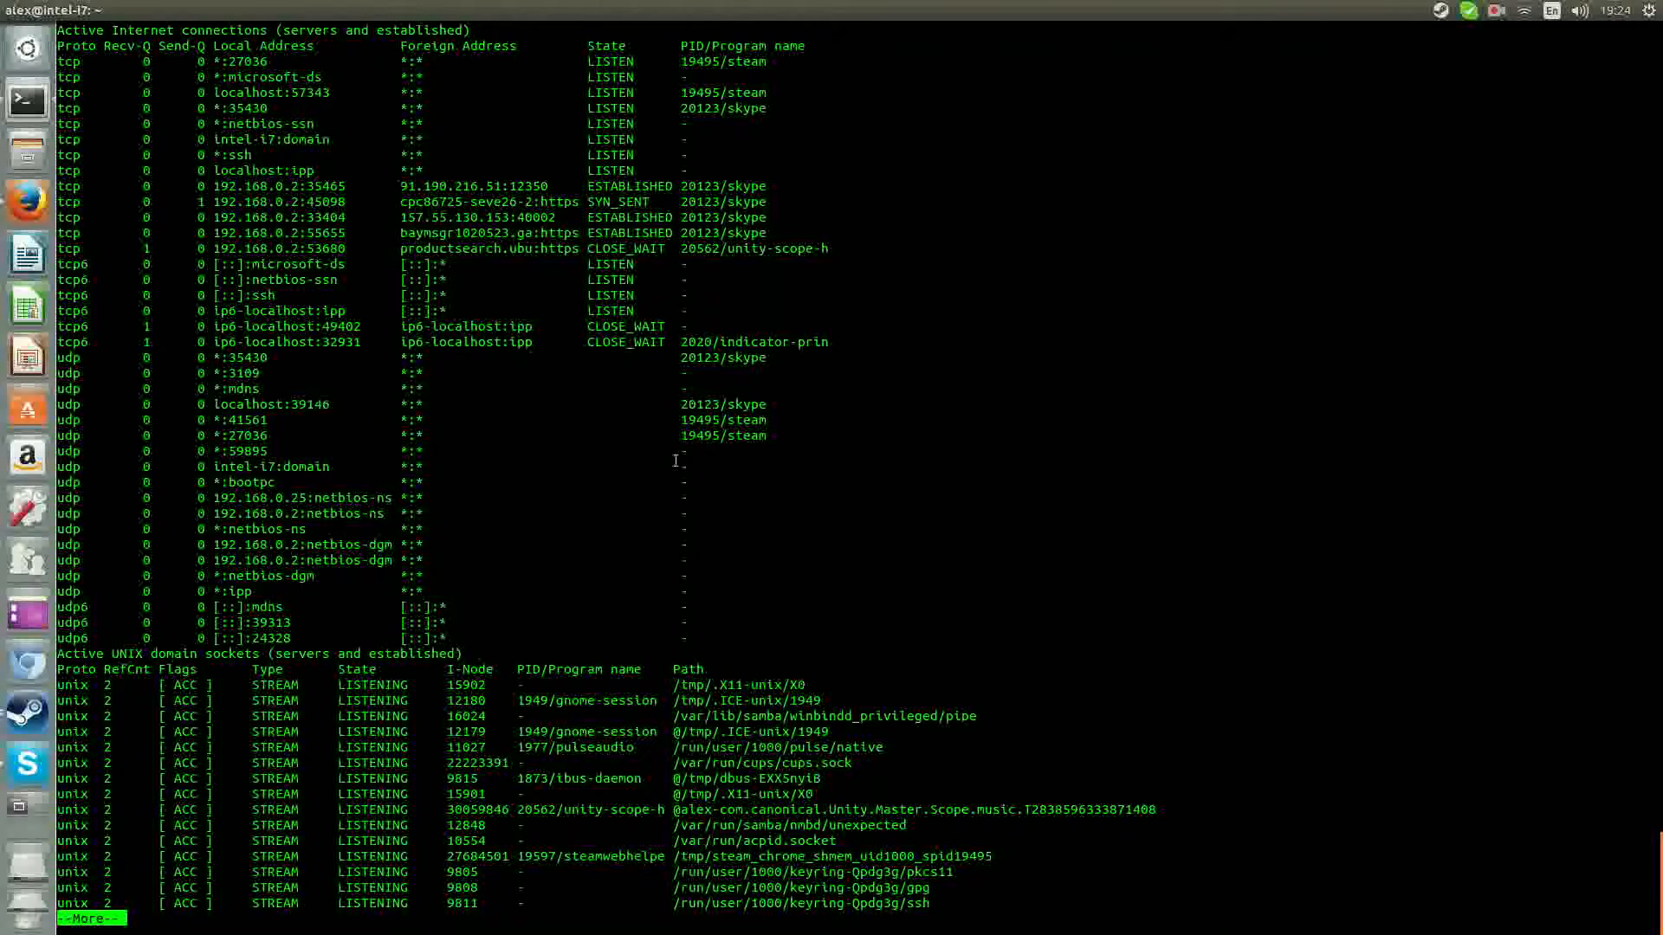
mouse_move(821, 428)
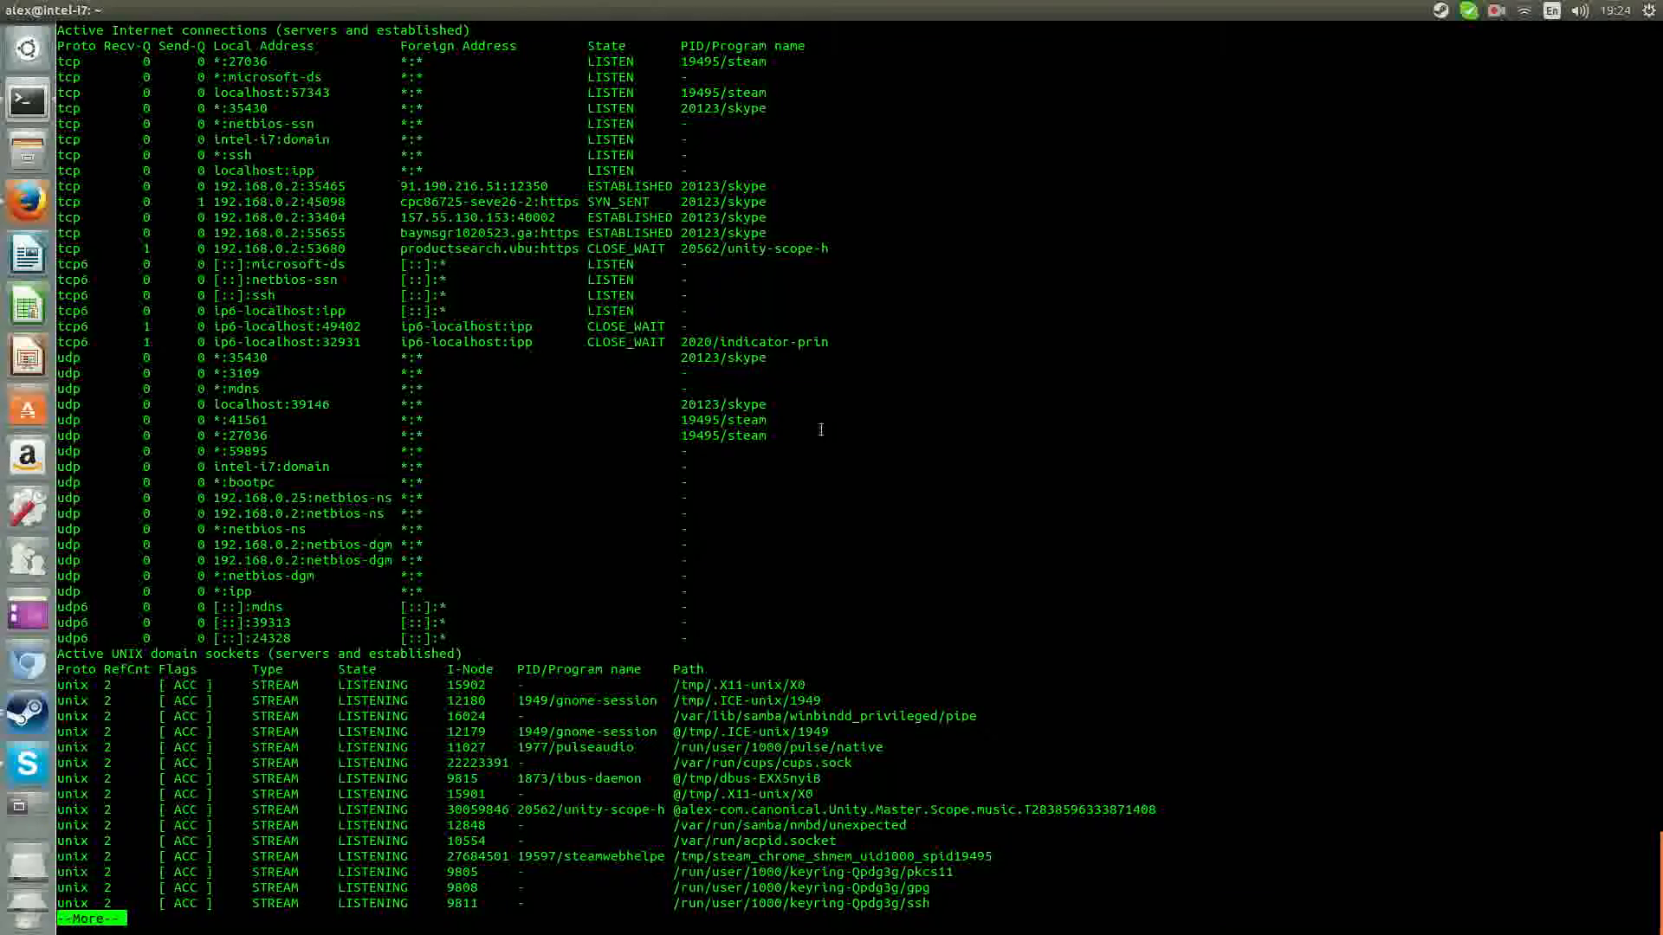
mouse_move(688, 374)
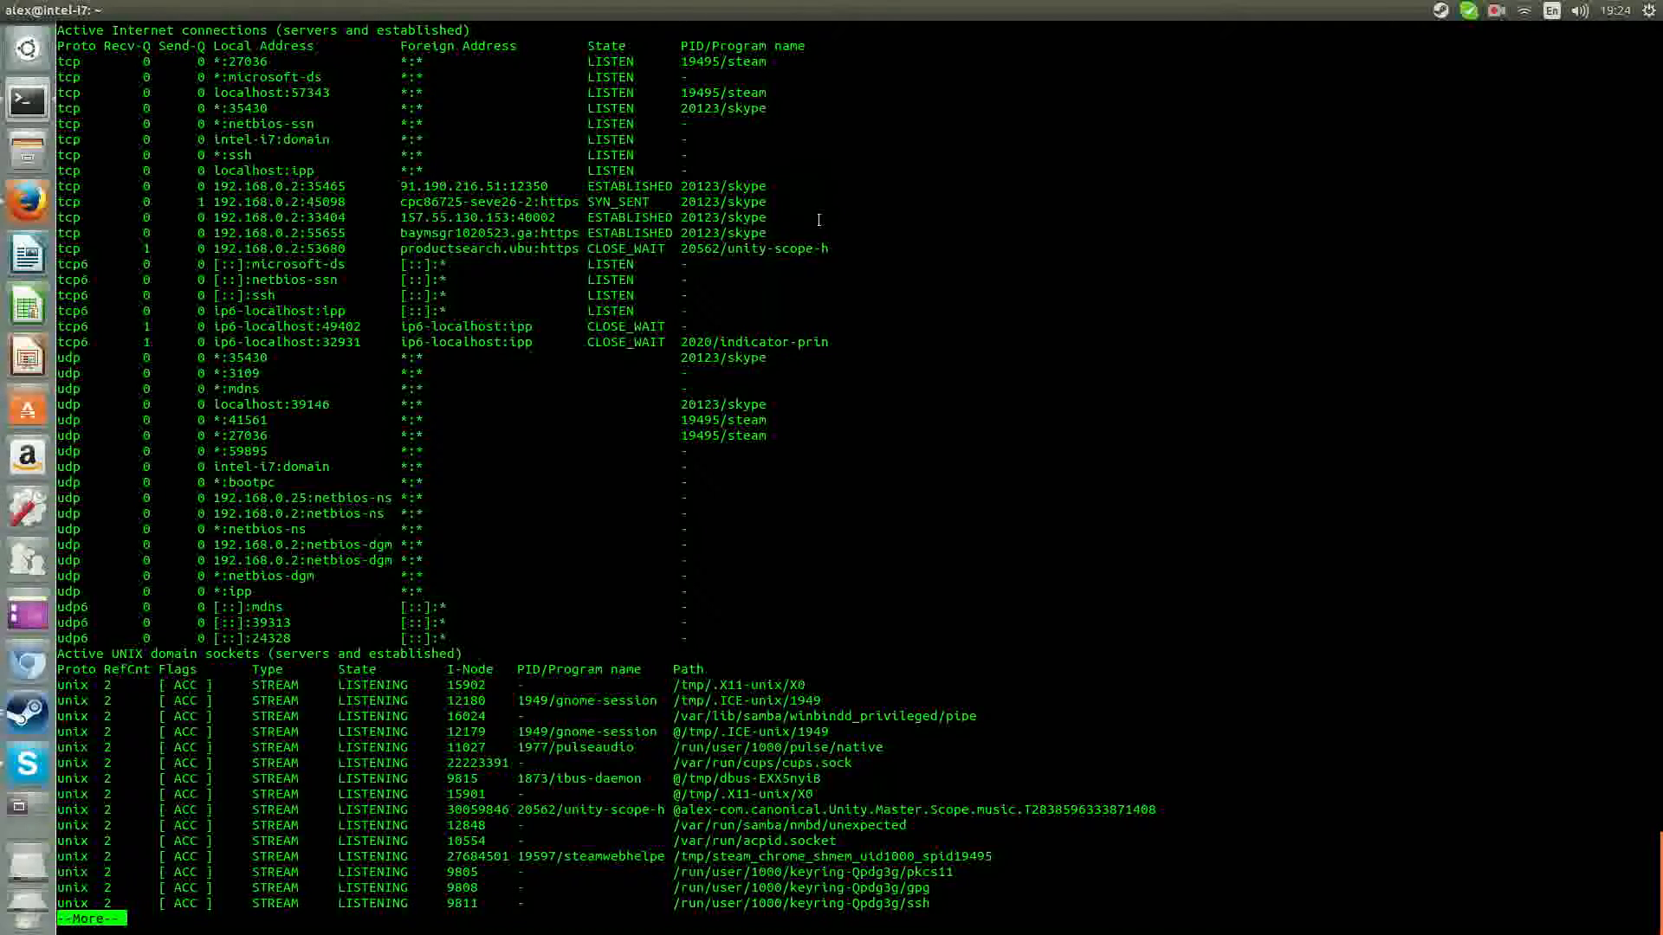
mouse_move(821, 375)
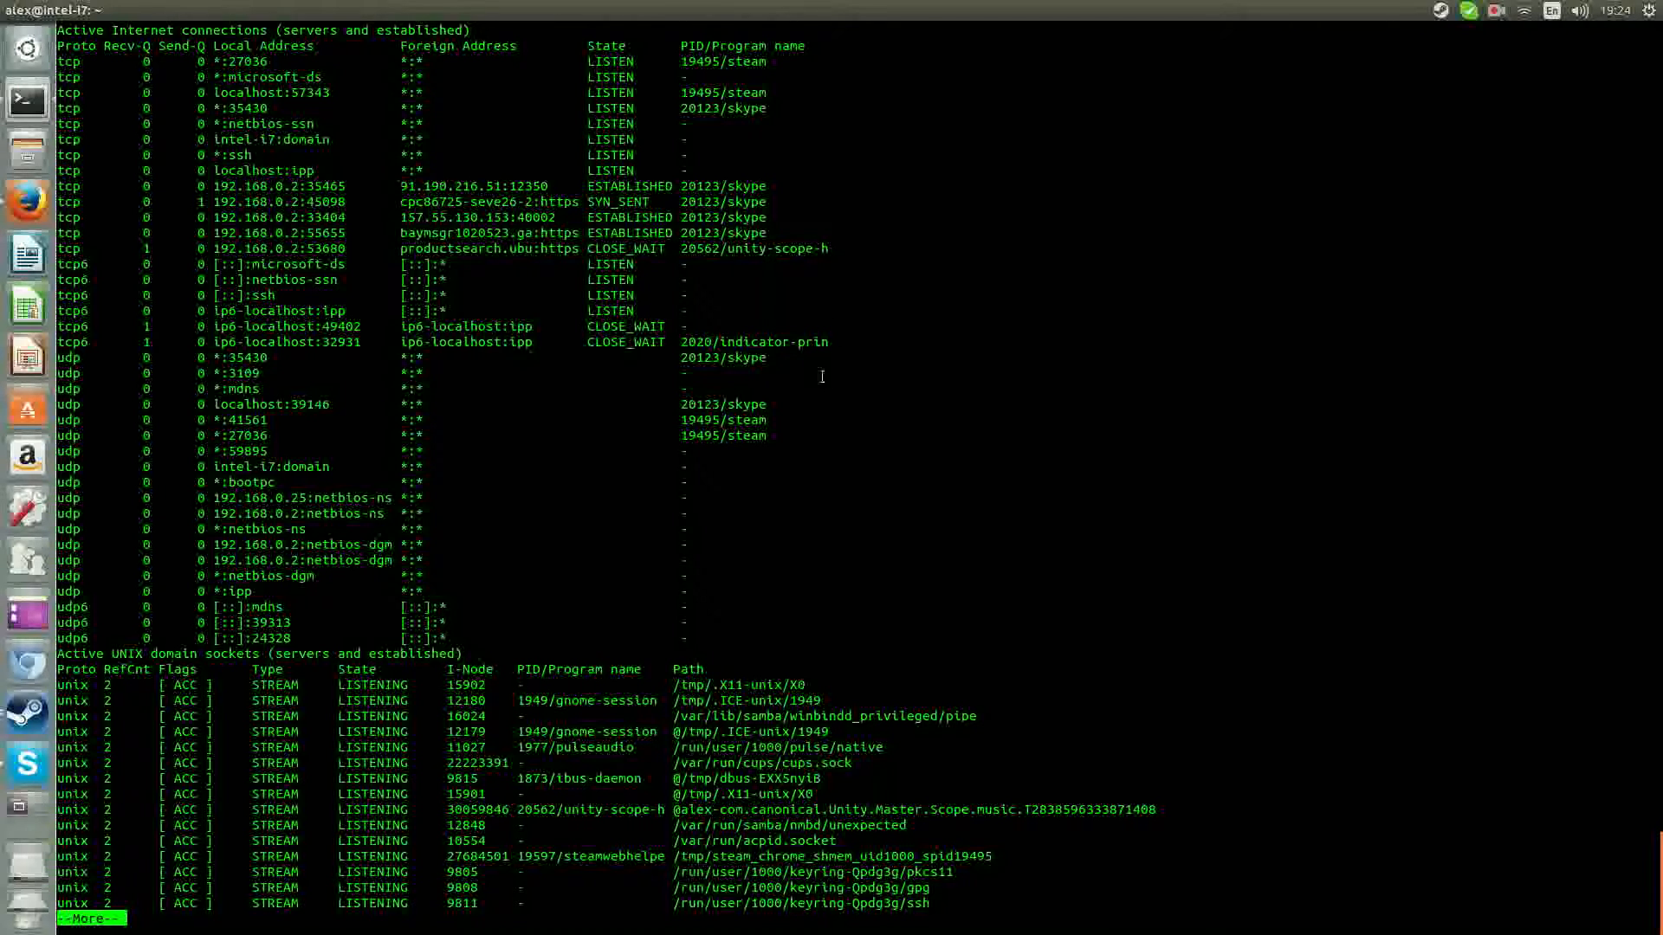
mouse_move(640, 378)
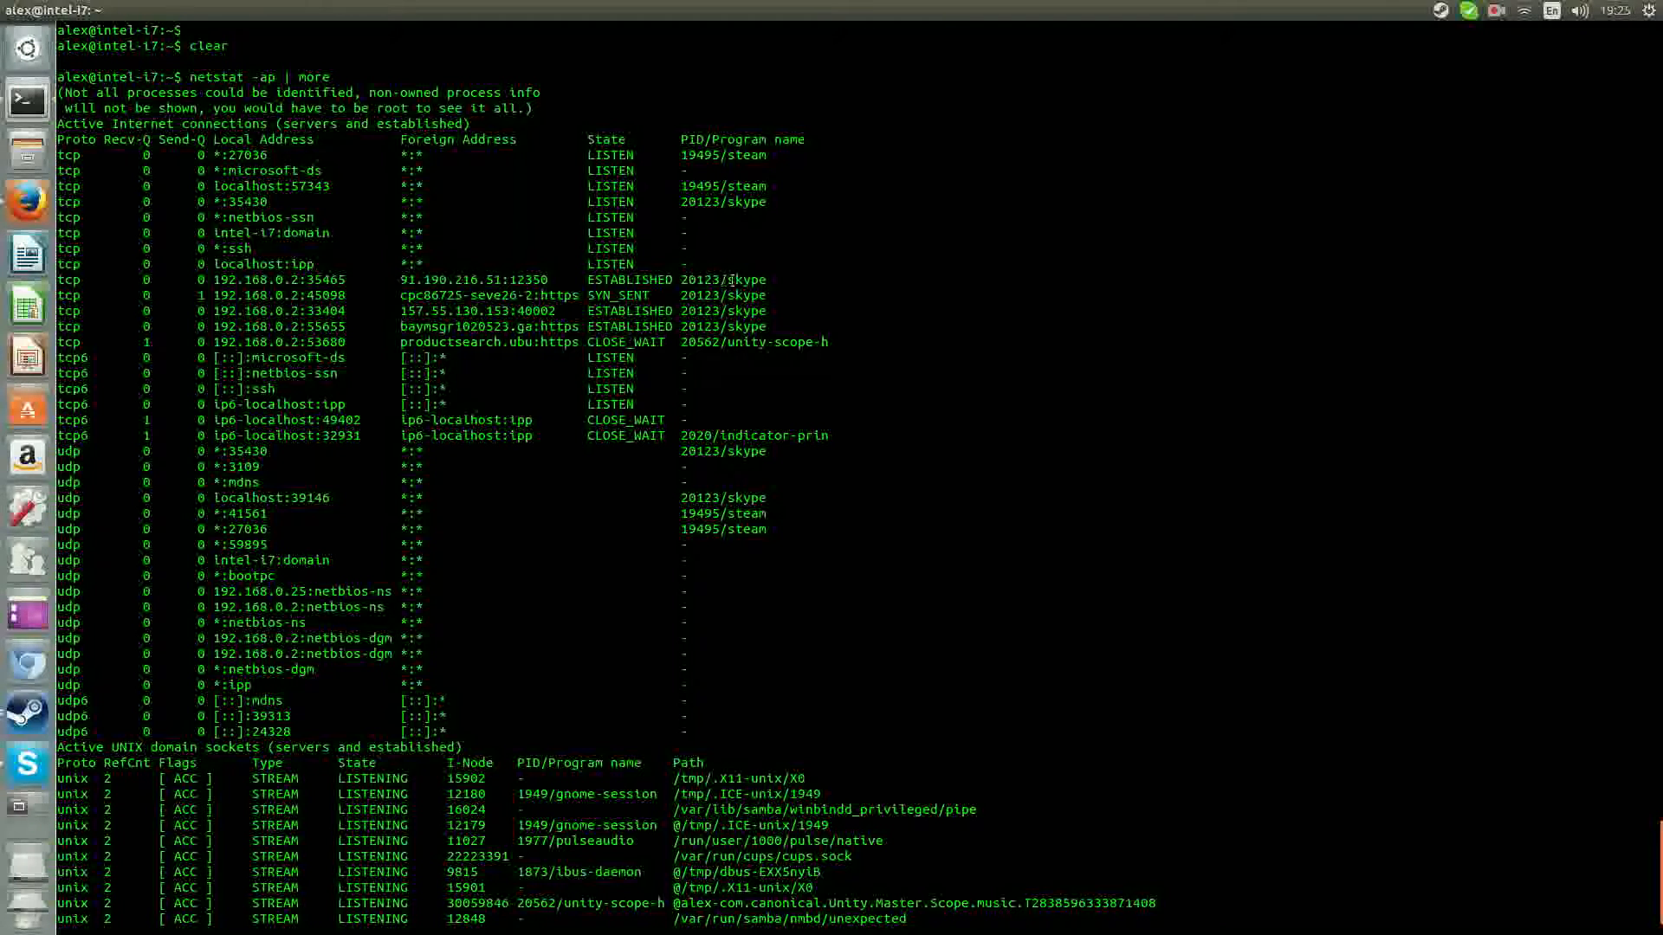
double_click(748, 278)
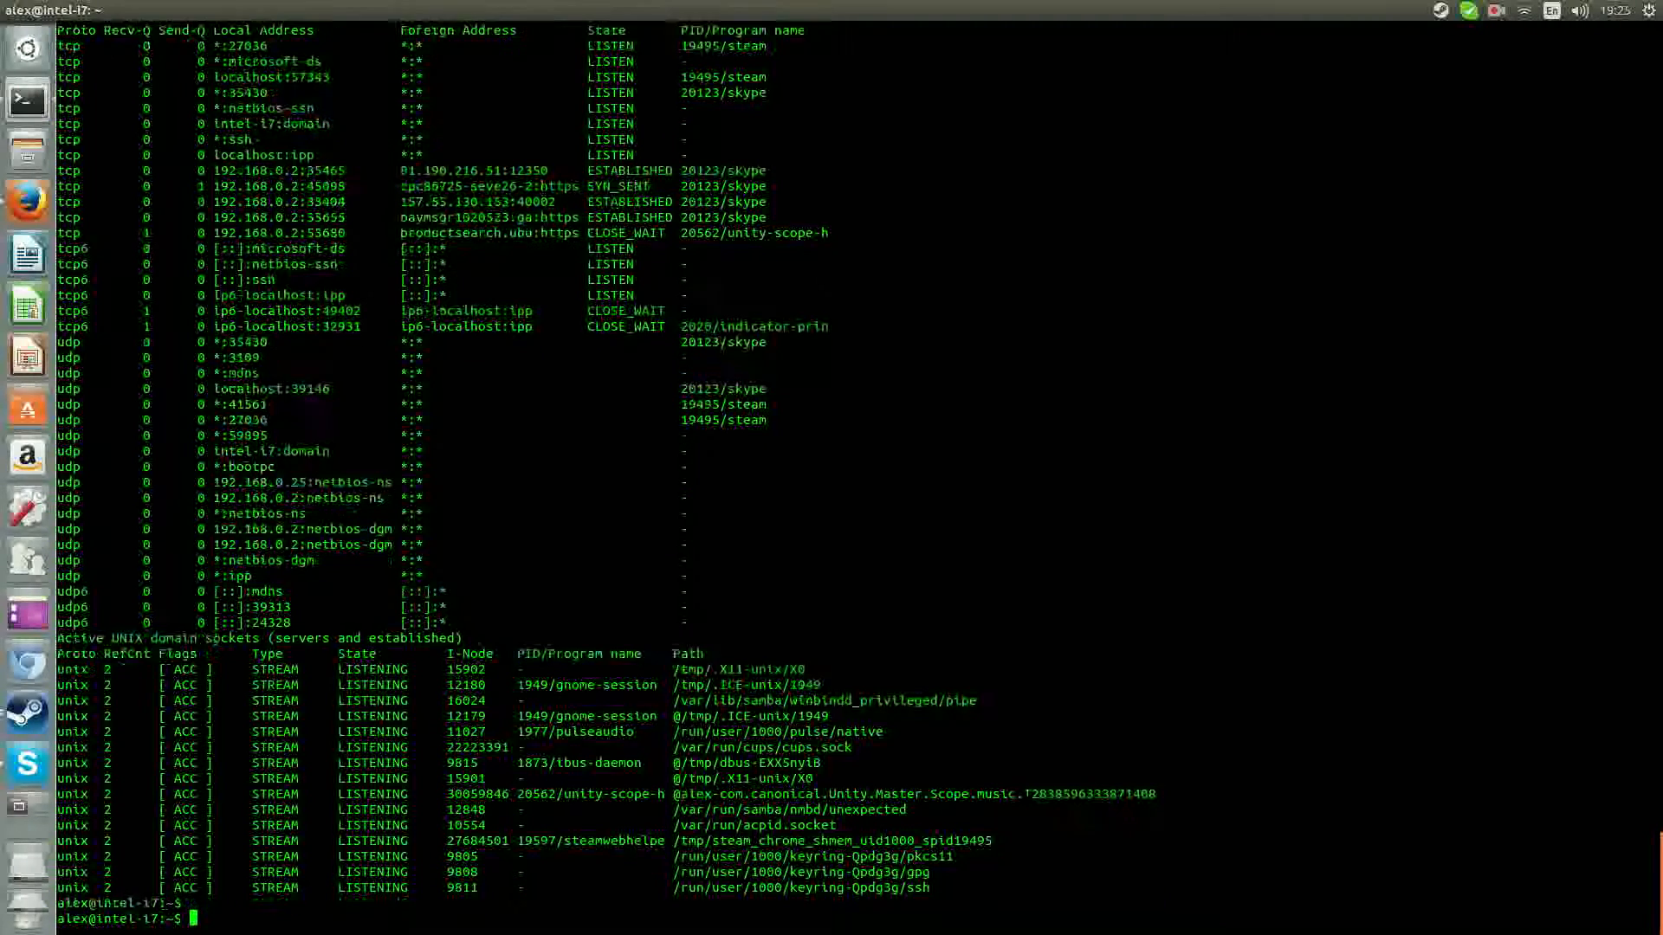
Run top to show the live process table with PIDs, users and commands
text(top)
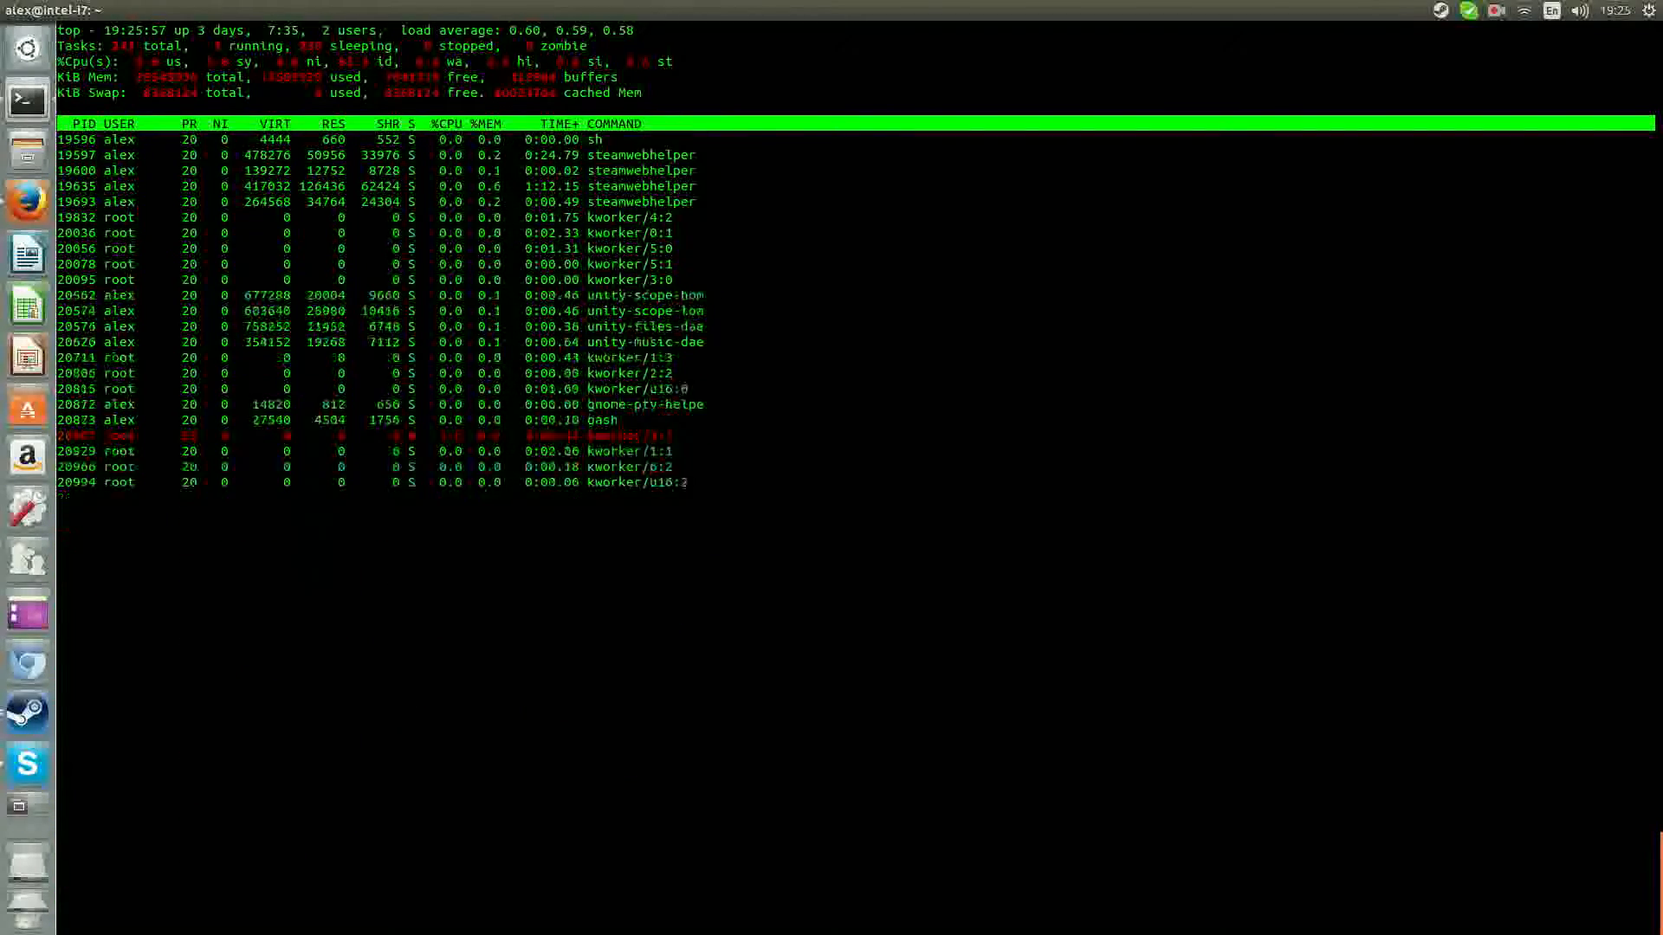
Quit top with q and issue kill -9 on the suspicious process's PID
key(q)
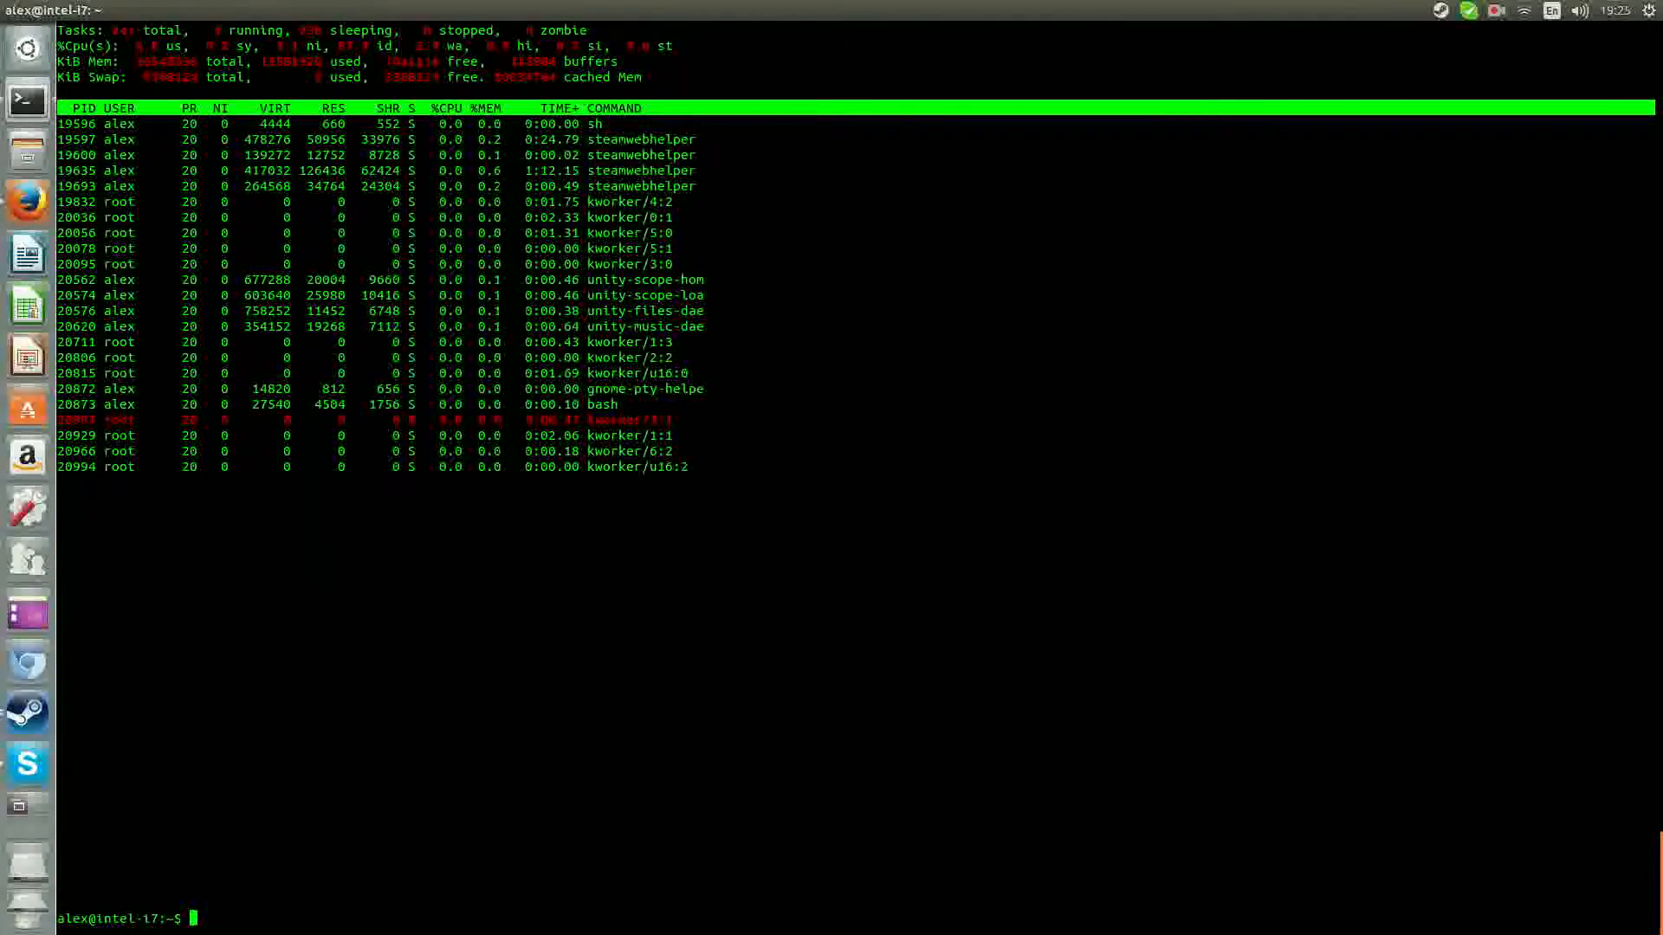
text(kill -)
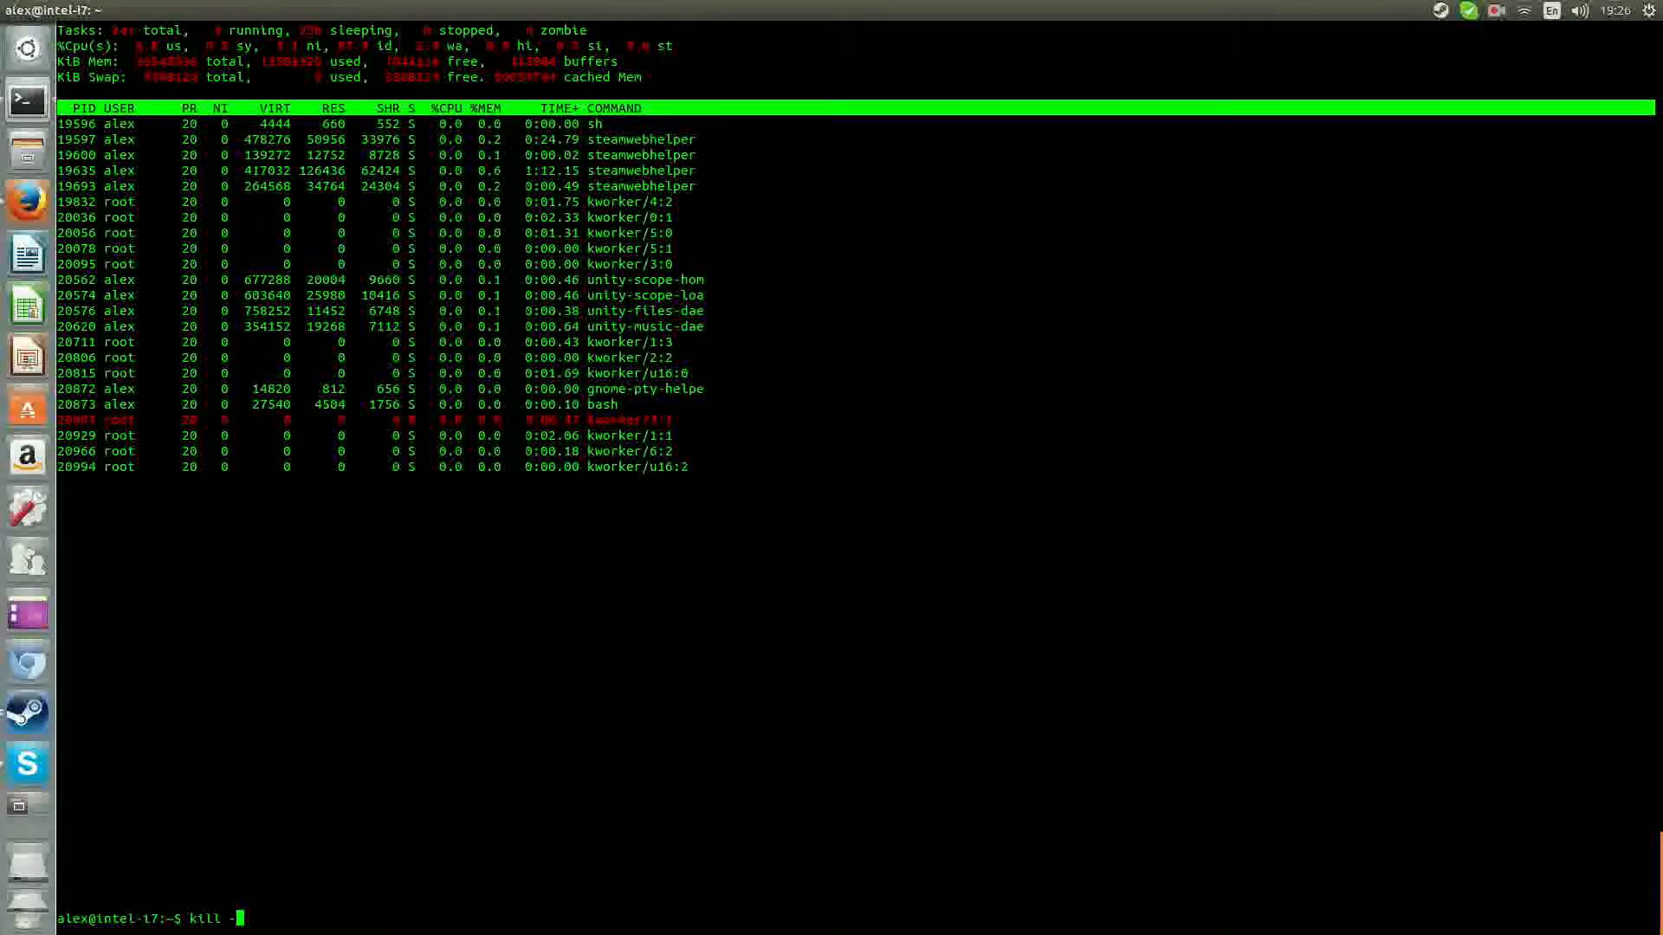
text(9)
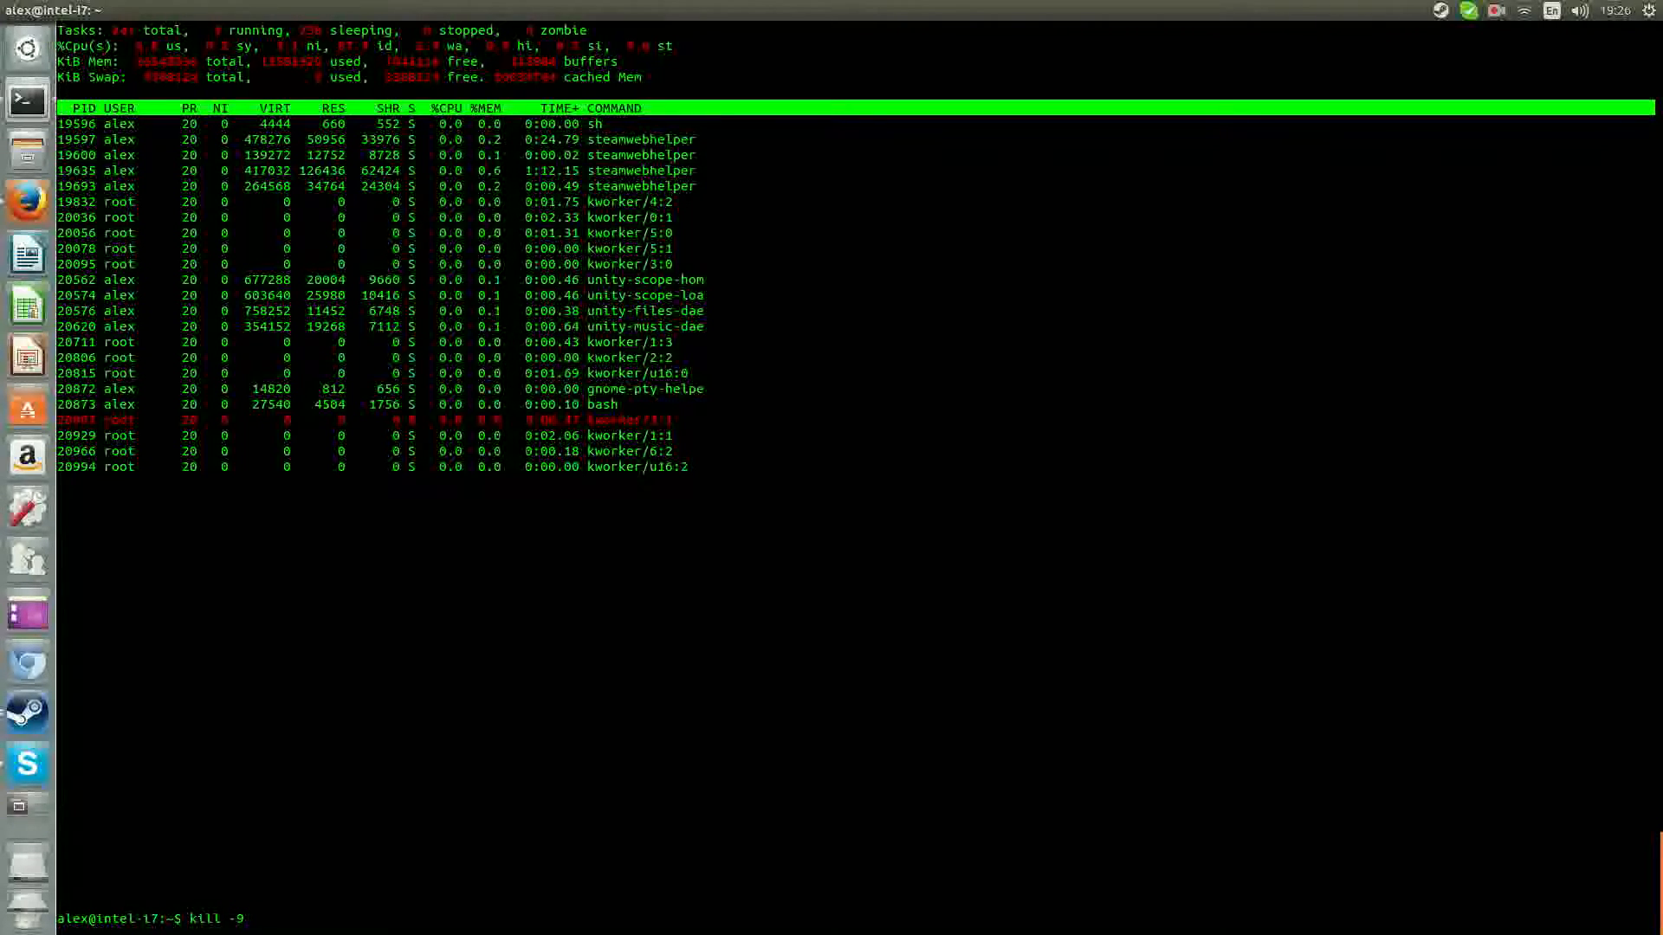
text(" ")
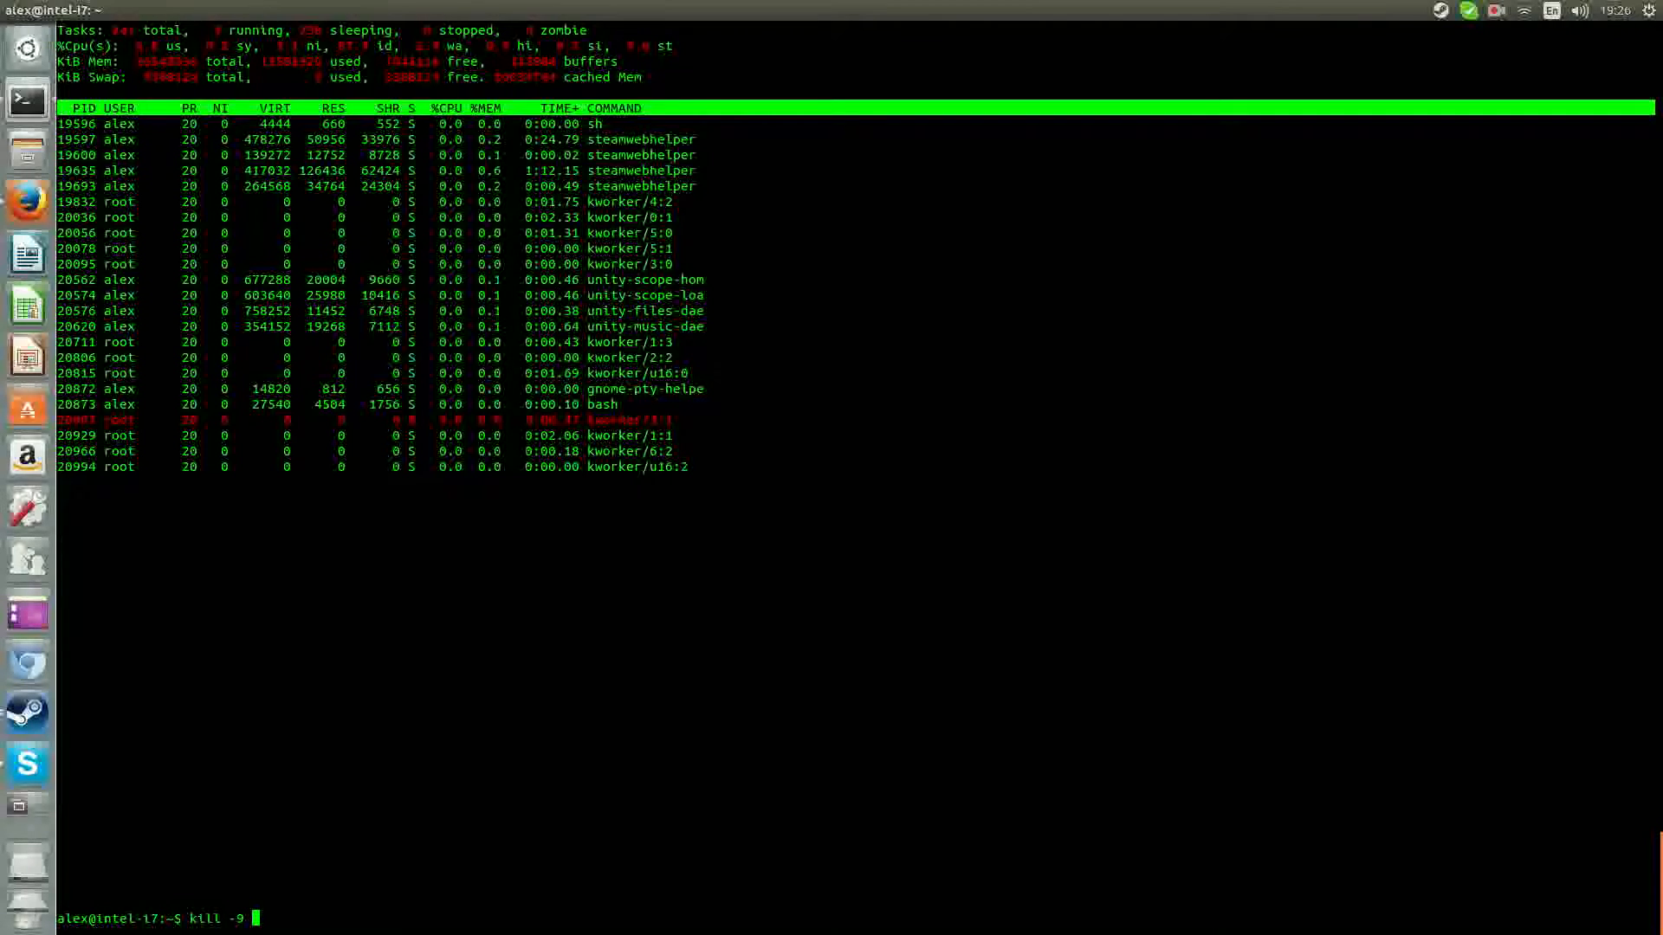
text(2)
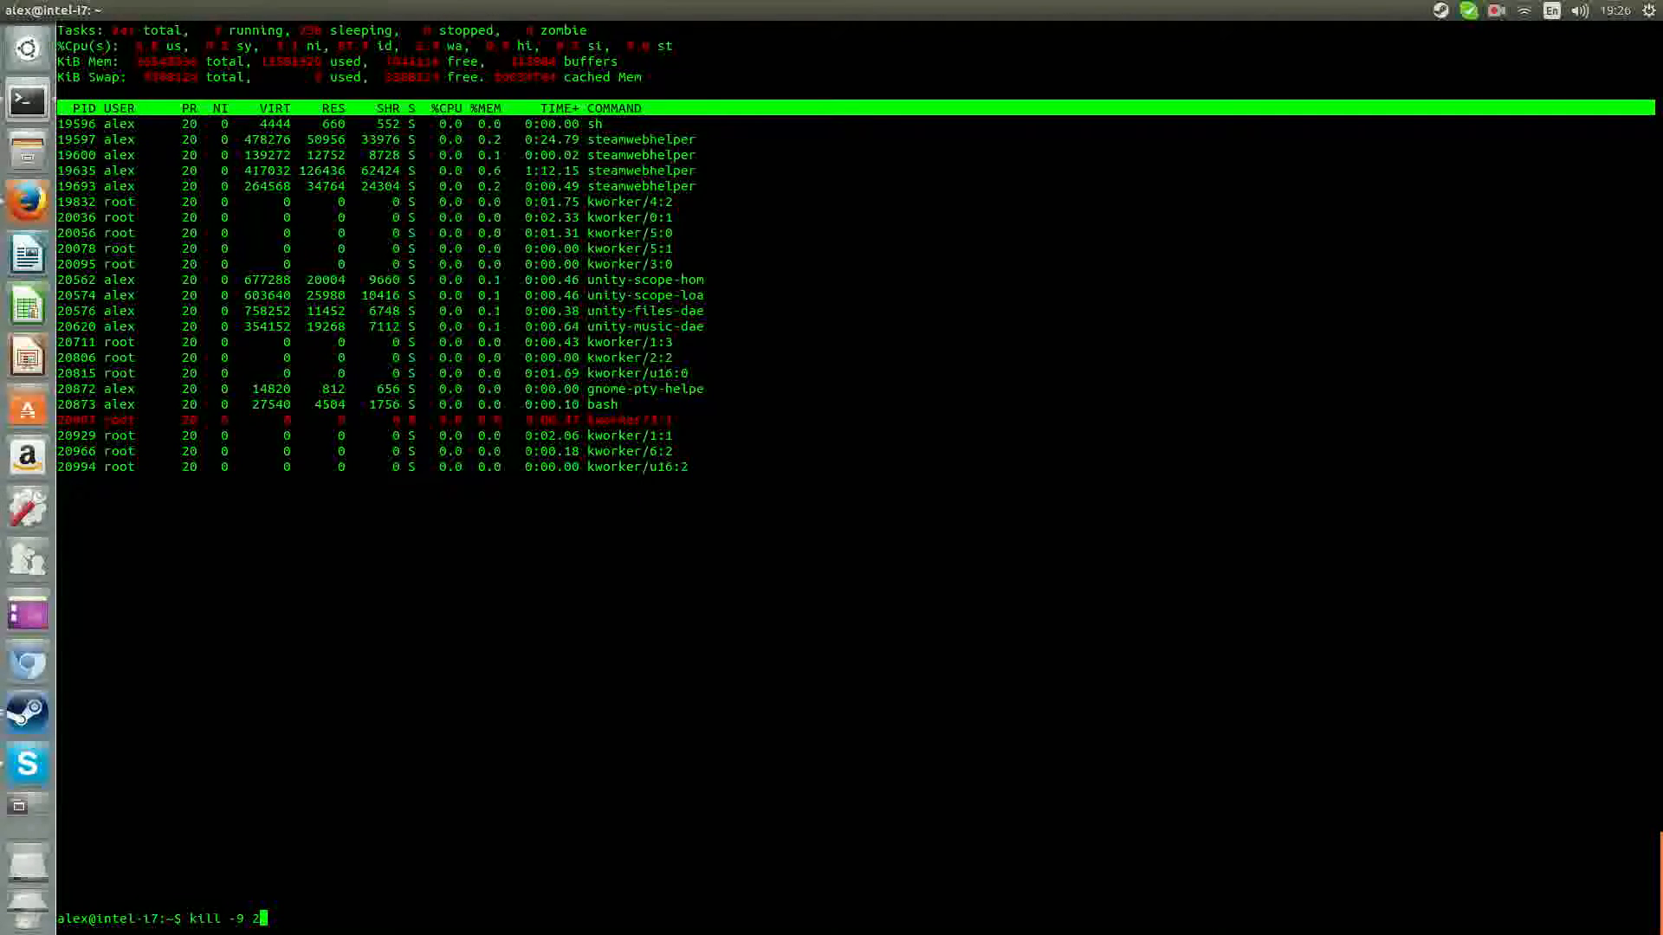
text(01)
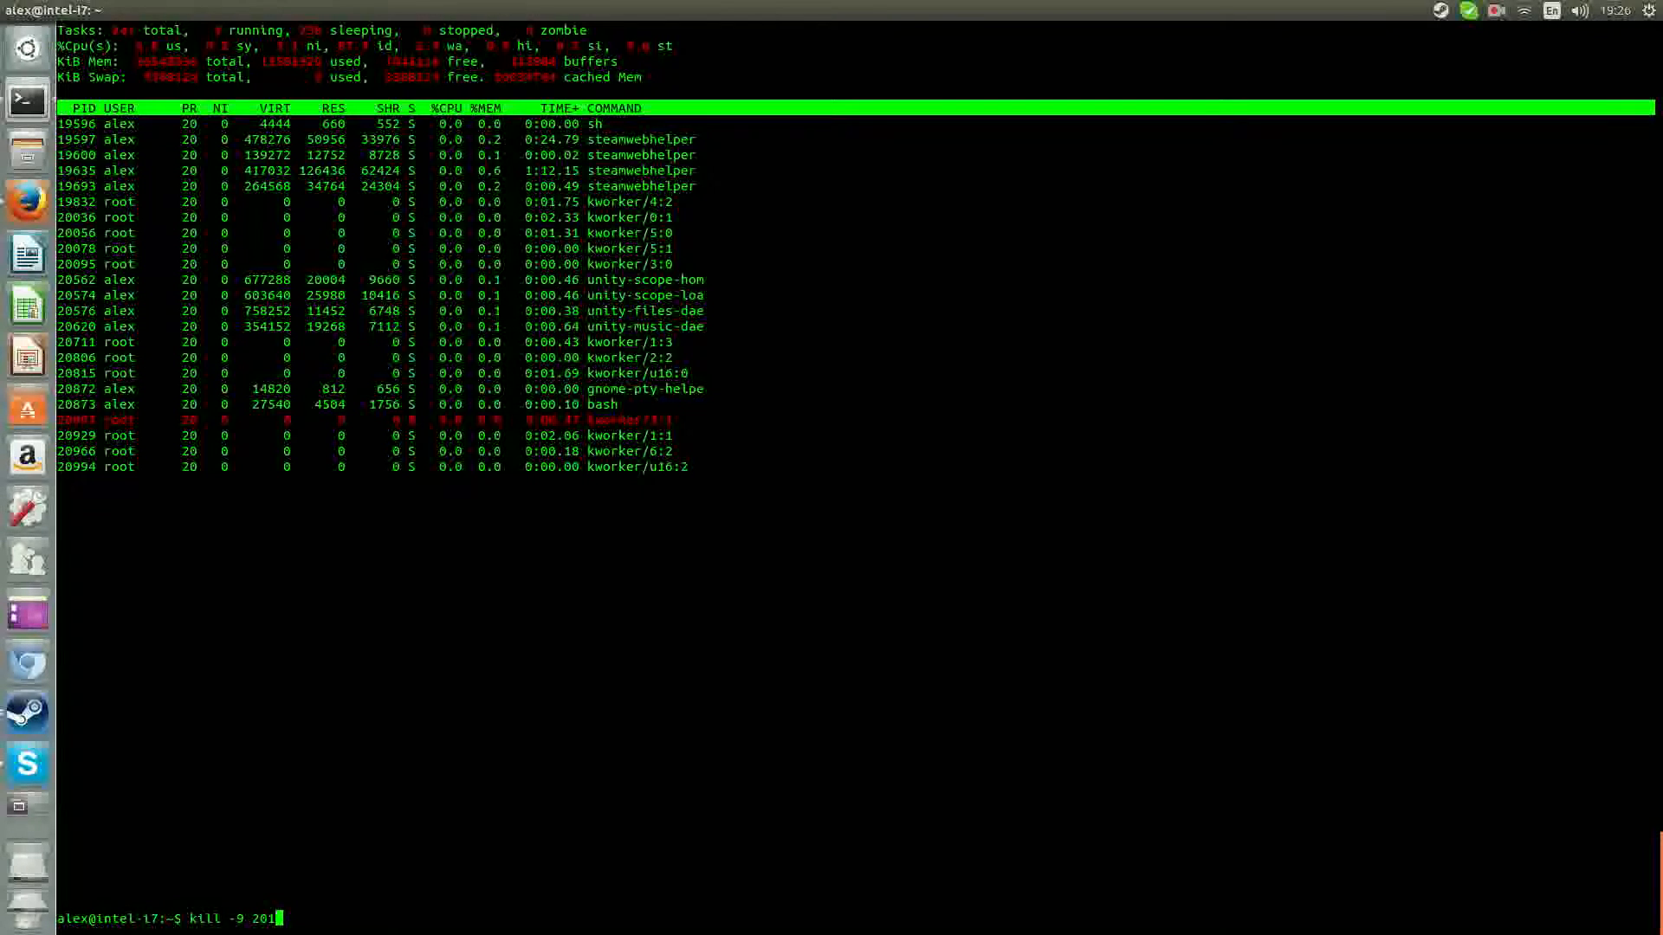
text(576)
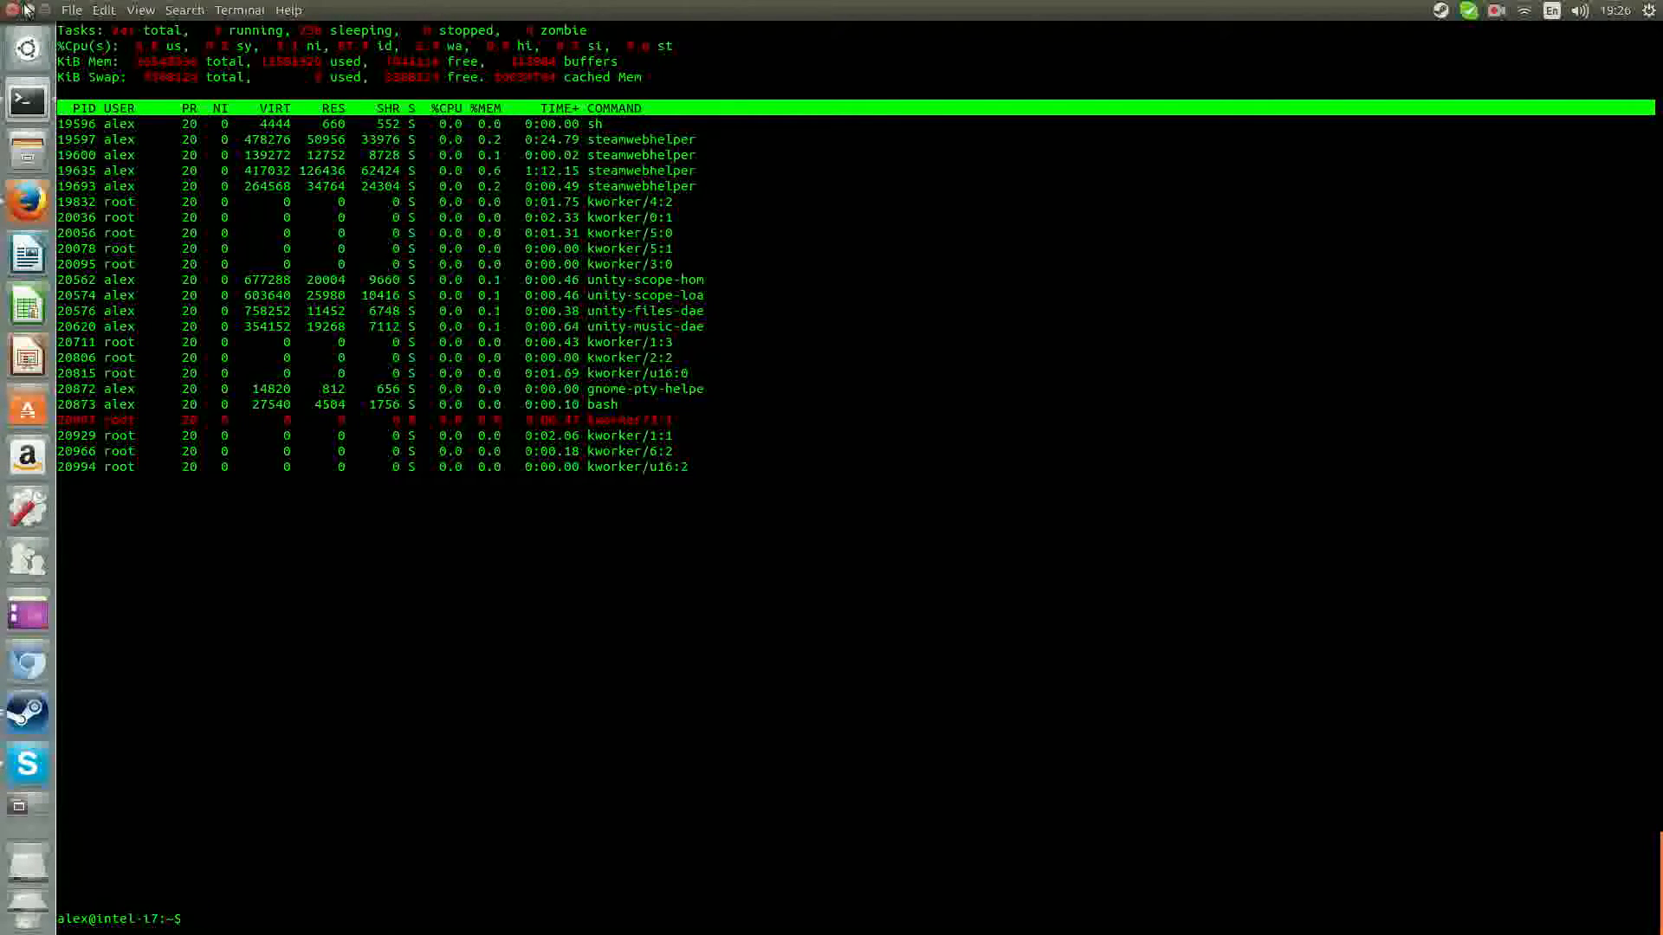
Run exit to close the terminal and stop the screen recording
text(exit)
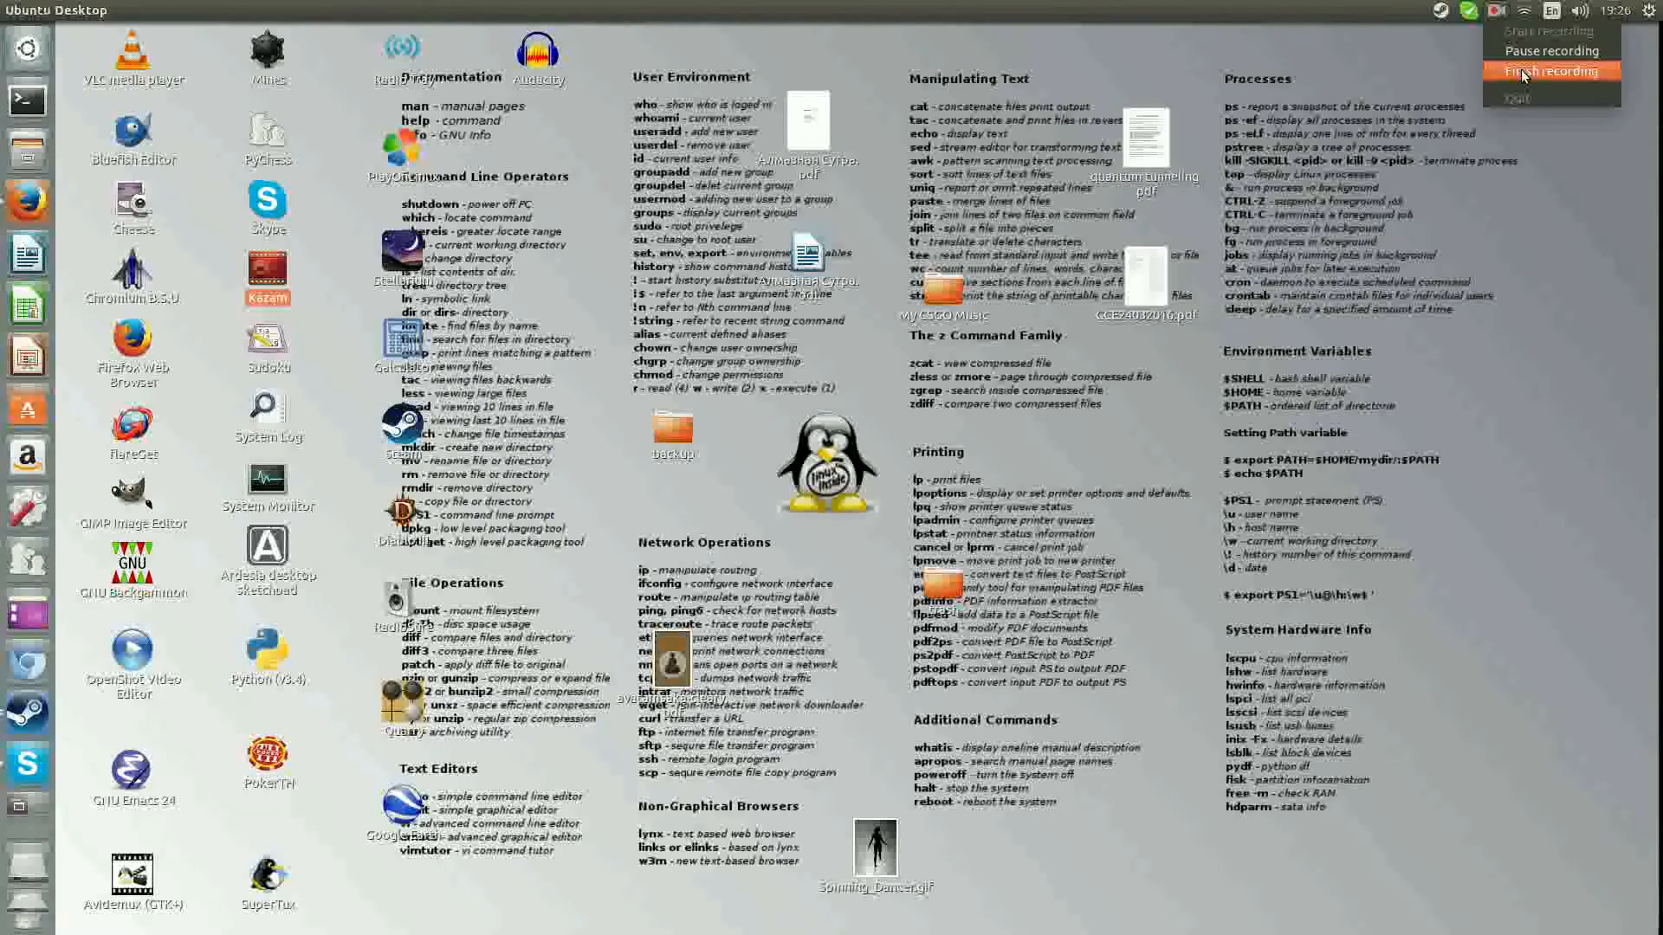
click(1551, 71)
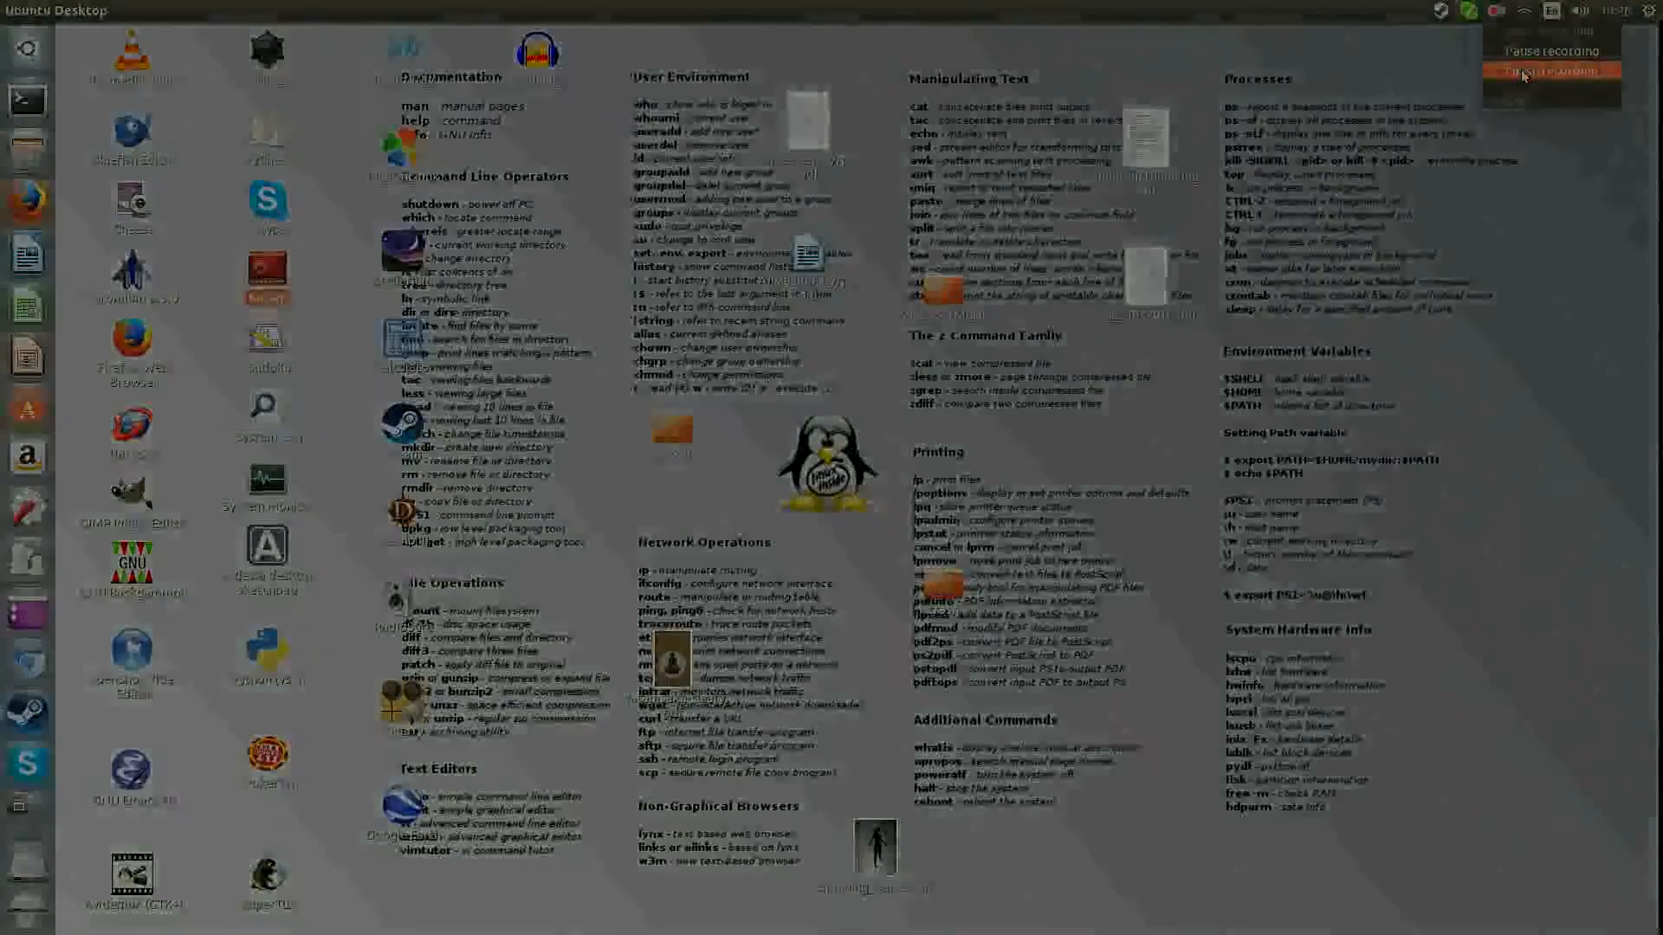